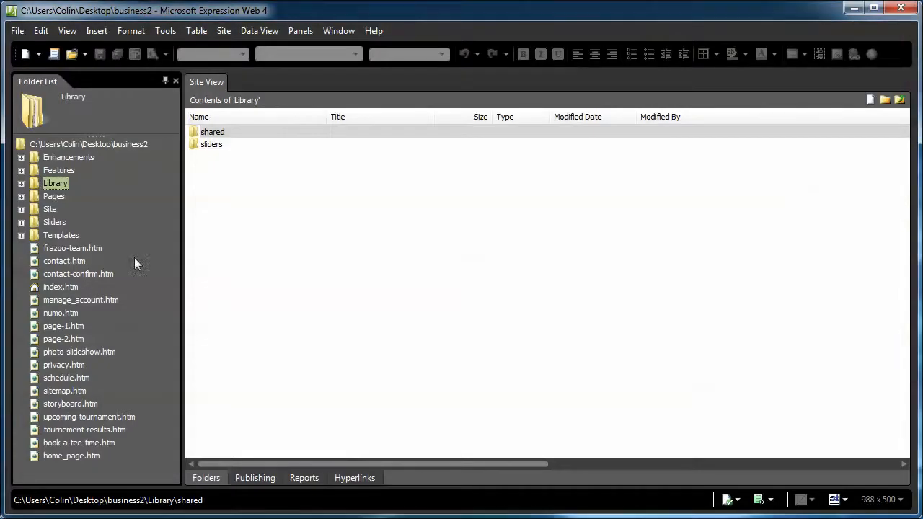
Expand Library > shared in the Folder List and open __custom-component1.htm.
left_click(22, 183)
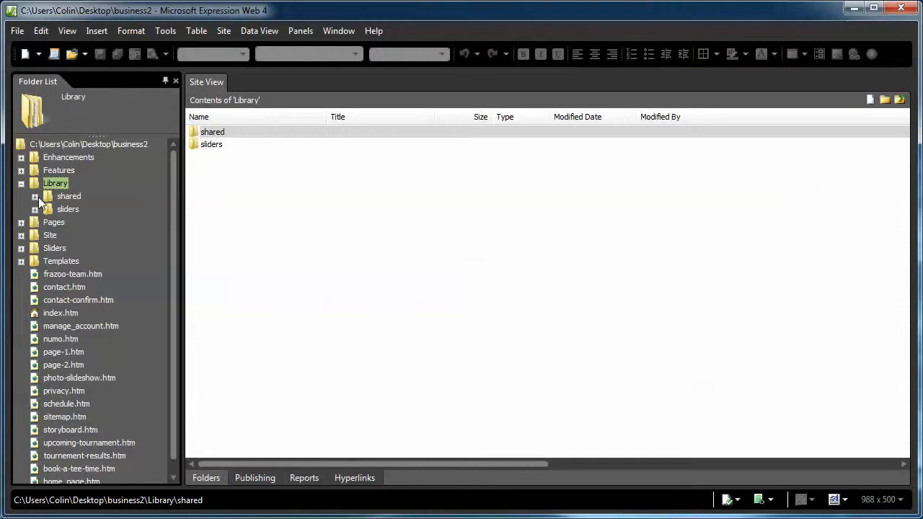
left_click(34, 196)
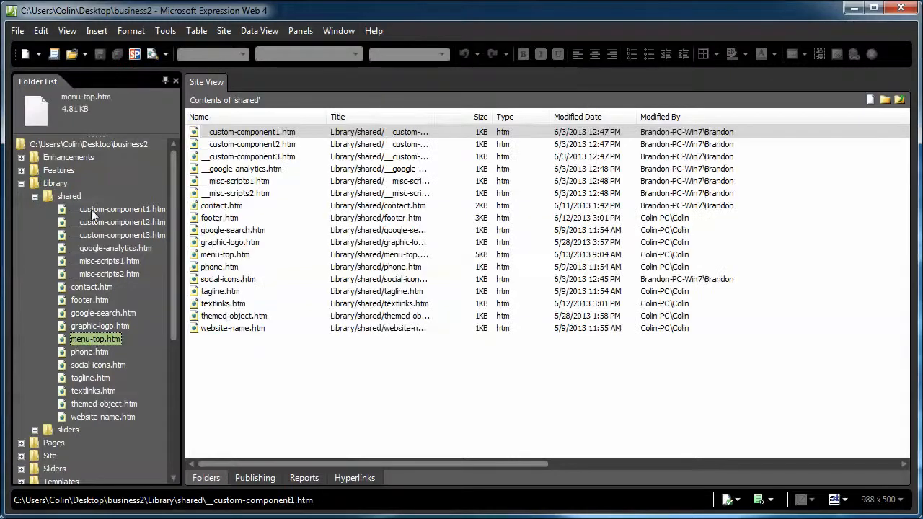
left_click(119, 209)
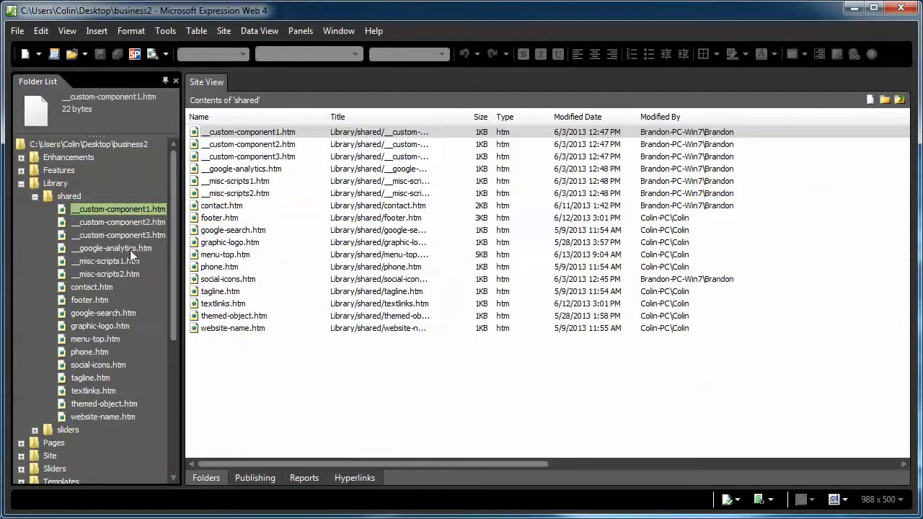
mouse_move(131, 279)
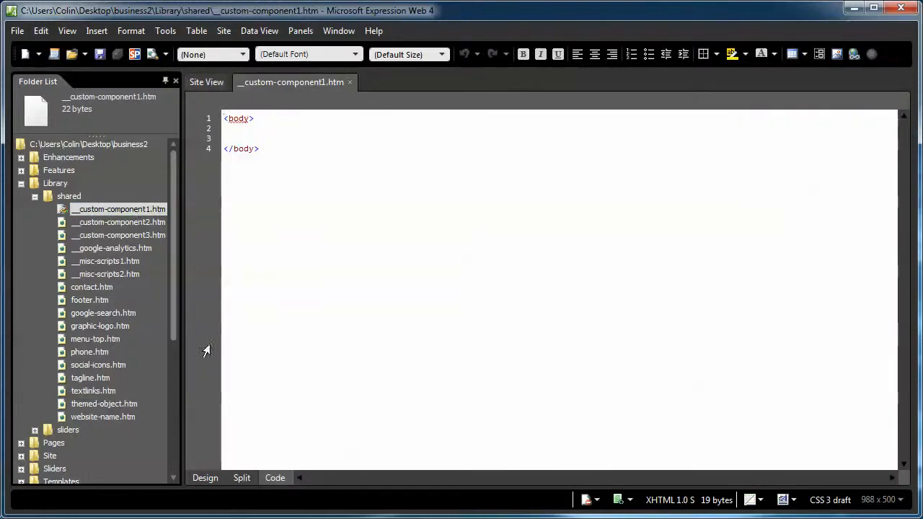
Switch __custom-component1.htm to Design view to show its empty rendered page.
left_click(205, 477)
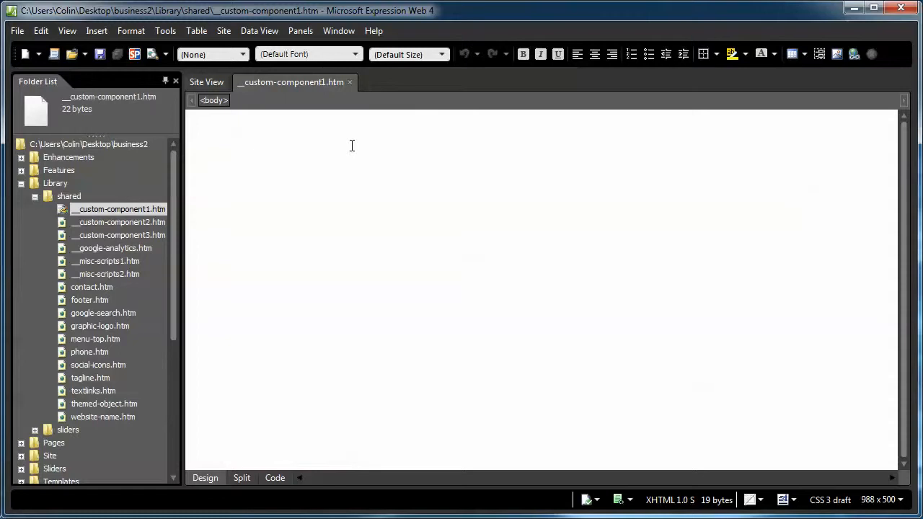
mouse_move(112, 218)
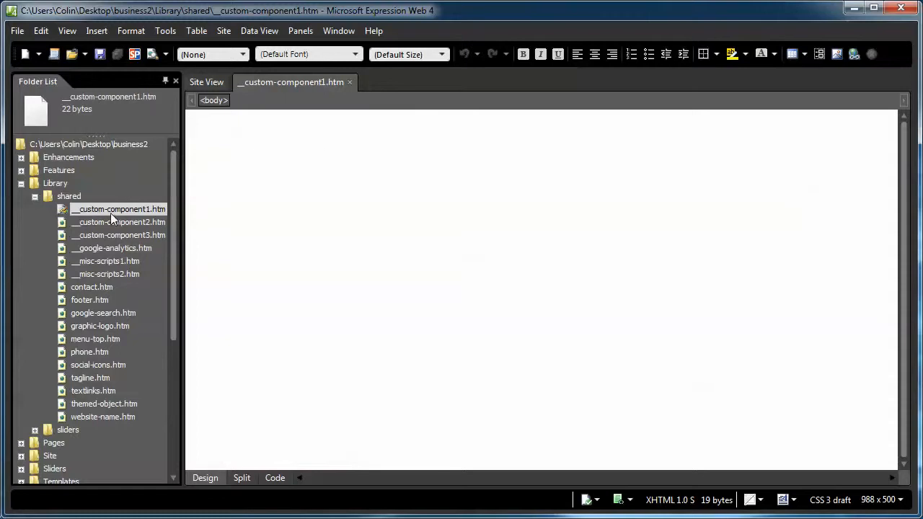
mouse_move(121, 229)
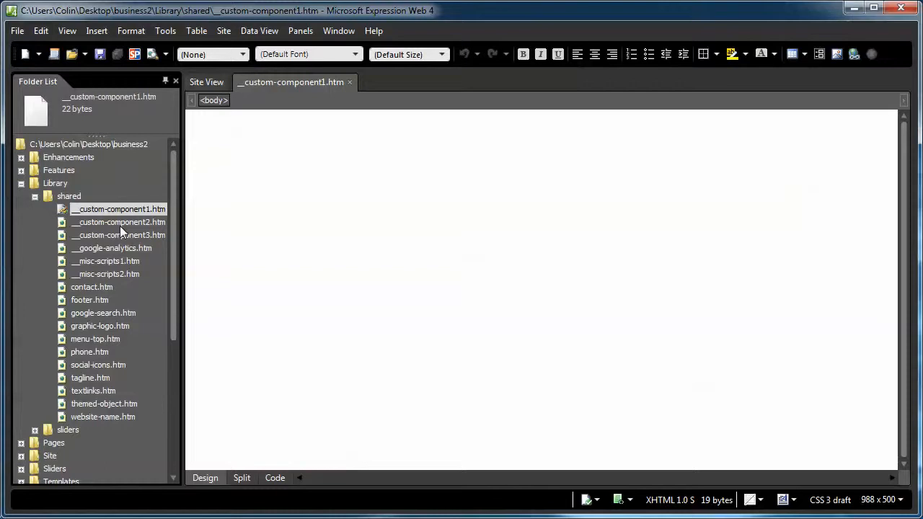
left_click(105, 261)
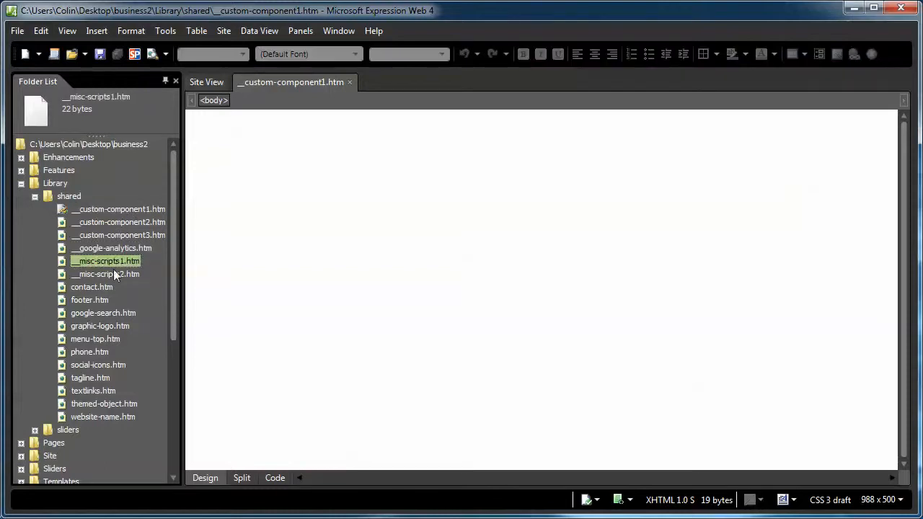
left_click(105, 274)
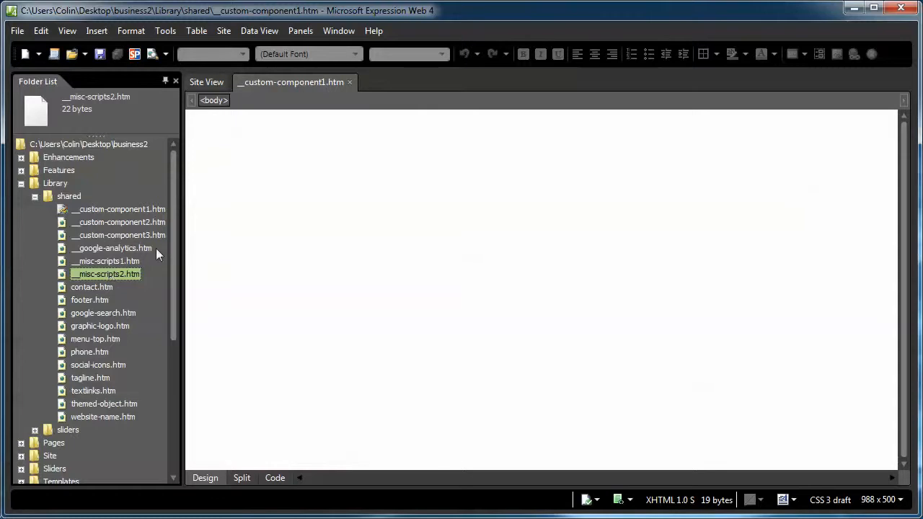
mouse_move(94, 281)
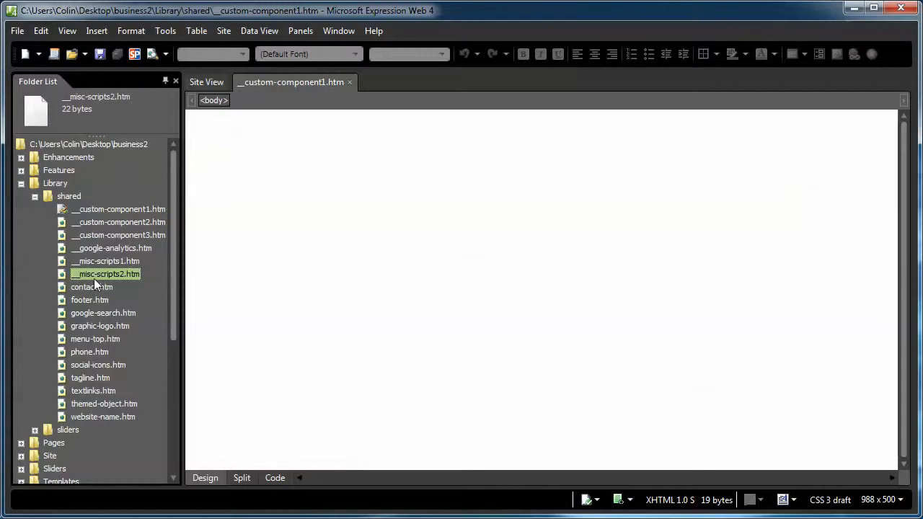
mouse_move(77, 345)
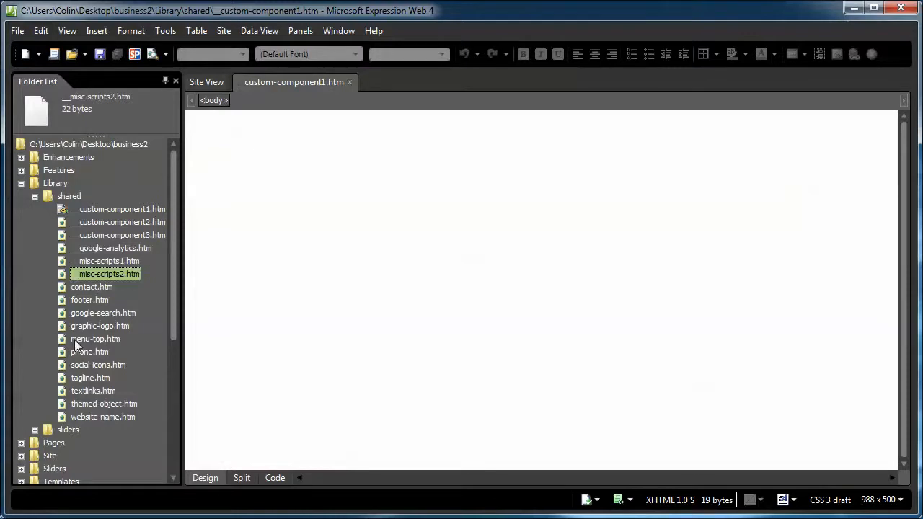
mouse_move(99, 433)
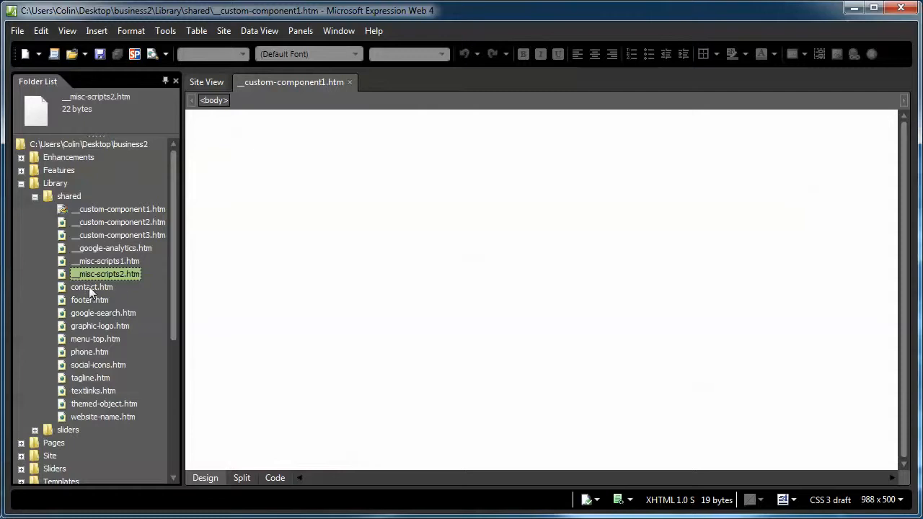
Open contact.htm from the Folder List, showing its Contact Us link and form.
double_click(91, 287)
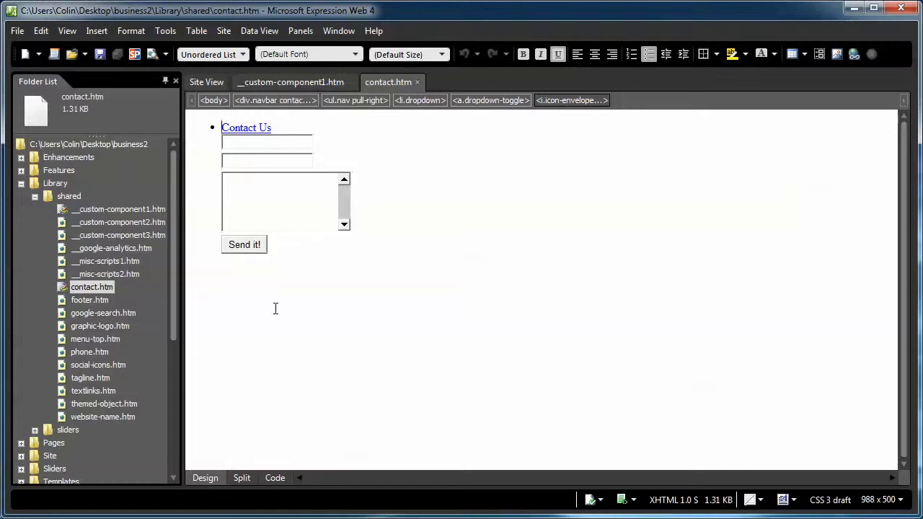
mouse_move(279, 320)
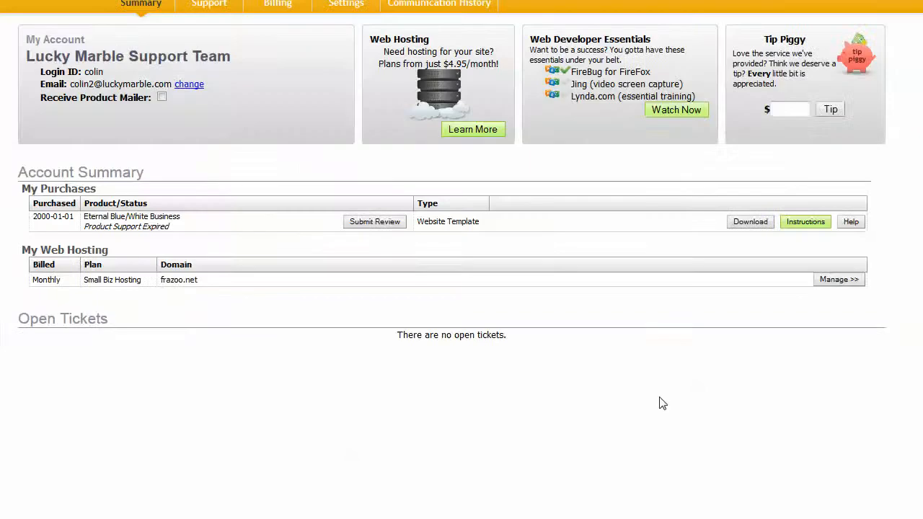
mouse_move(818, 183)
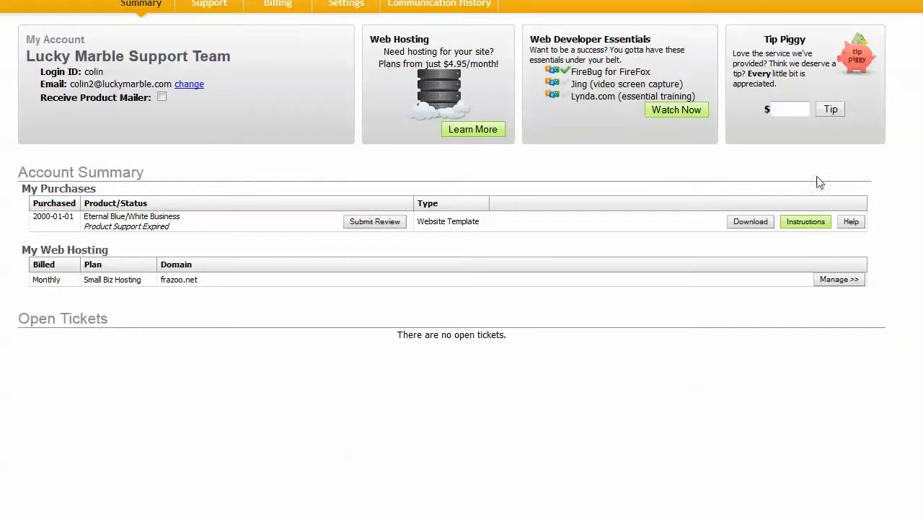
mouse_move(805, 226)
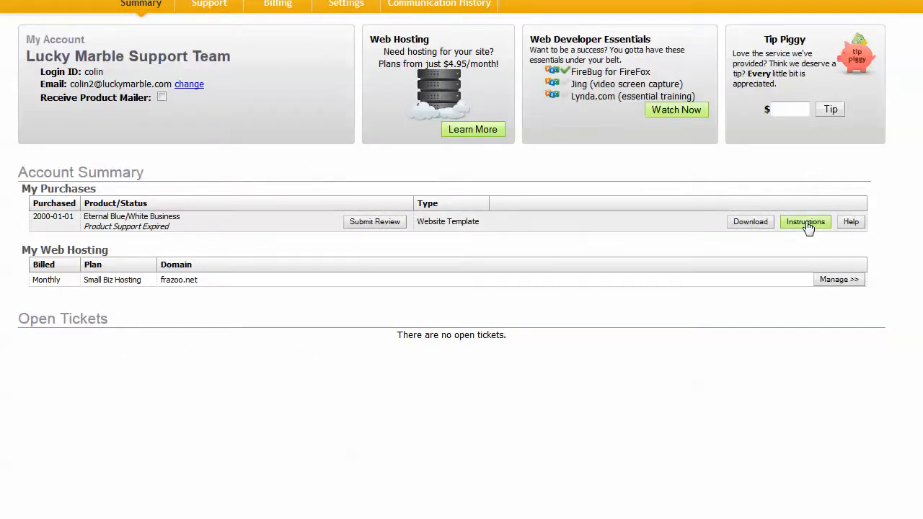
Open Instructions for the Eternal Blue/White Business purchase and its Website Template section.
left_click(806, 221)
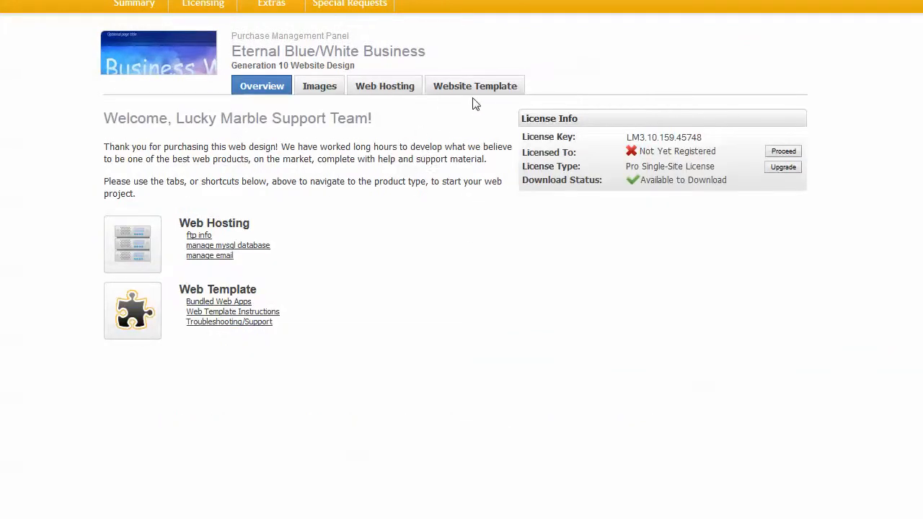
mouse_move(475, 86)
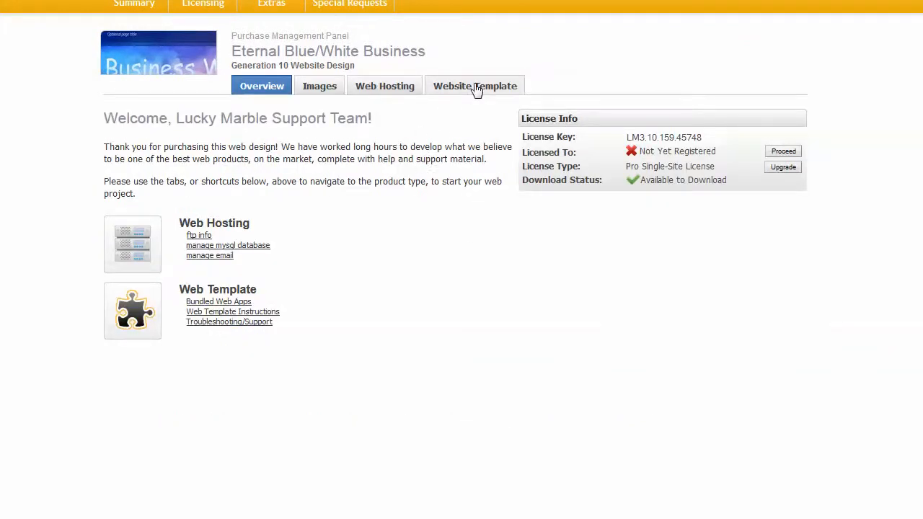
left_click(474, 86)
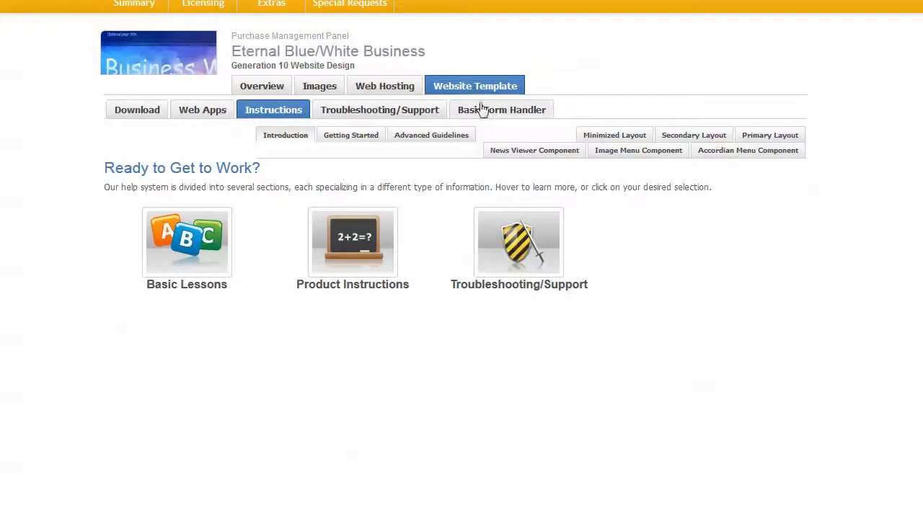
Open the Basic Form Handler page and select its Form Code block.
left_click(501, 109)
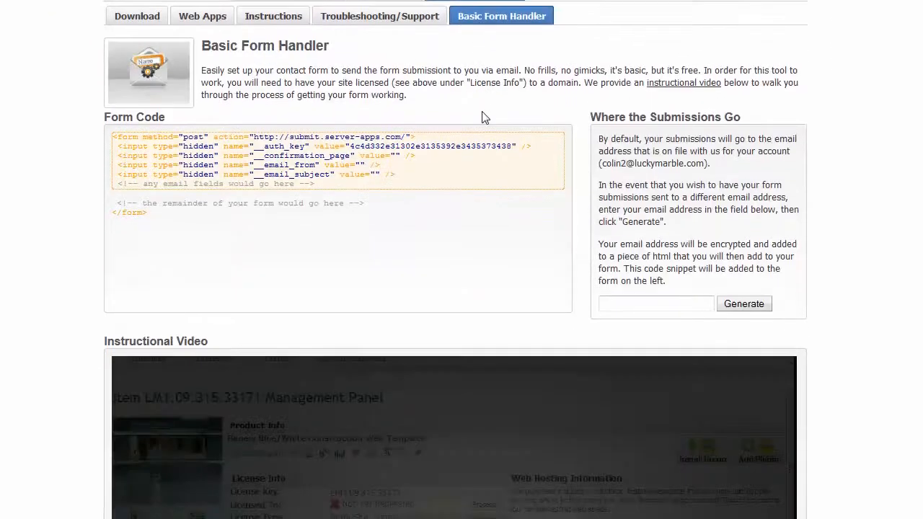
scroll("down", 3)
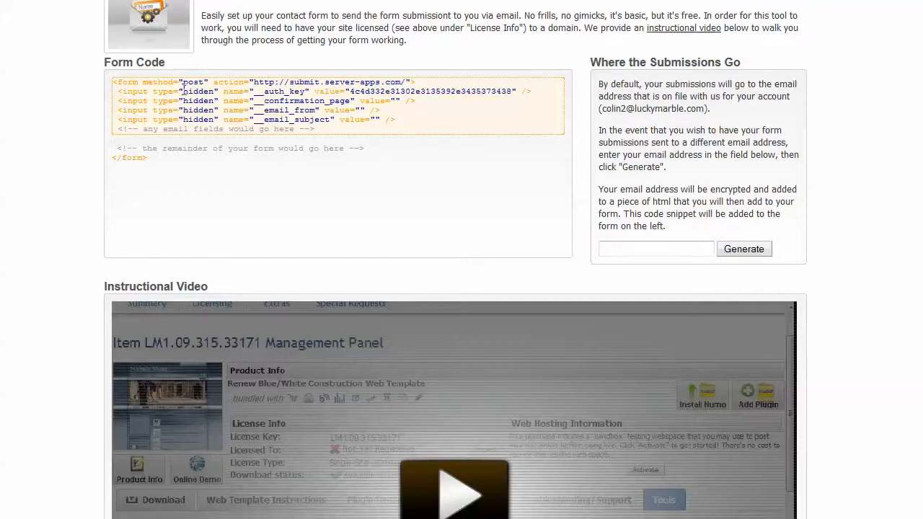
mouse_move(225, 285)
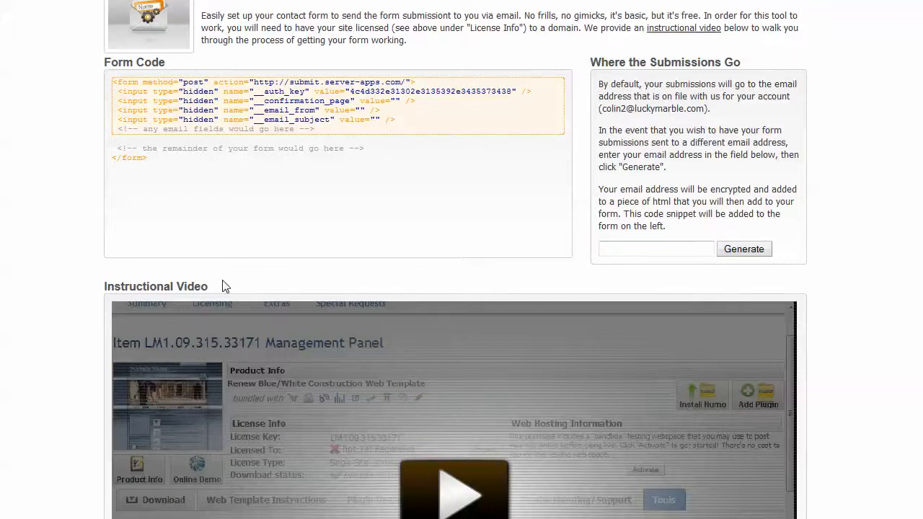
scroll("down", 3)
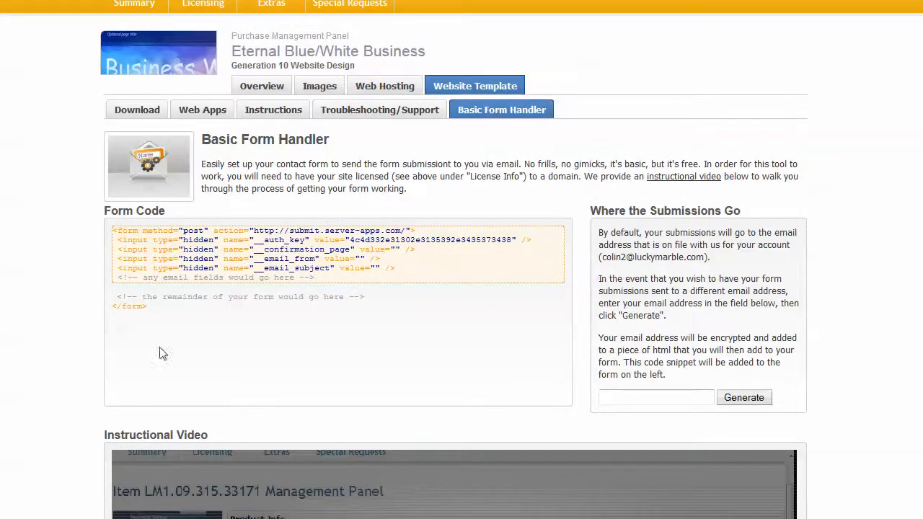
mouse_move(325, 281)
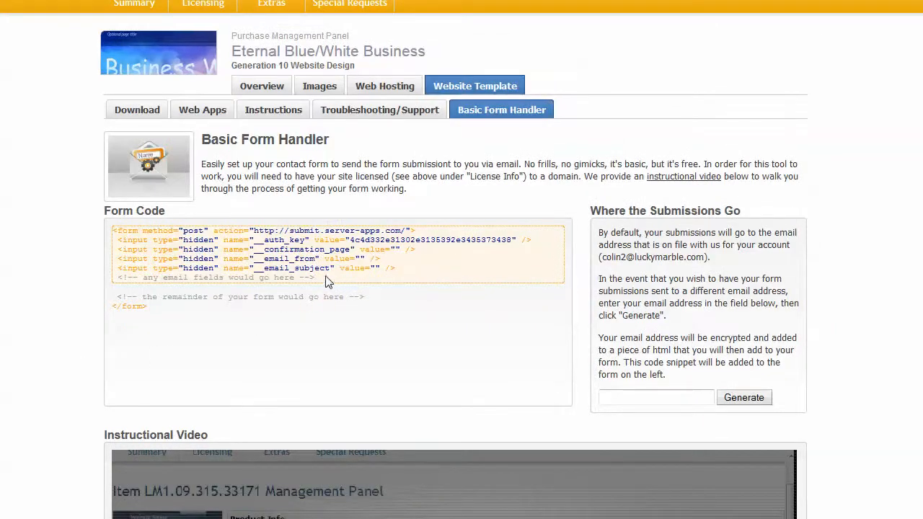
left_click_drag(130, 230, 314, 277)
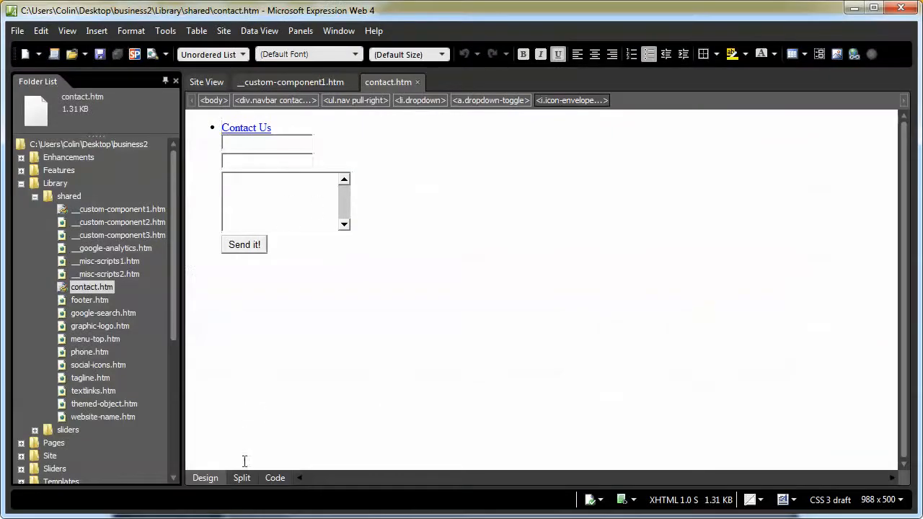
Switch the contact component's editor view before returning to the Basic Form Handler code.
left_click(274, 477)
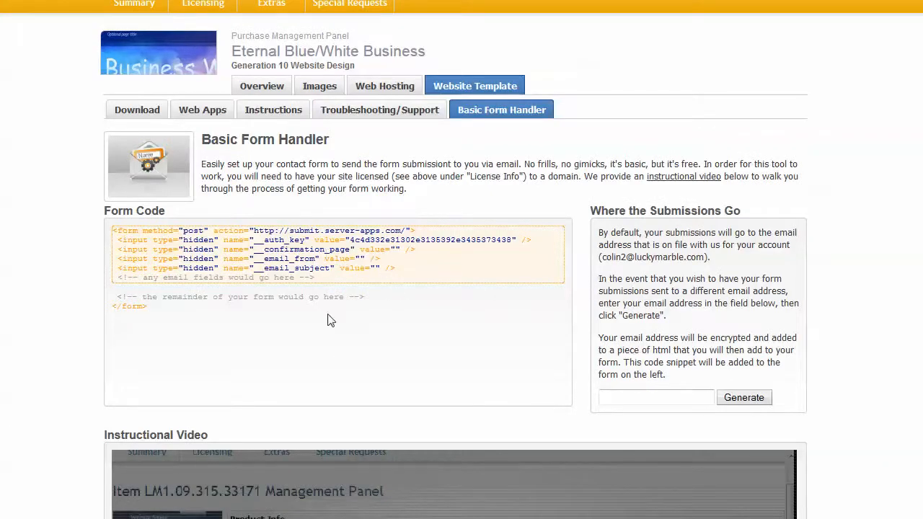
scroll("down", 3)
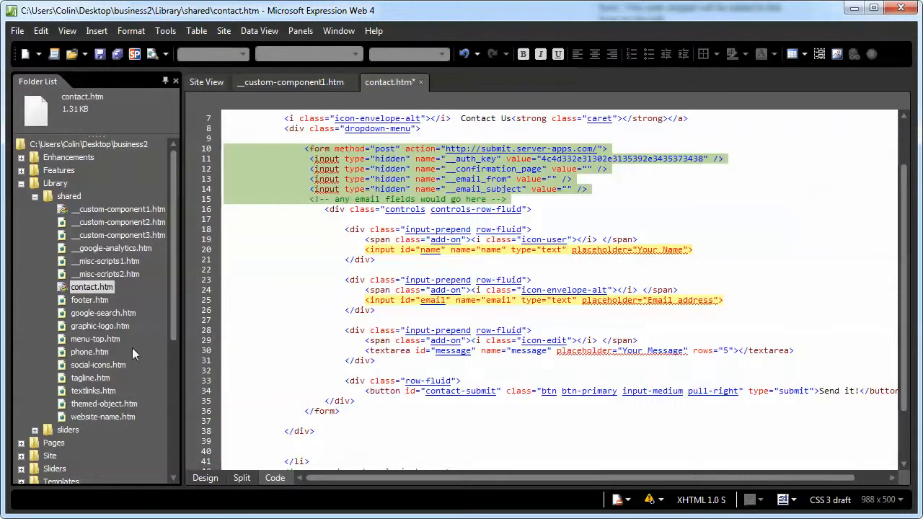
mouse_move(83, 436)
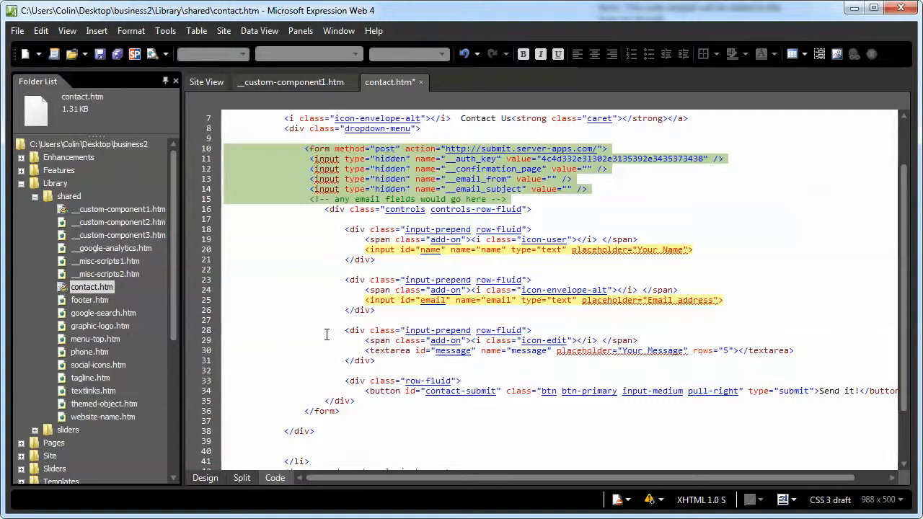
mouse_move(82, 425)
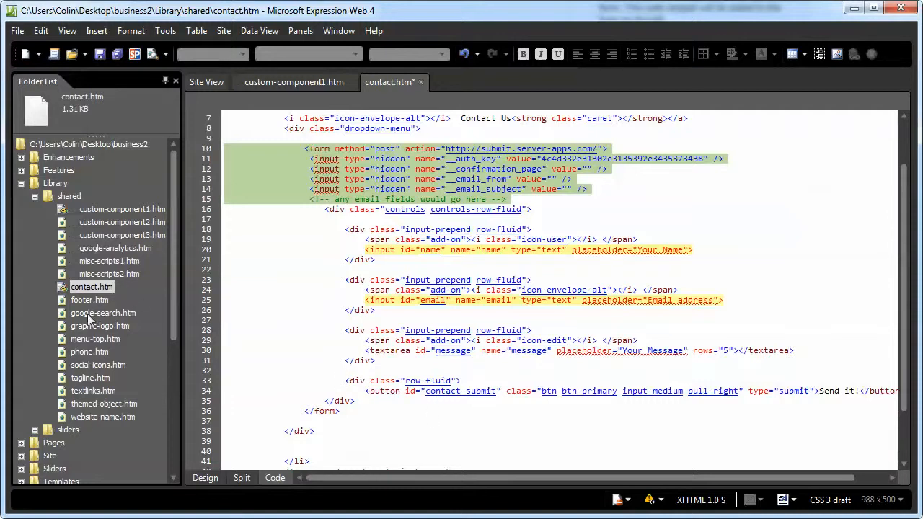
mouse_move(85, 423)
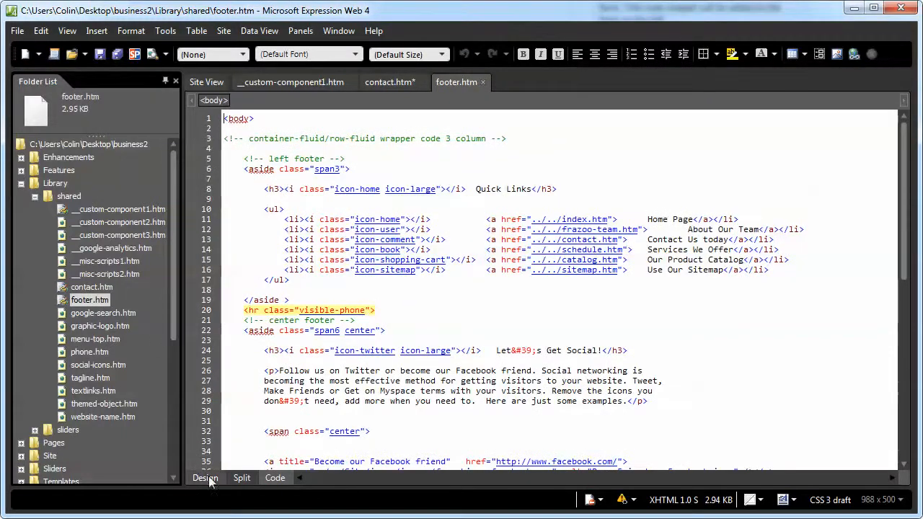
left_click(206, 477)
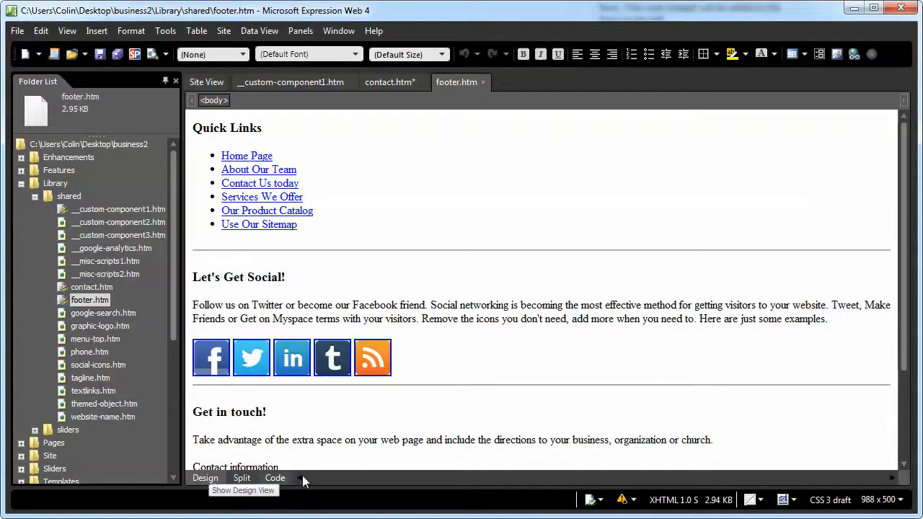
scroll("down", 3)
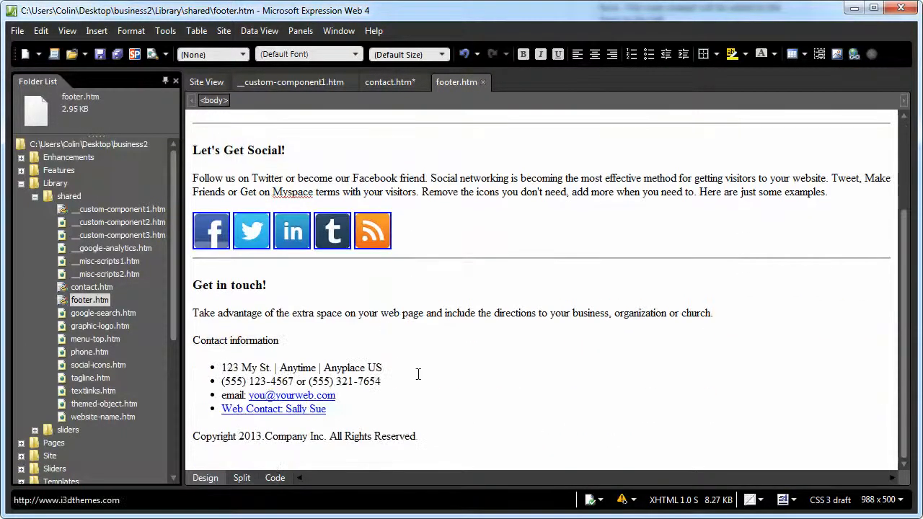
scroll("up", 3)
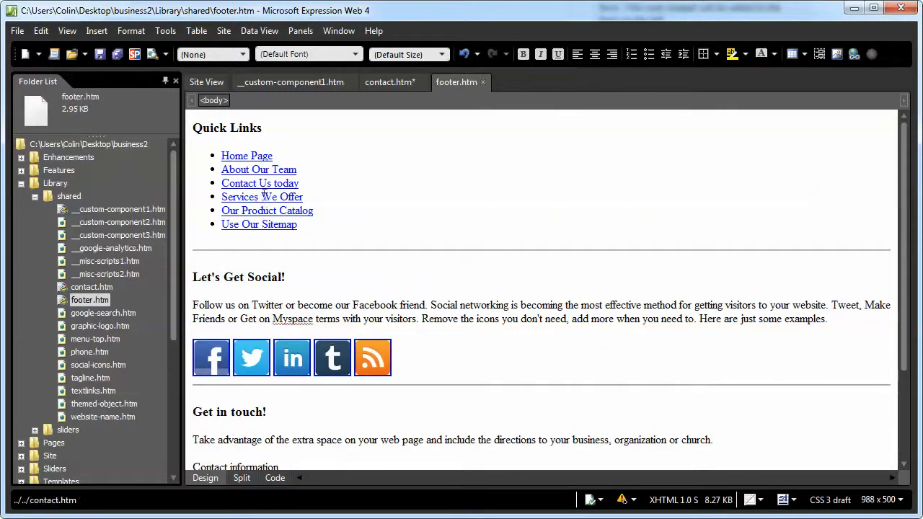
scroll("down", 3)
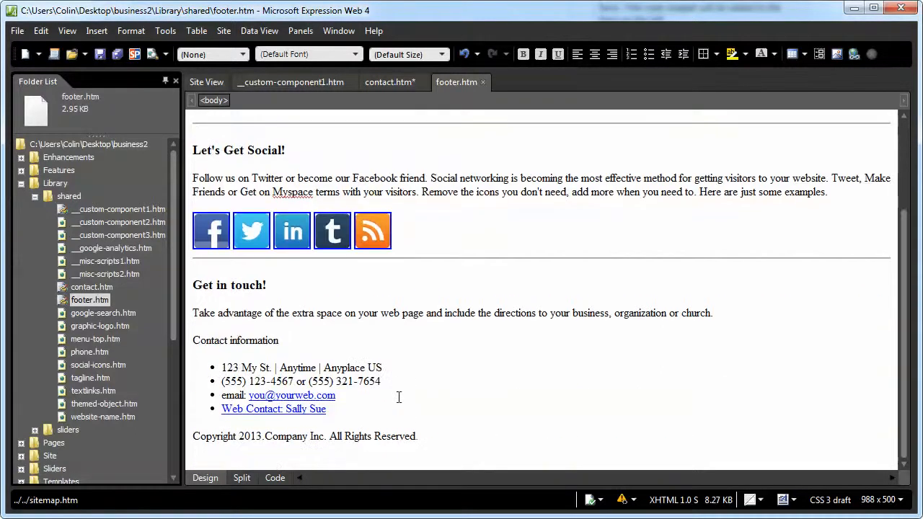
mouse_move(449, 412)
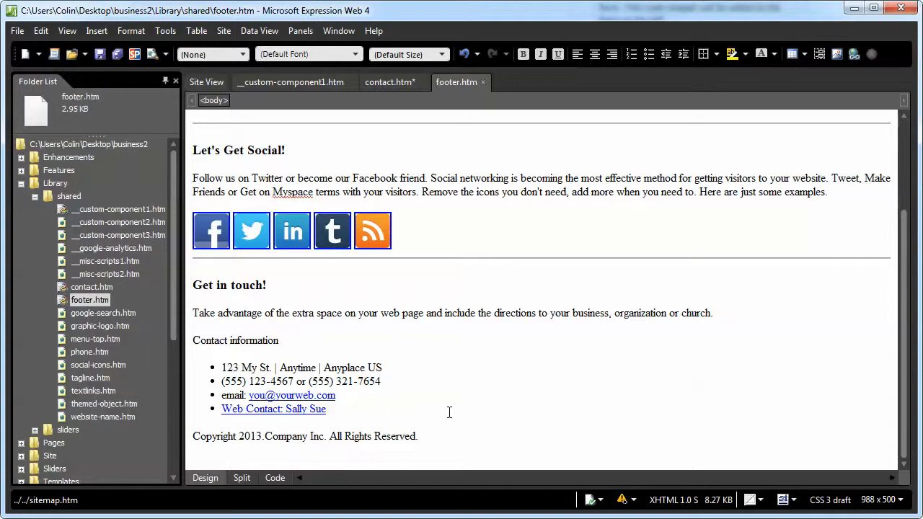
mouse_move(374, 364)
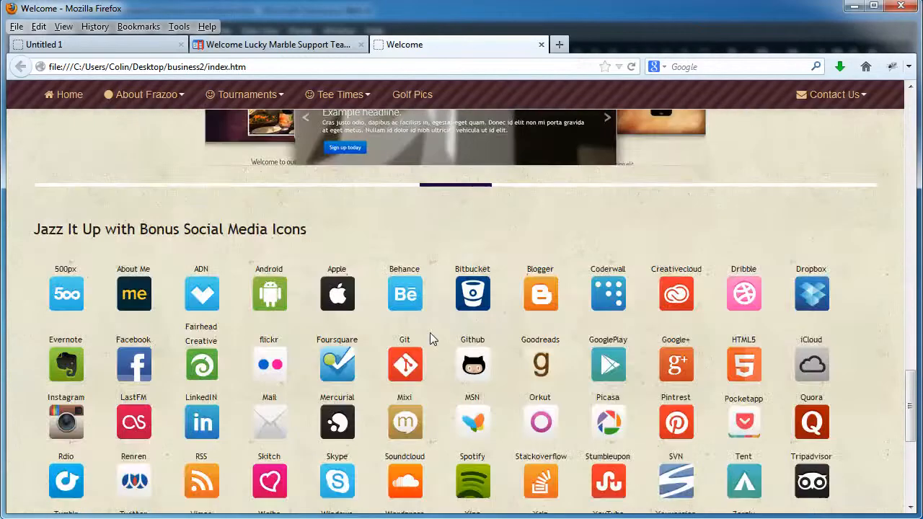
Scroll the Firefox index.htm preview down to the footer's link, social and contact columns.
scroll("down", 3)
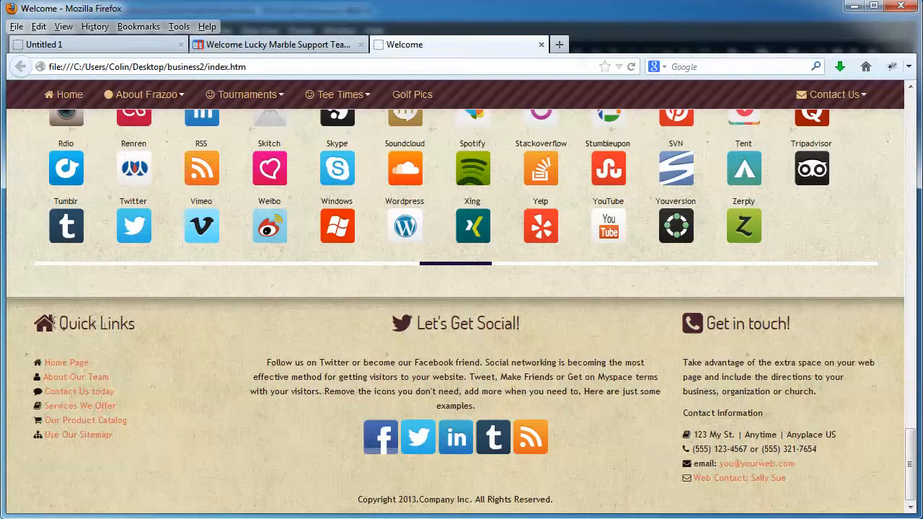
mouse_move(482, 328)
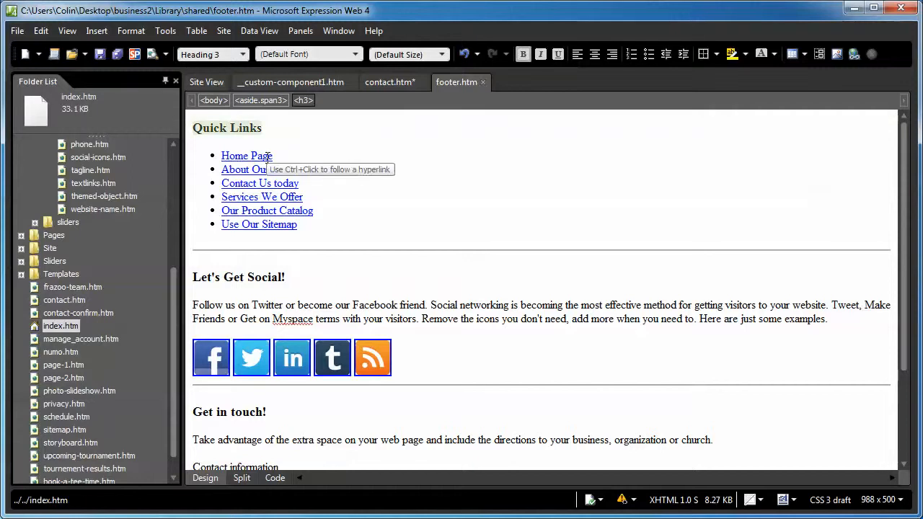
mouse_move(358, 207)
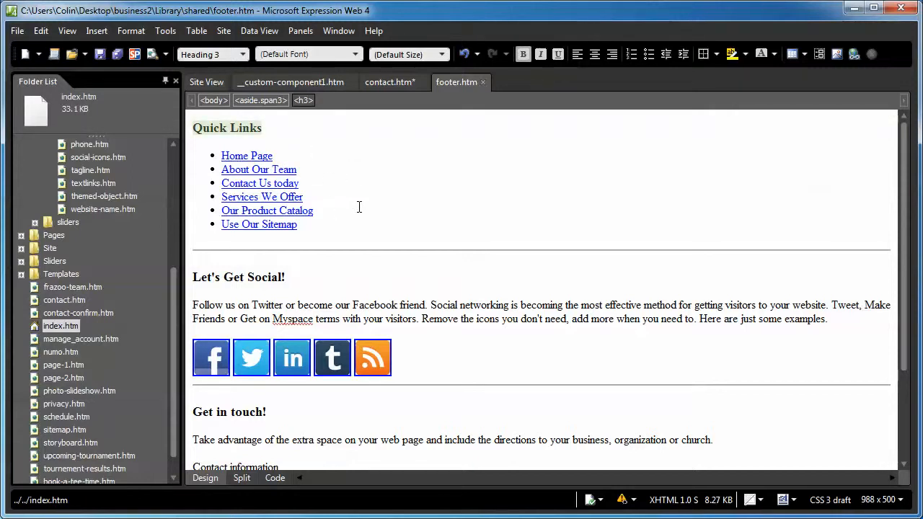
mouse_move(347, 245)
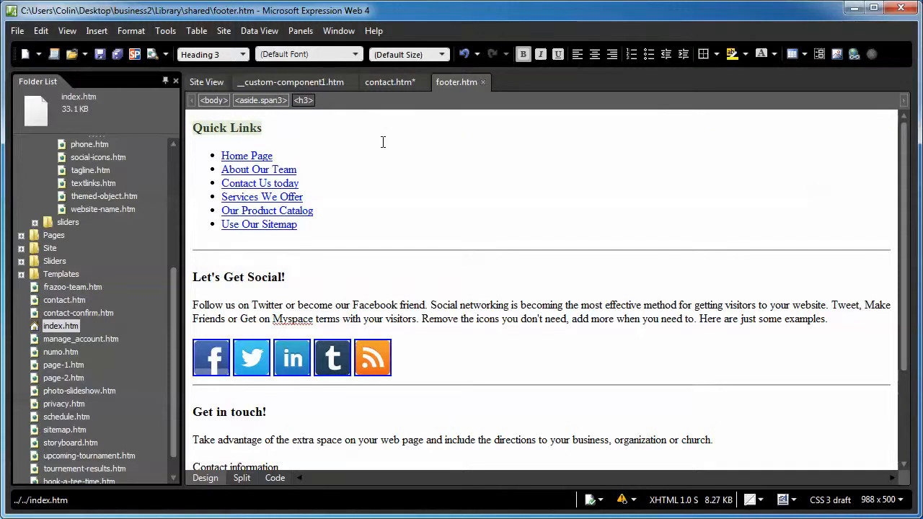
Type over the Quick Links heading and change its block format from the Style list.
type("Tye")
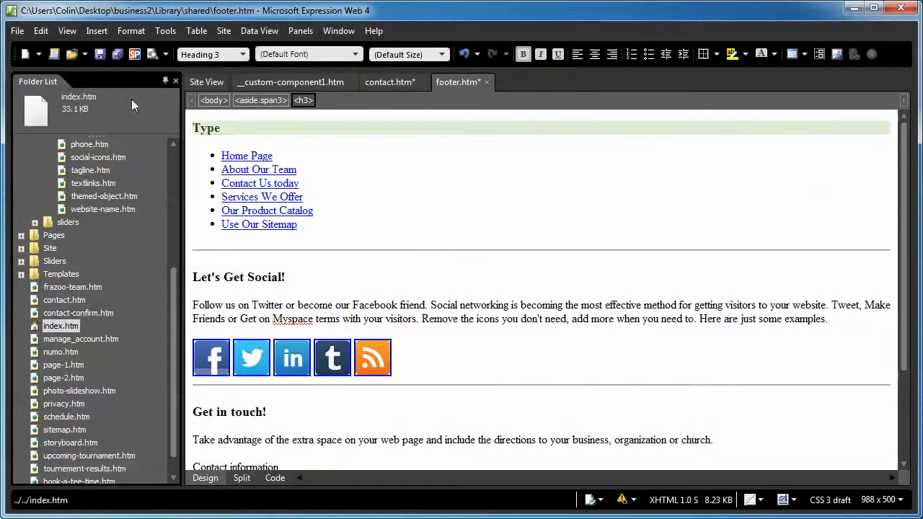
mouse_move(245, 130)
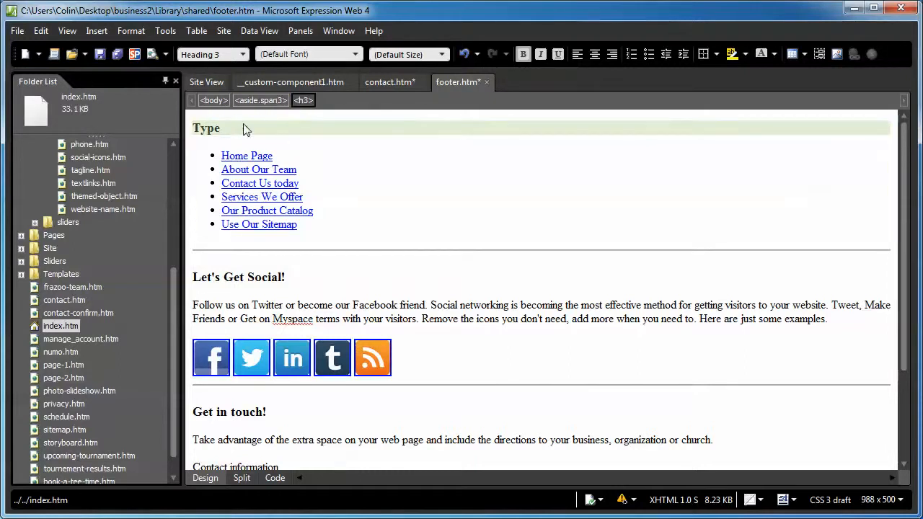
left_click(245, 54)
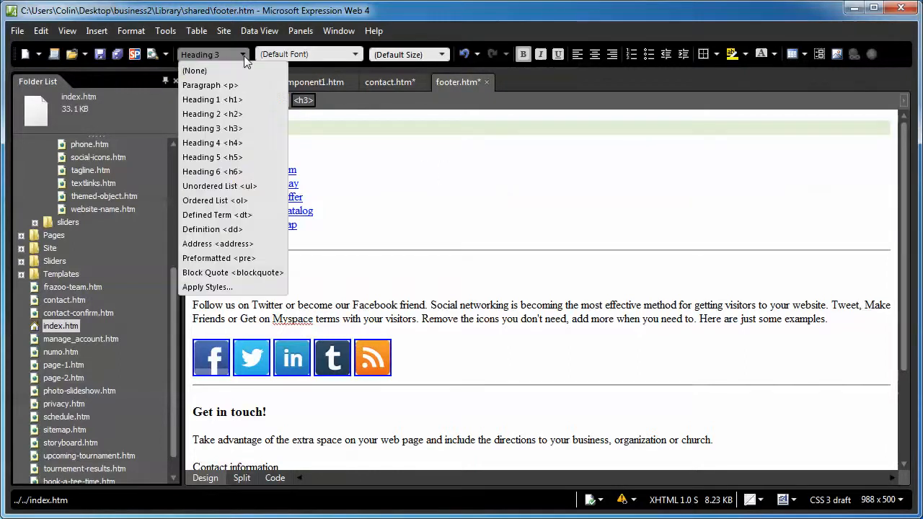
left_click(219, 186)
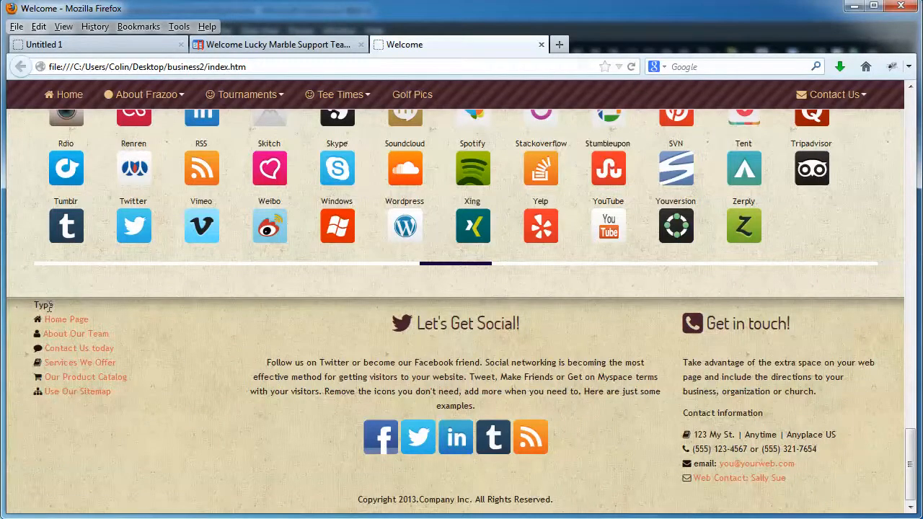
mouse_move(144, 310)
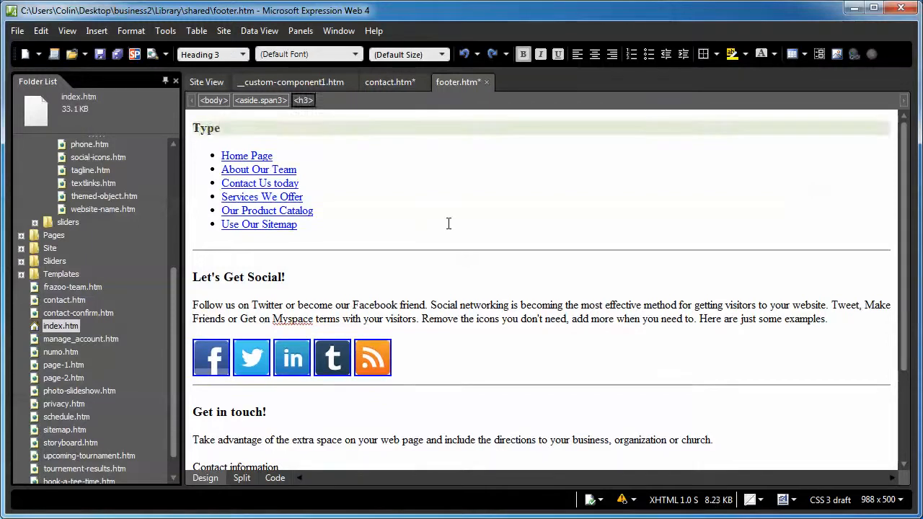
Restore 'Quick Links', then retype the footer h3 heading as 'Frazoo Links'.
type("Quick Links")
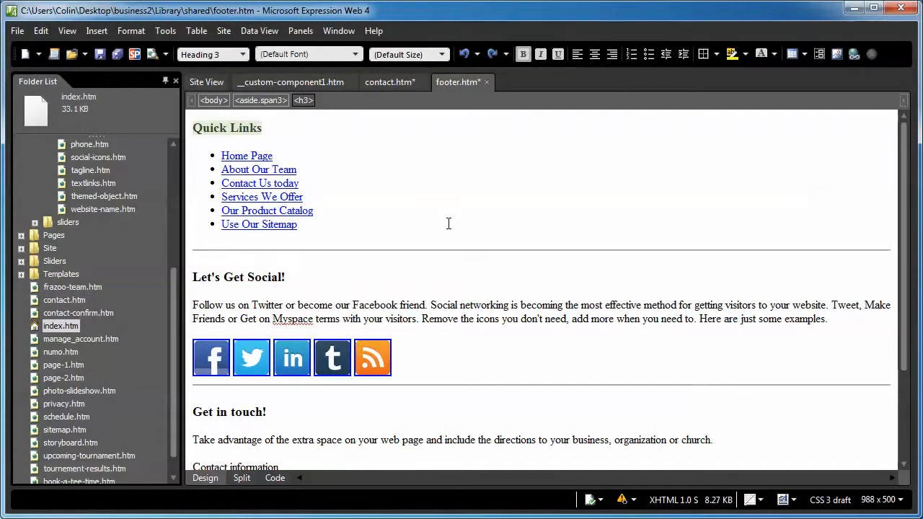
mouse_move(294, 154)
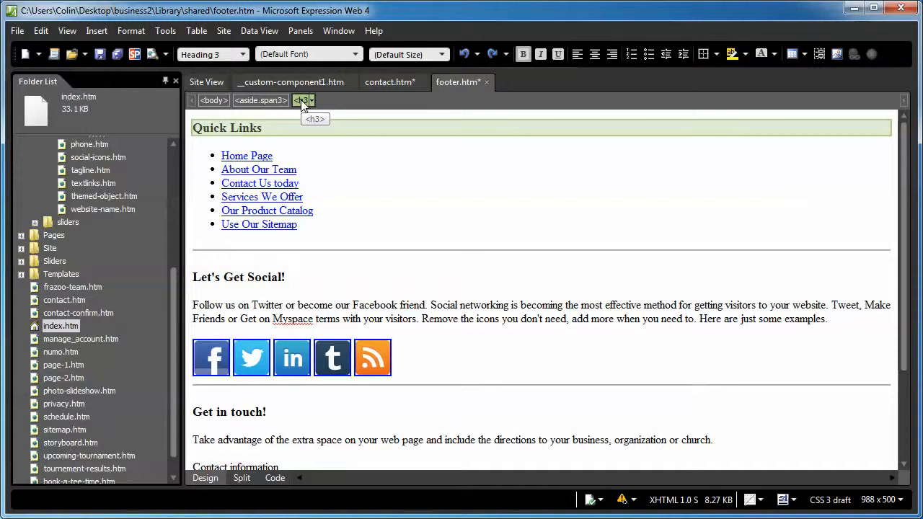
type("Our LInk")
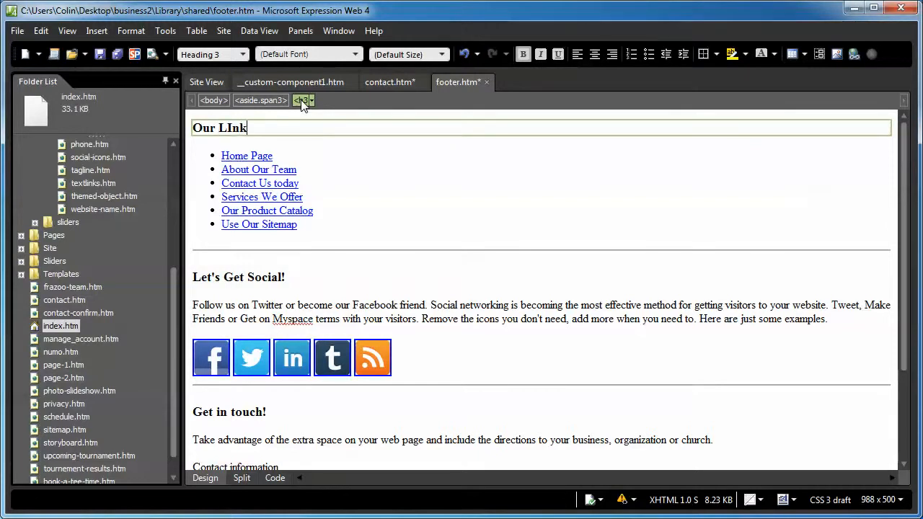
type("Frazoo")
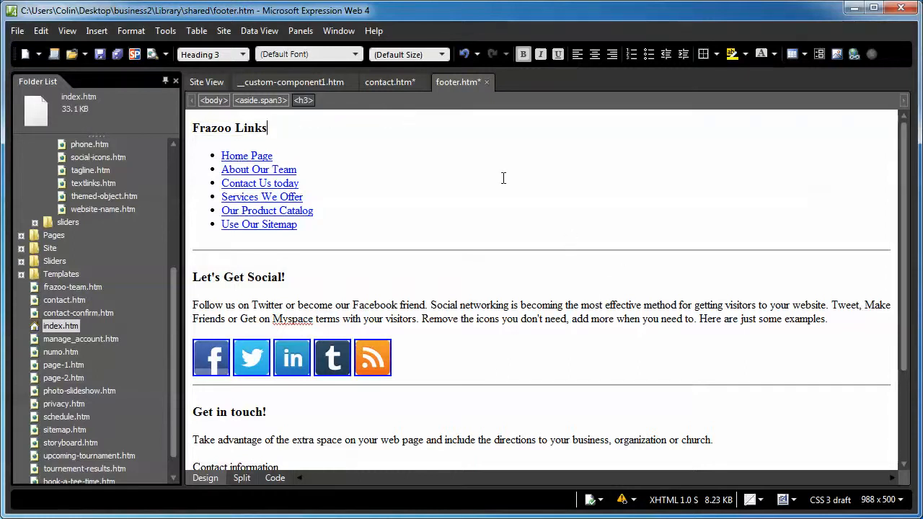
left_click(259, 183)
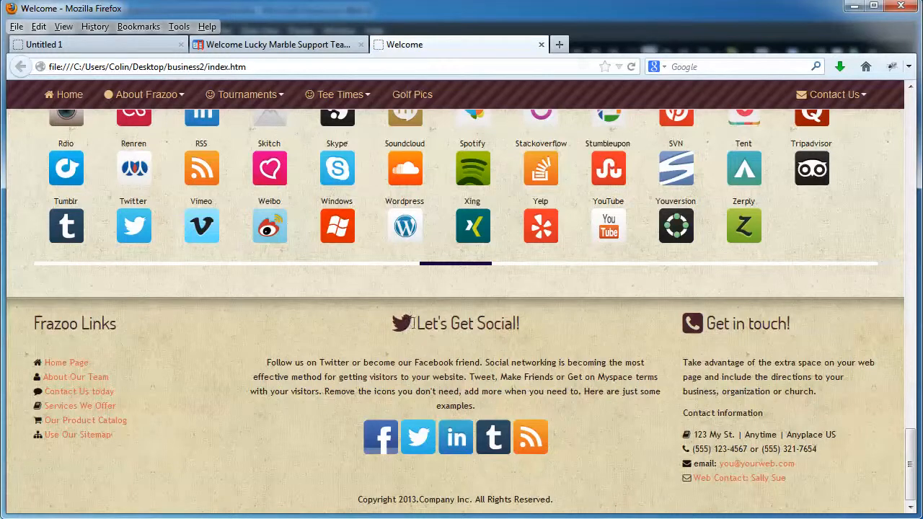
mouse_move(142, 334)
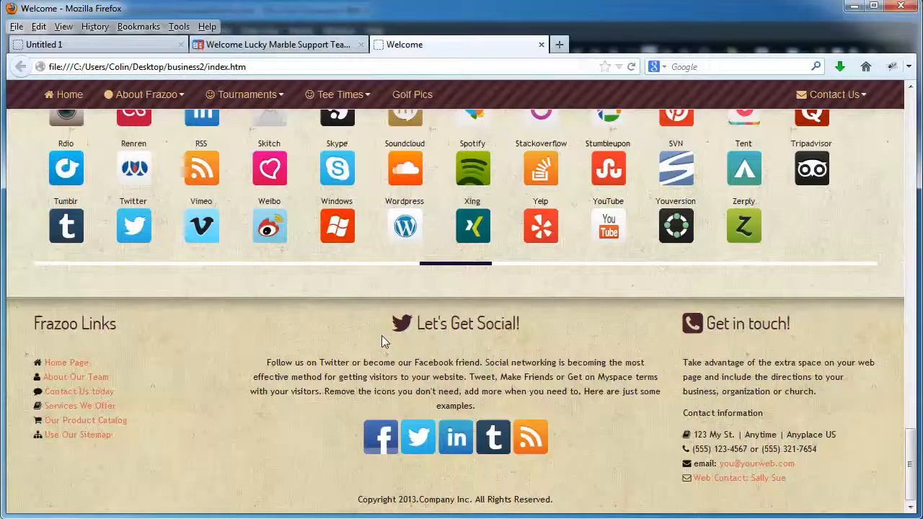
mouse_move(487, 353)
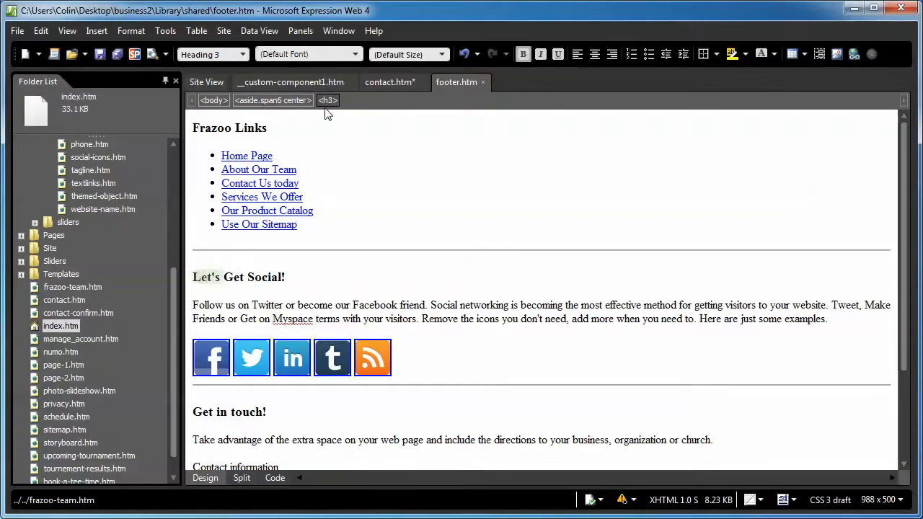
Select the Let's Get Social! h3 and retitle it 'Social Links' via Code view.
left_click(238, 277)
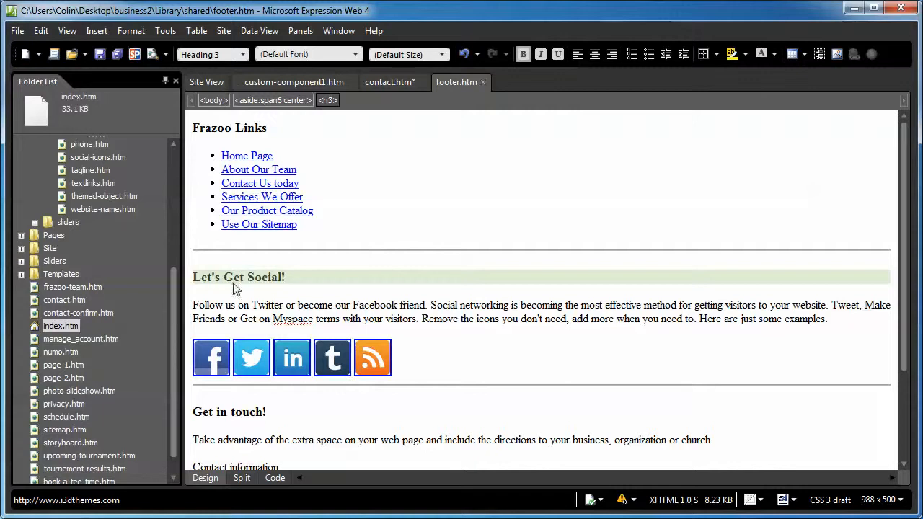
left_click(327, 100)
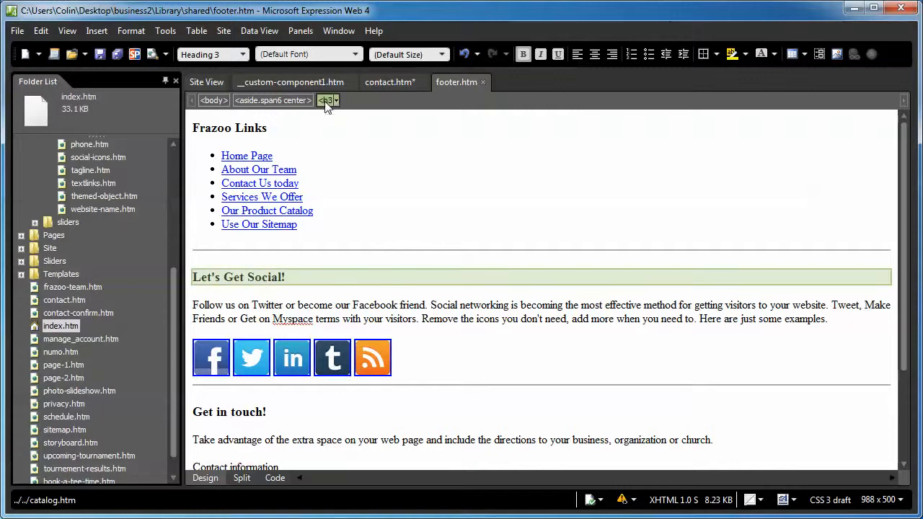
left_click(327, 100)
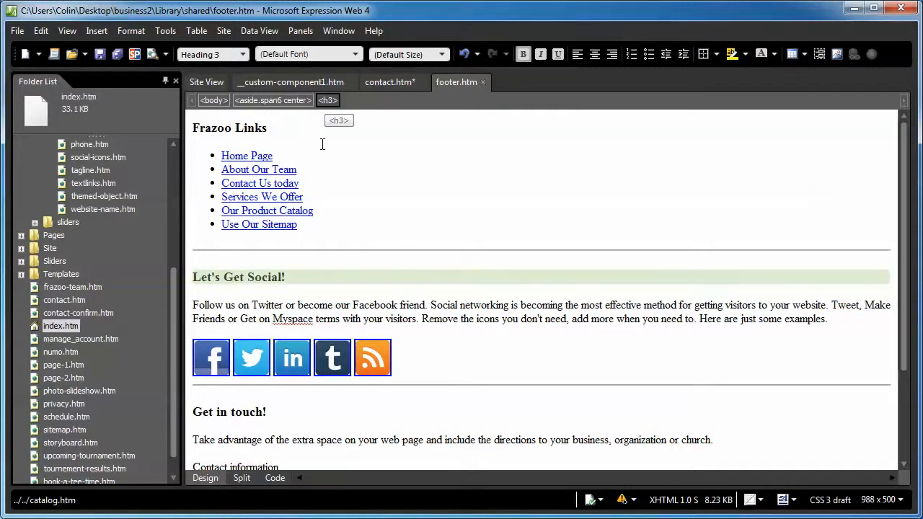
left_click(275, 477)
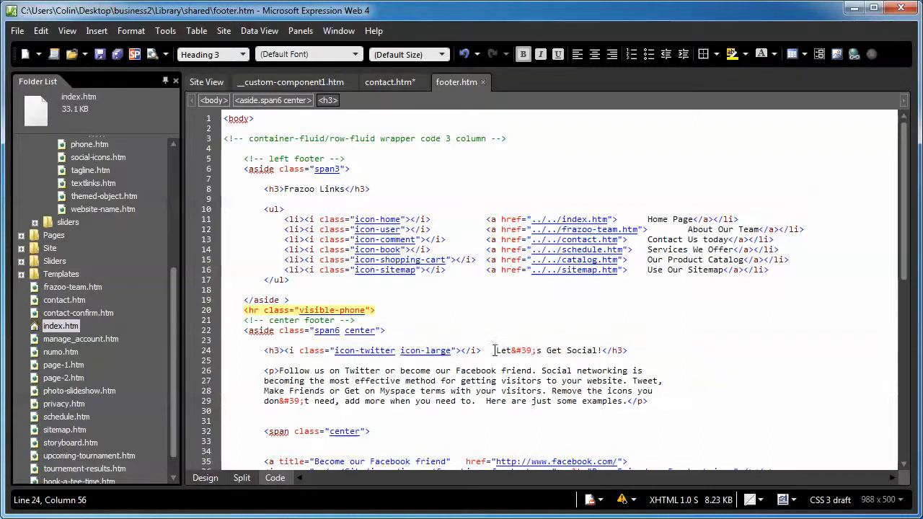
left_click_drag(494, 351, 602, 350)
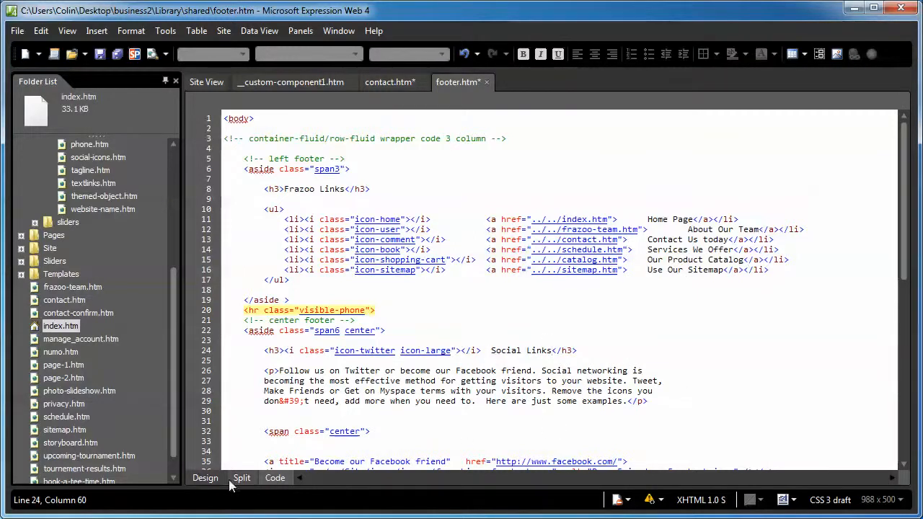
left_click(206, 478)
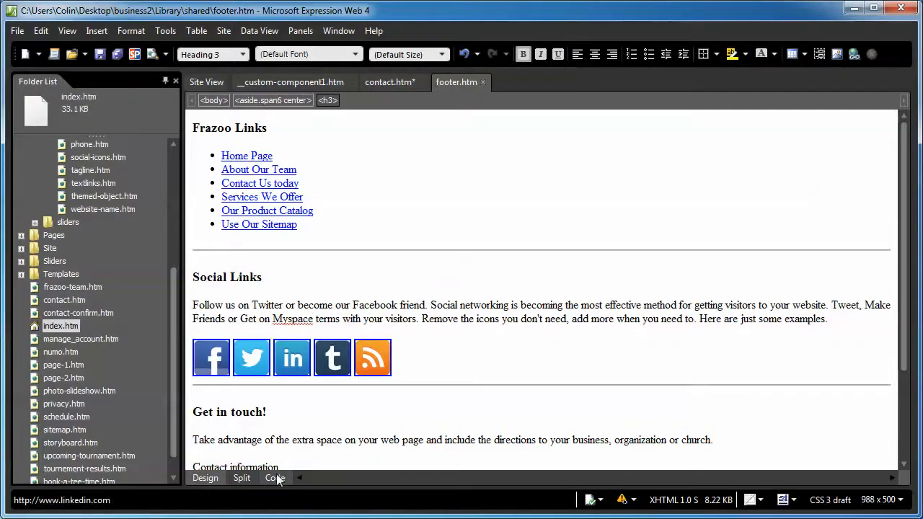
Add an icon-smile icon to the Frazoo Links heading and preview it in Firefox.
left_click(274, 477)
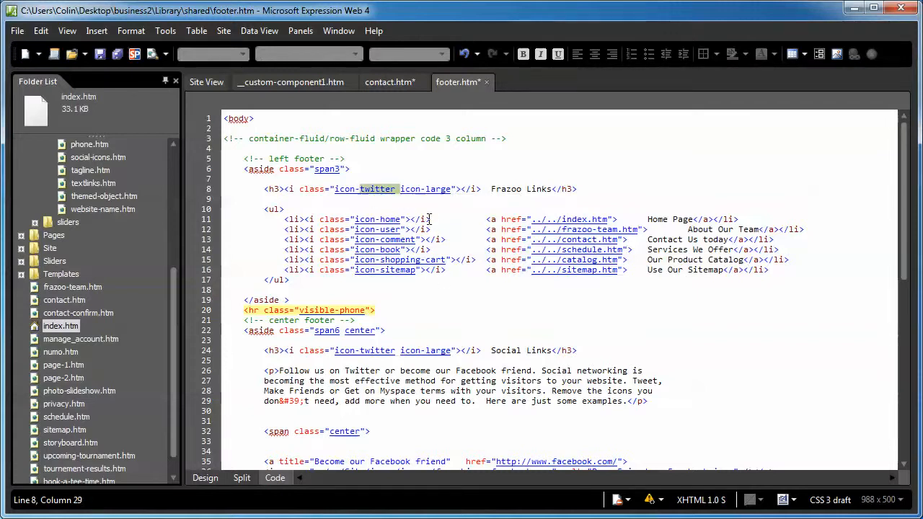
type("icon-smile")
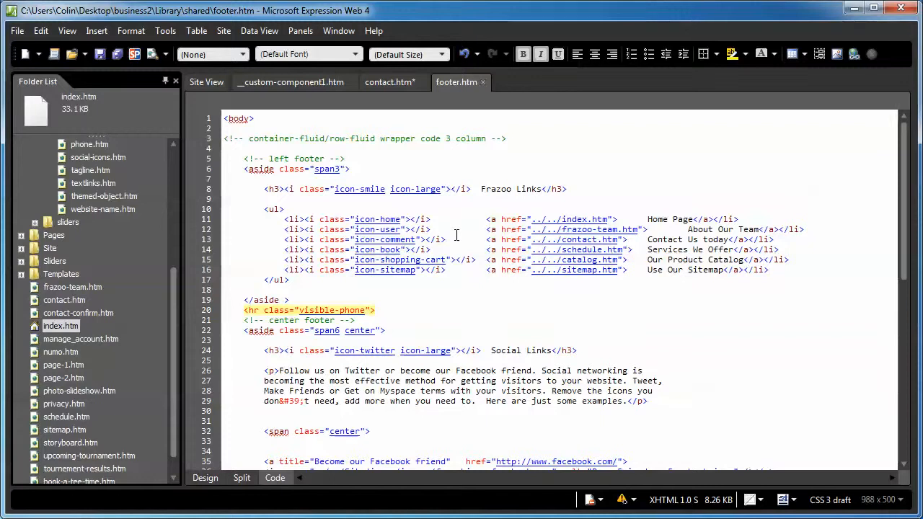
mouse_move(437, 324)
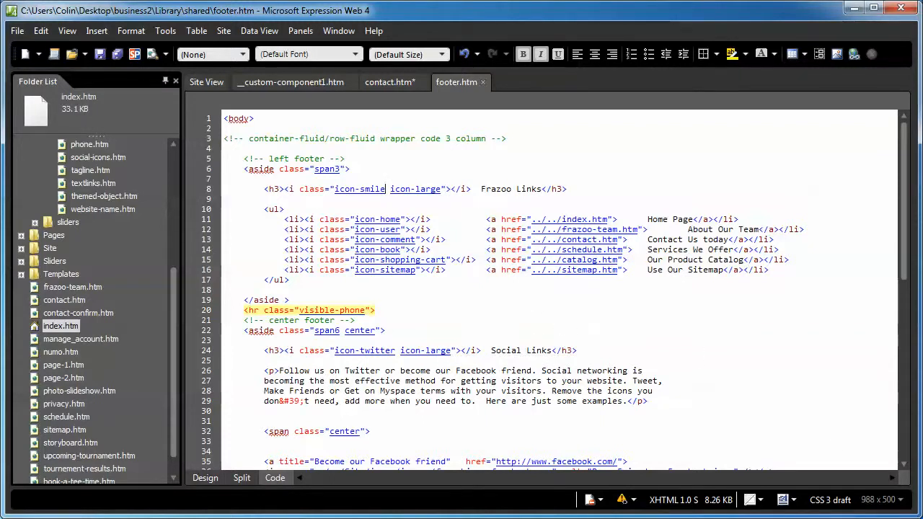
left_click(205, 478)
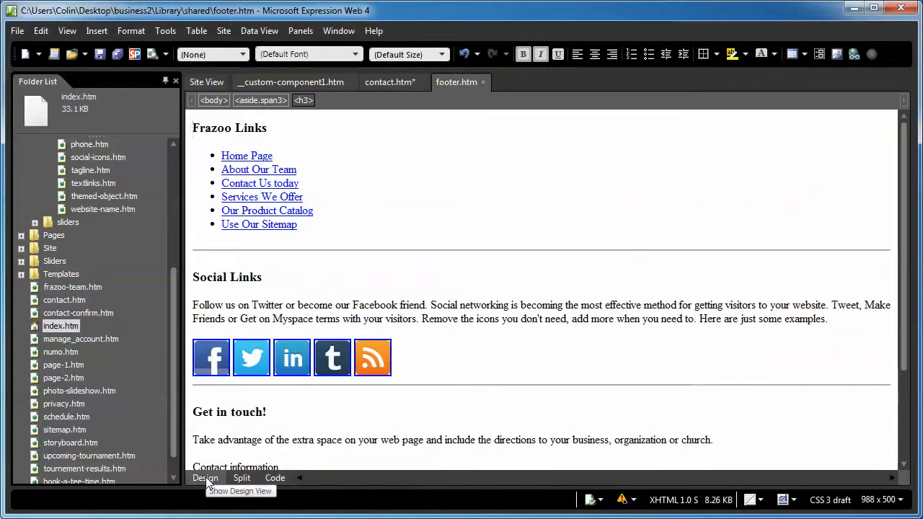
left_click(229, 128)
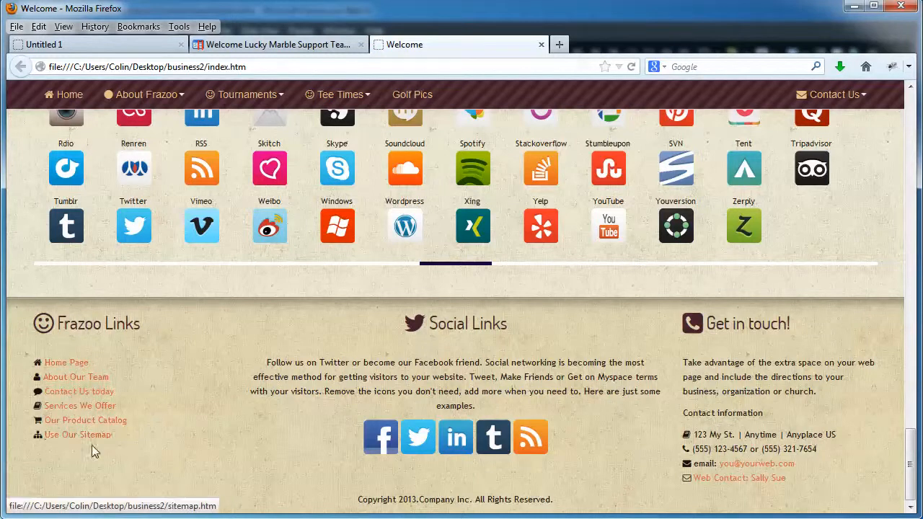
mouse_move(418, 438)
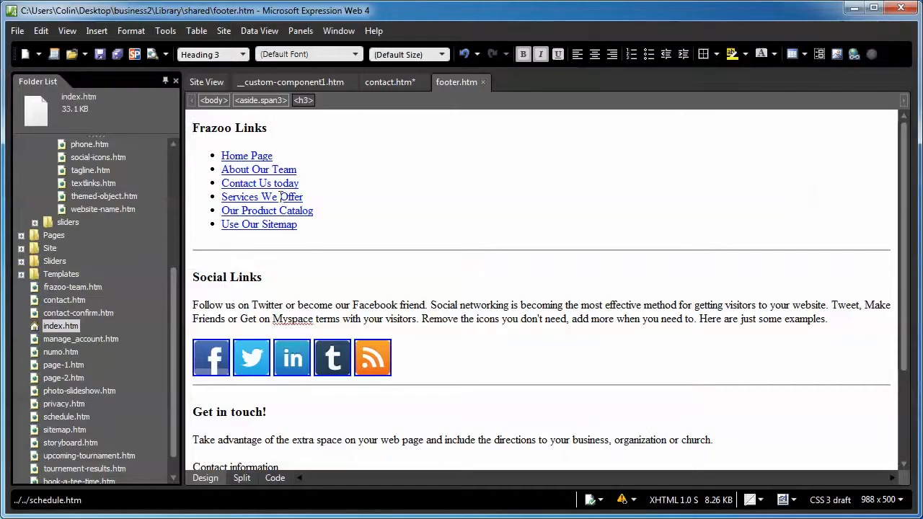
mouse_move(246, 155)
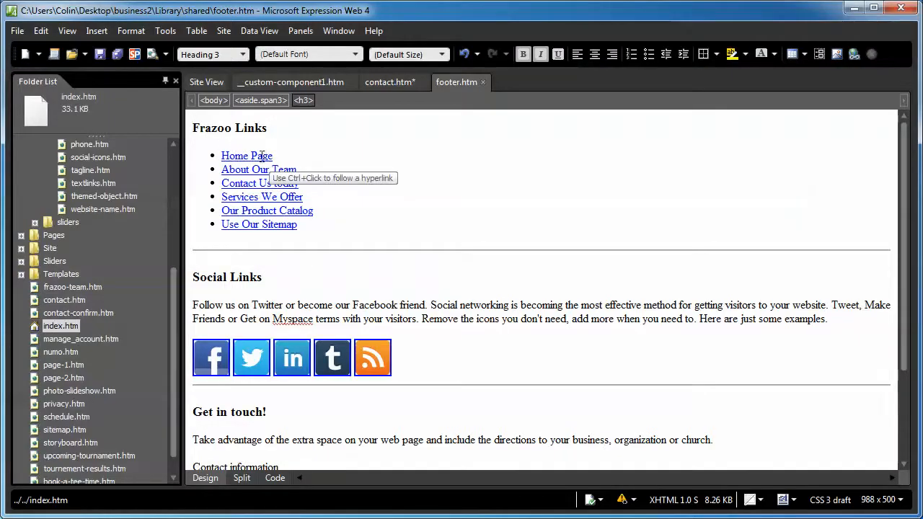
Rename the Home Page link text to 'Frazoo Home', keeping index.htm as the target.
right_click(247, 156)
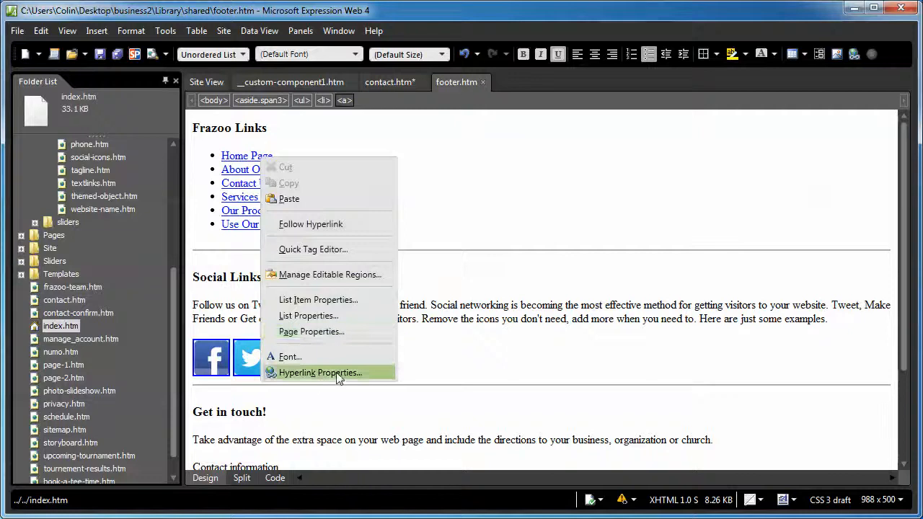
left_click(319, 371)
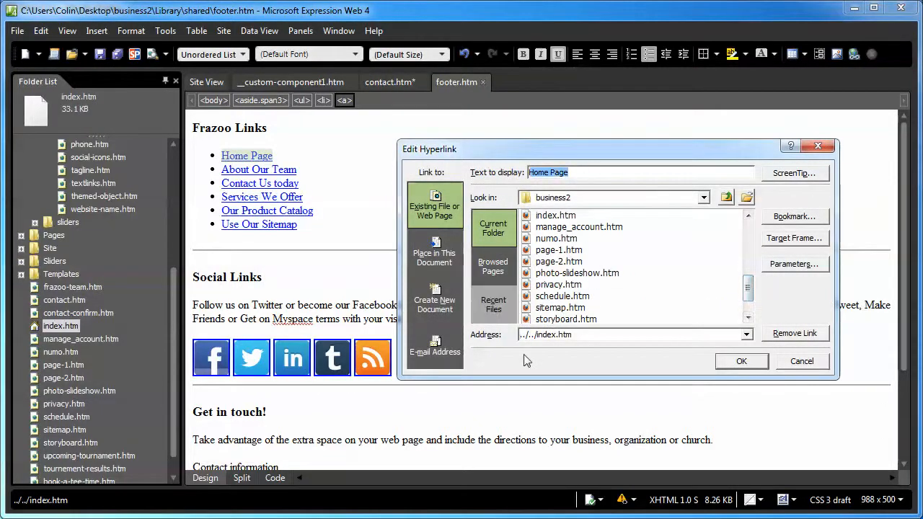
type("Frazoo Home")
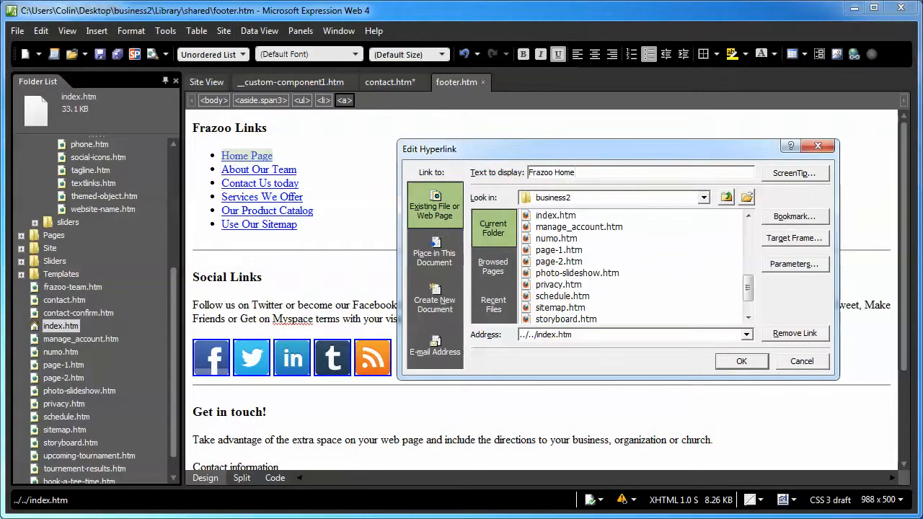
left_click(555, 215)
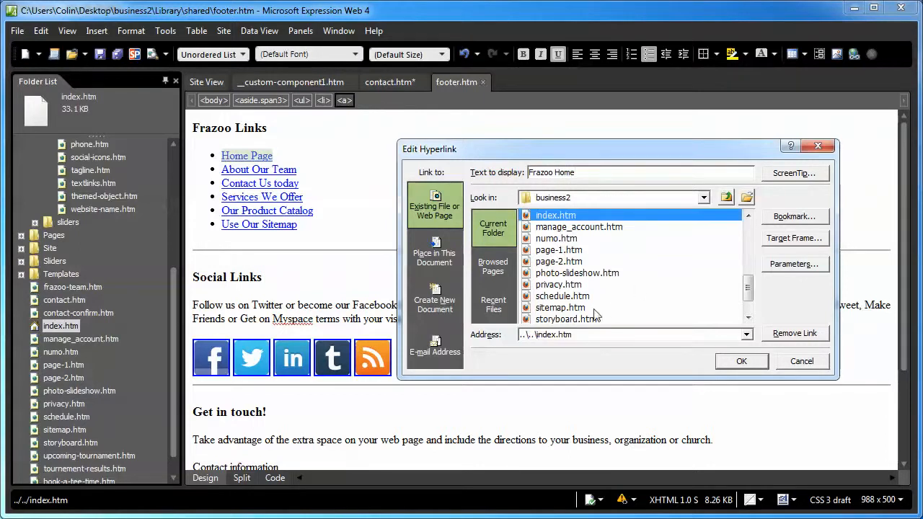
left_click(741, 361)
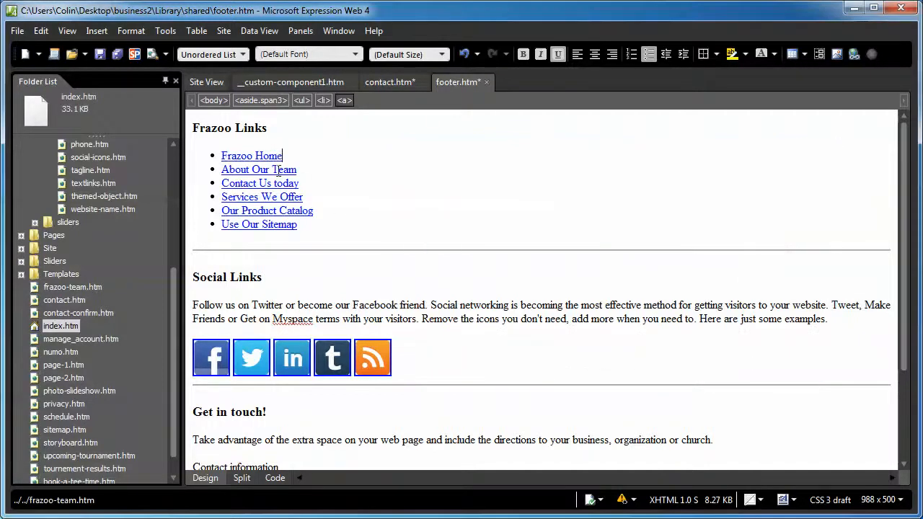
mouse_move(259, 182)
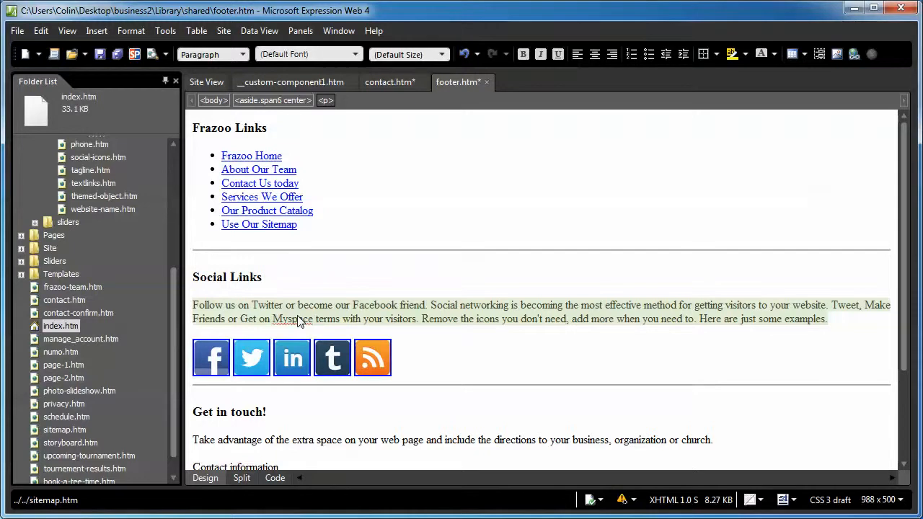
Replace the Social Links paragraph with 'This is a new paragraph of text', fixing the spelling.
left_click(325, 100)
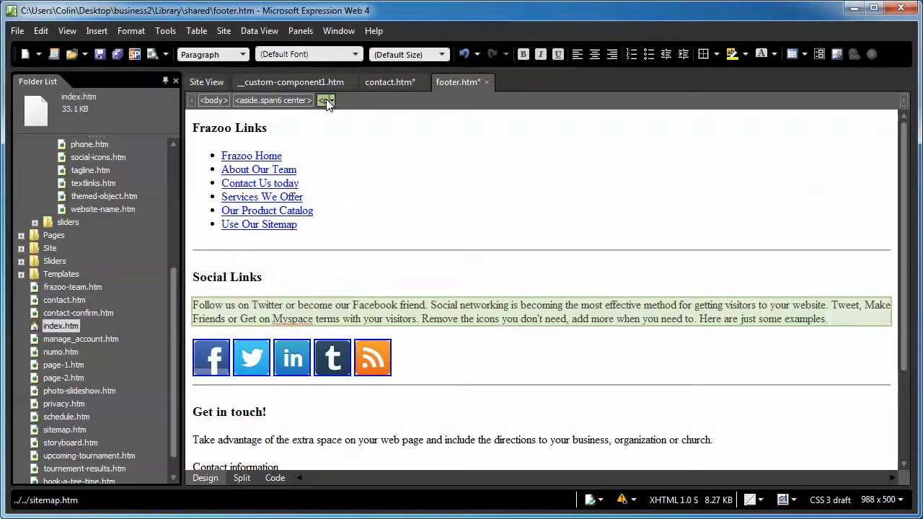
type("This is a ne")
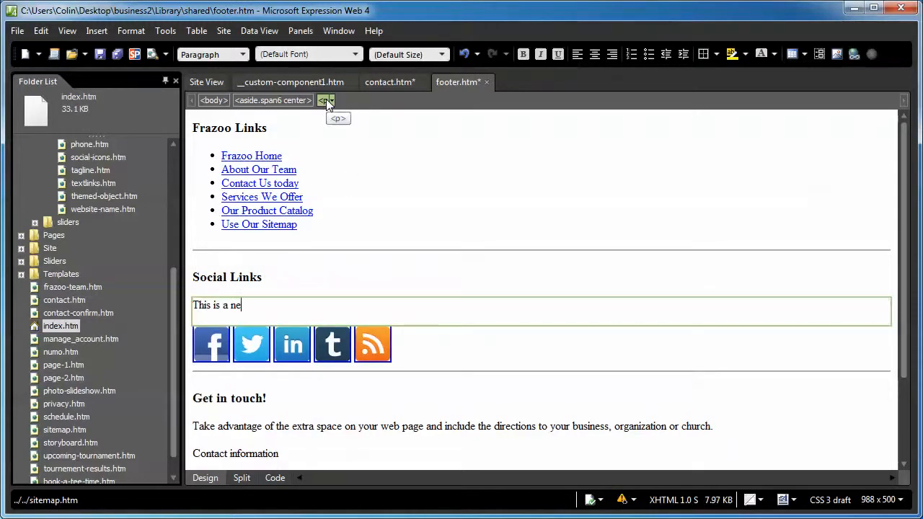
type("w paragraphic of text")
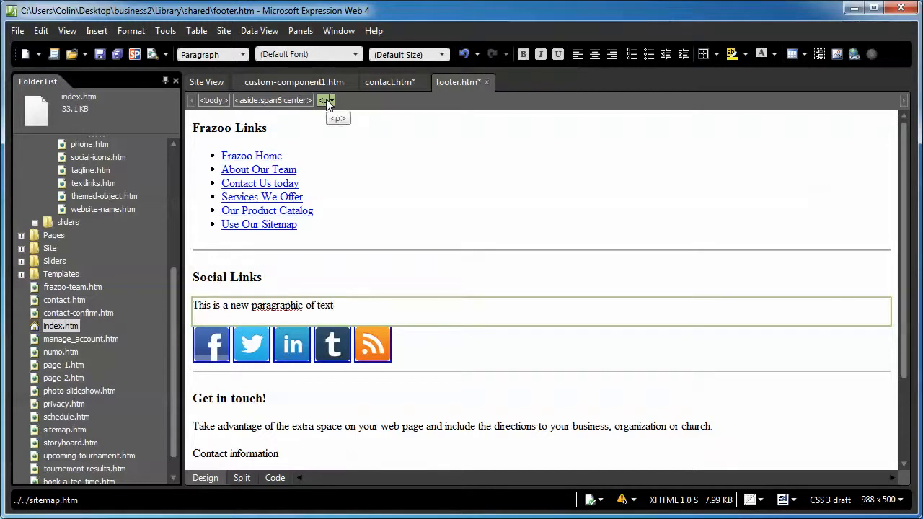
right_click(276, 305)
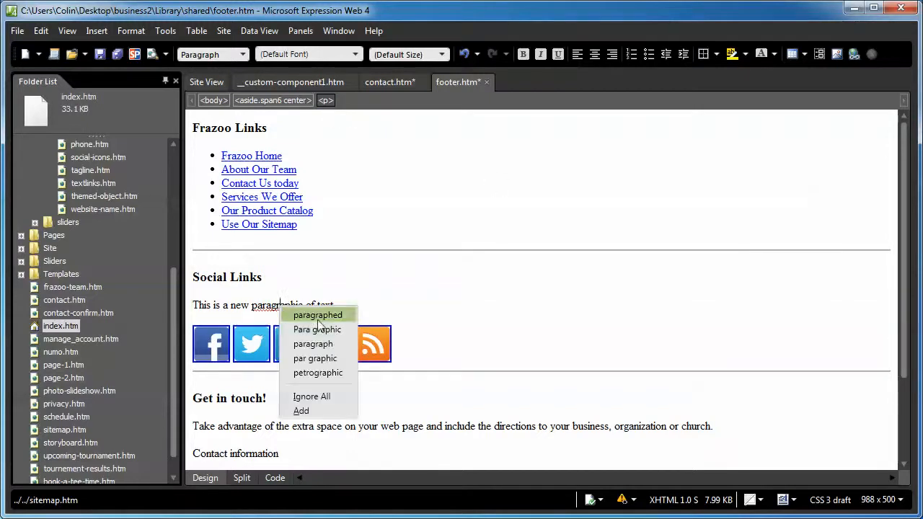
left_click(313, 343)
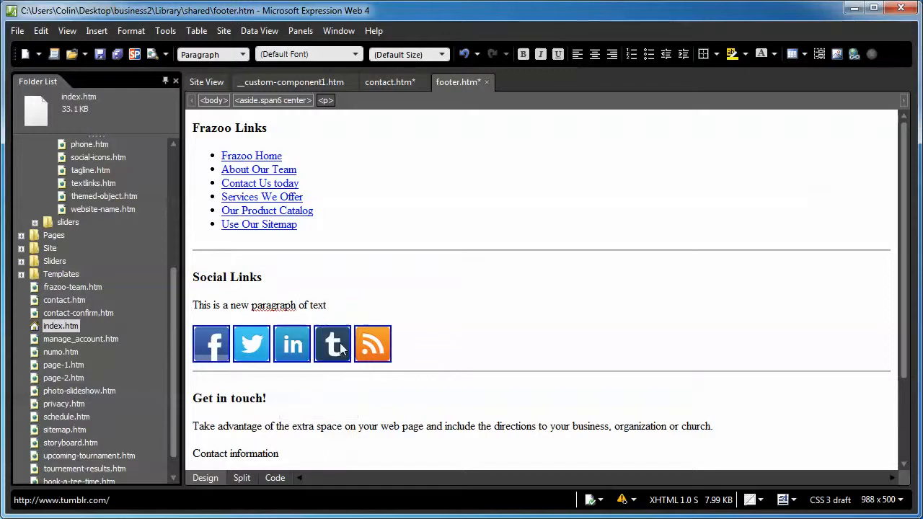
mouse_move(292, 344)
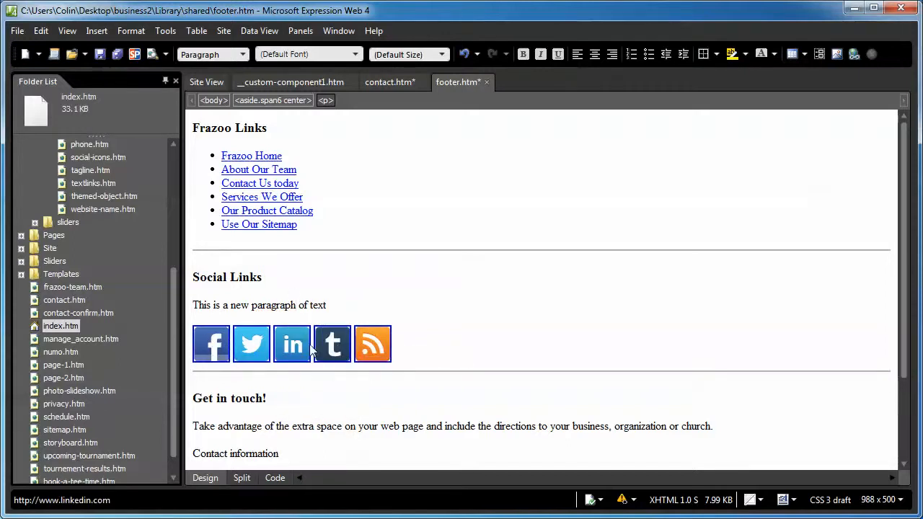
left_click(371, 343)
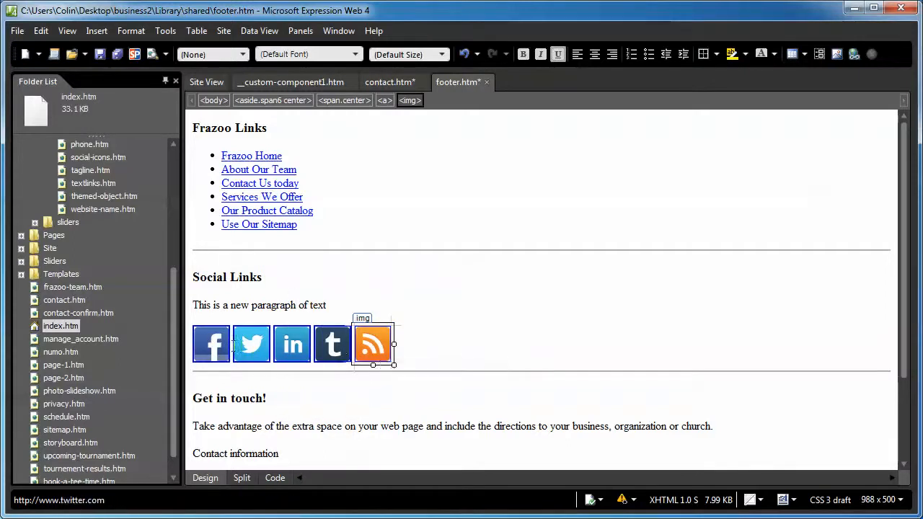
double_click(212, 344)
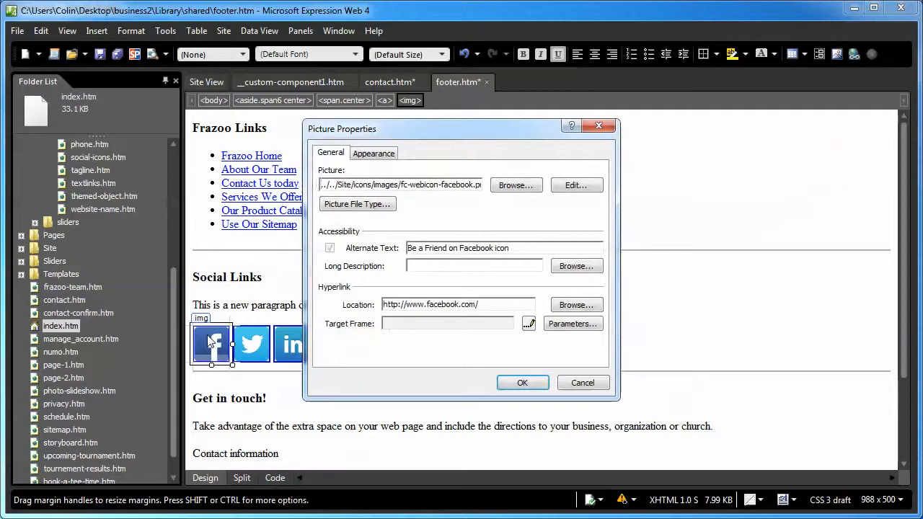
mouse_move(362, 293)
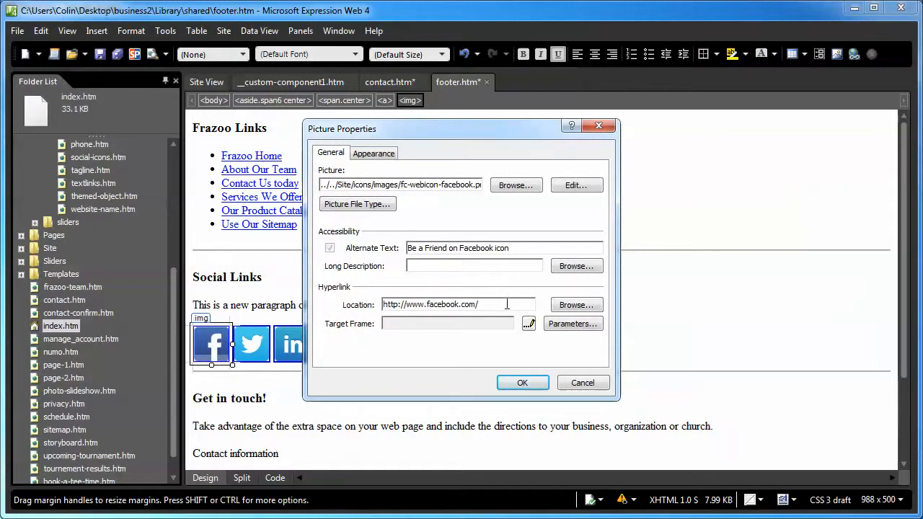
type("i3themes")
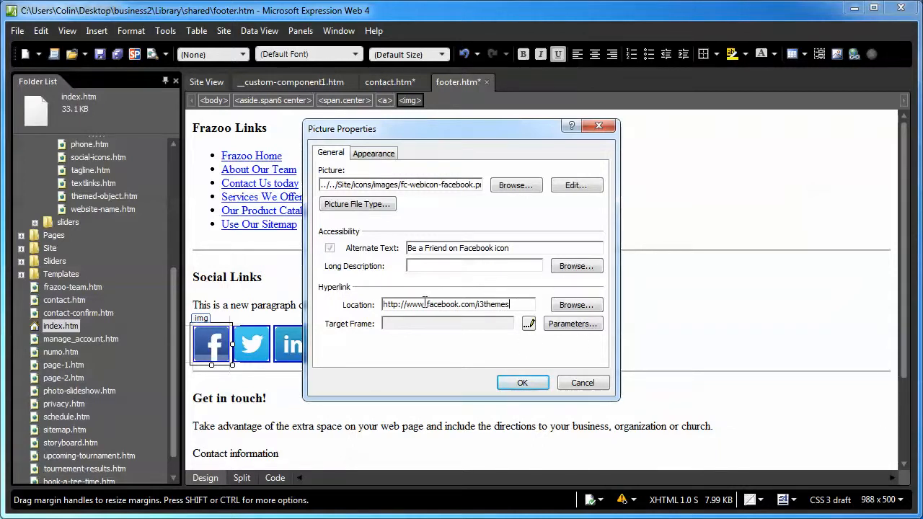
triple_click(445, 303)
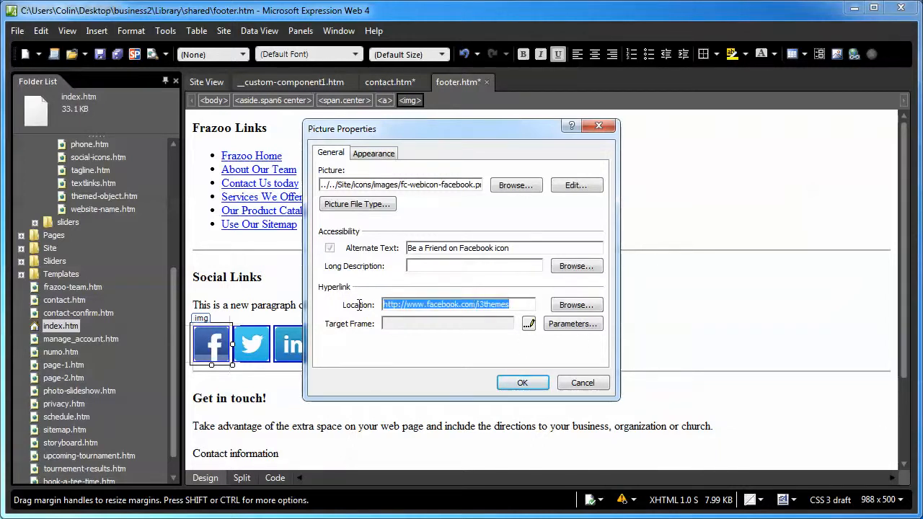
mouse_move(359, 309)
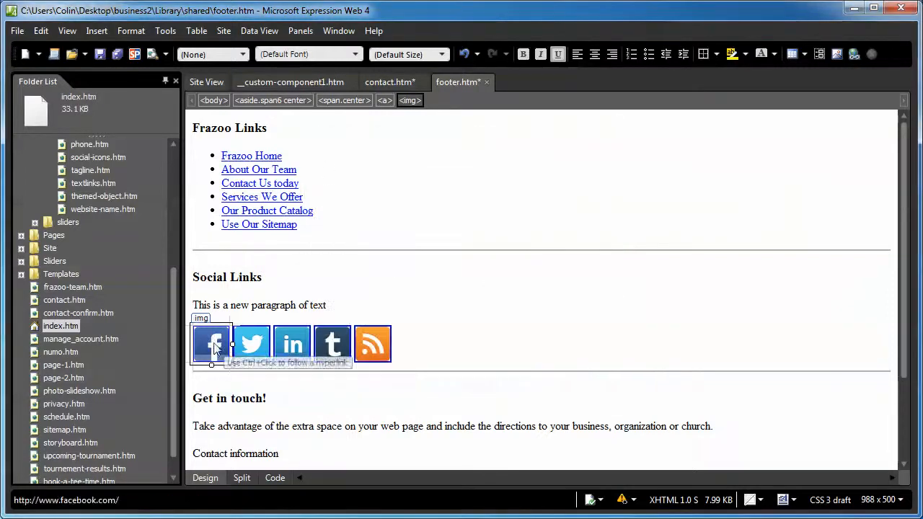
Select and delete the Facebook icon from the Social Links row.
left_click(383, 100)
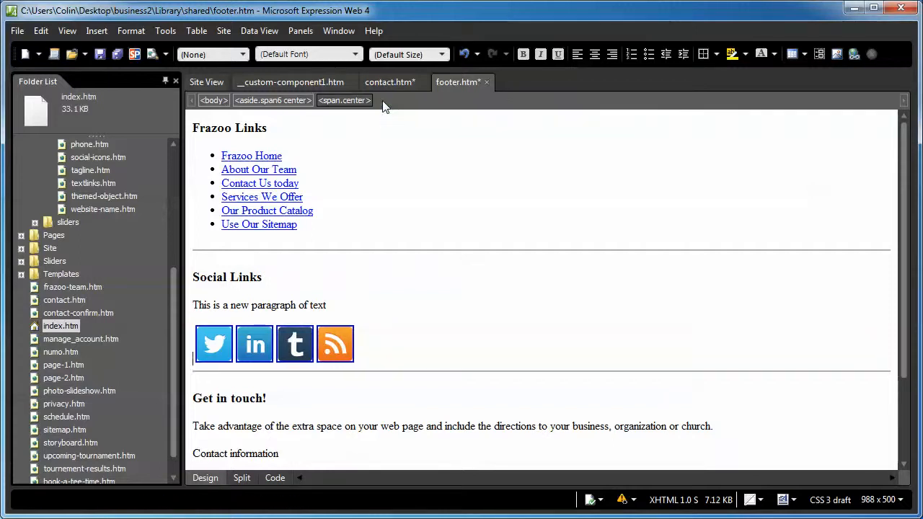
mouse_move(295, 343)
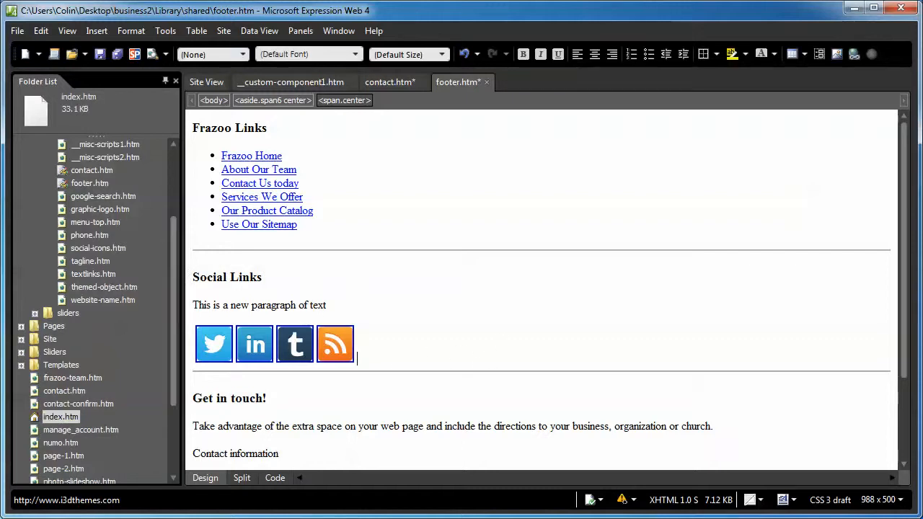
mouse_move(377, 354)
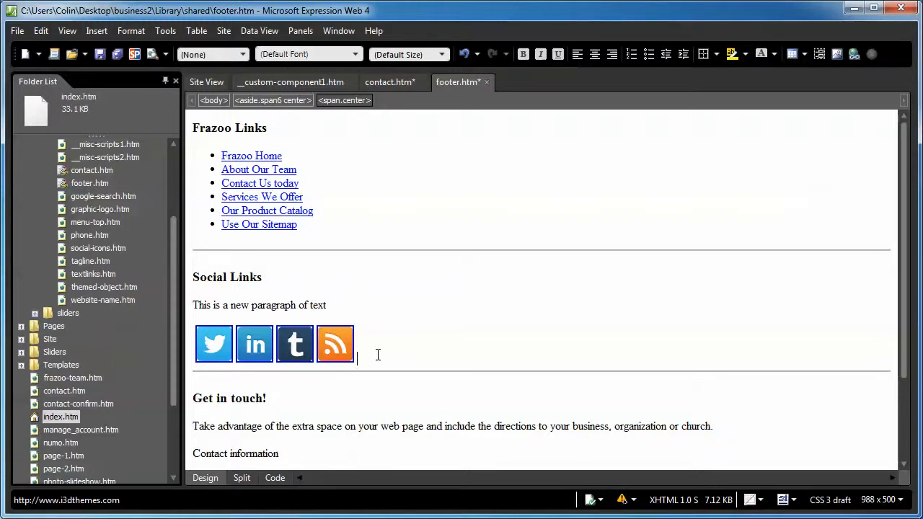
scroll("down", 3)
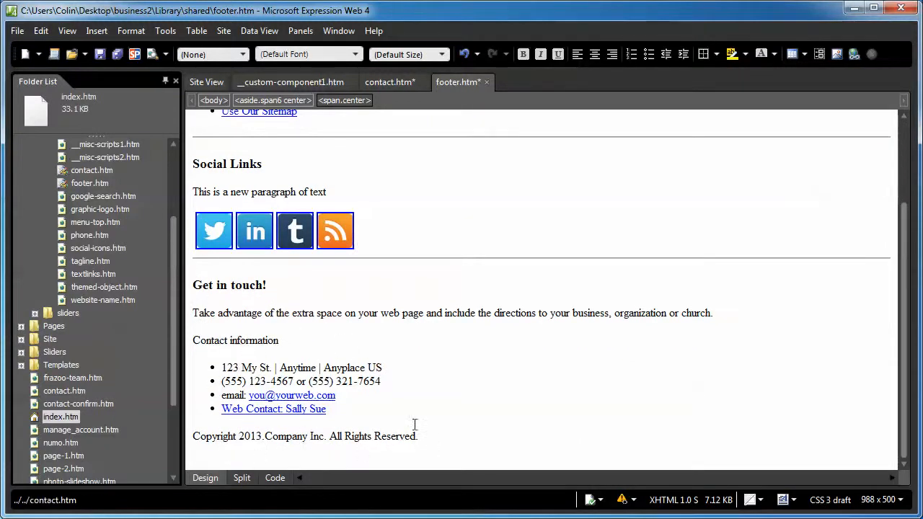
right_click(292, 395)
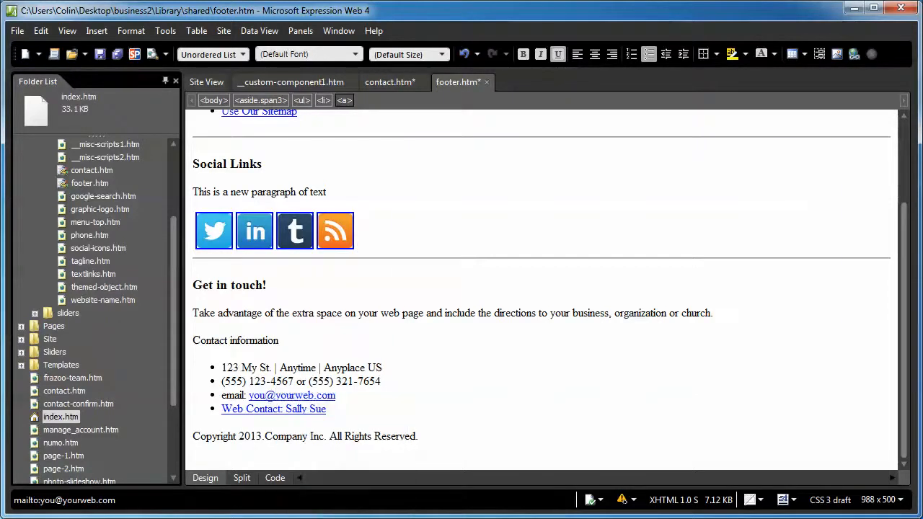
double_click(292, 395)
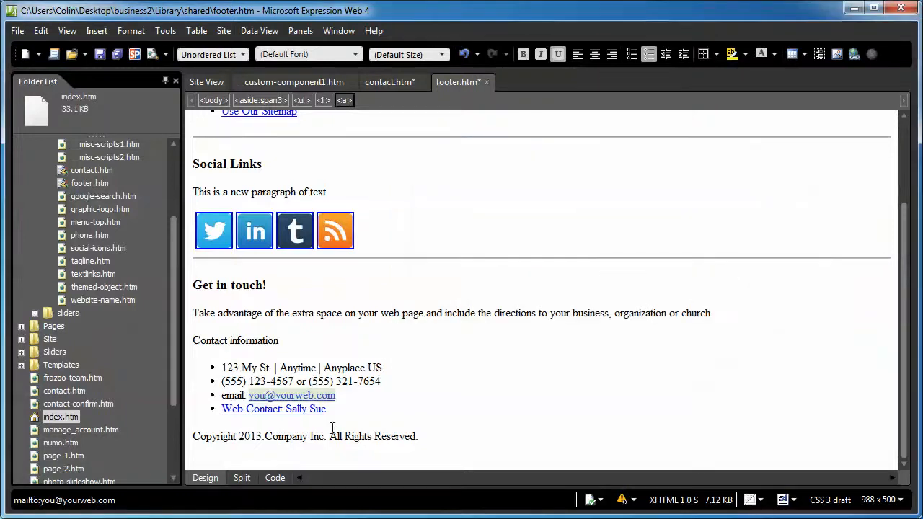
mouse_move(416, 408)
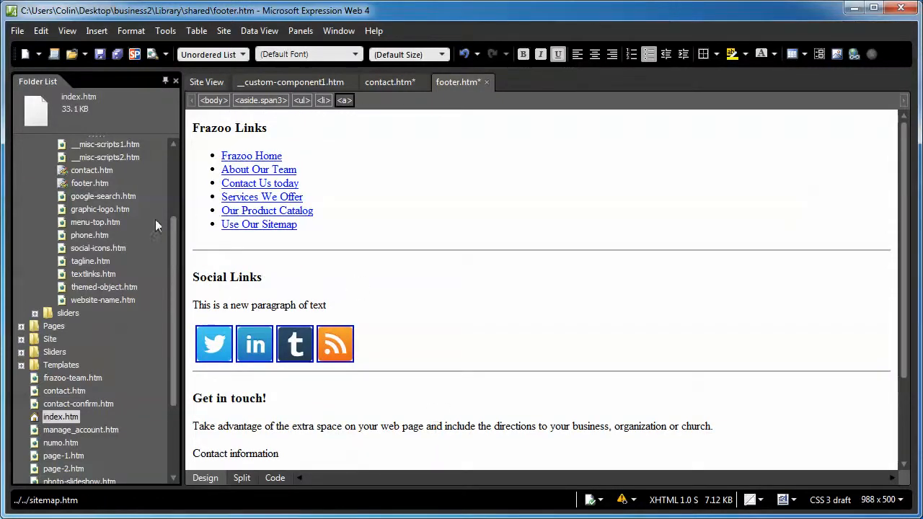
Open Library/shared/google-search.htm and select its search engine cx ID value.
left_click(103, 196)
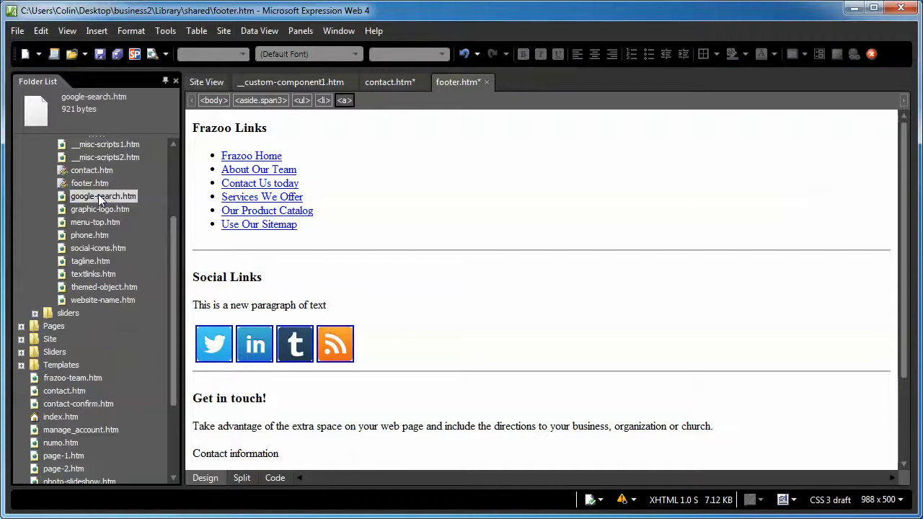
double_click(102, 195)
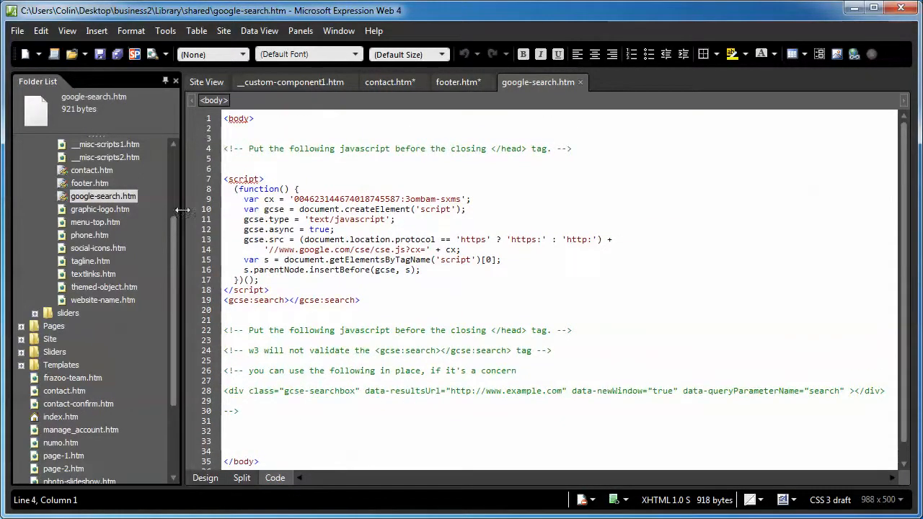
mouse_move(200, 421)
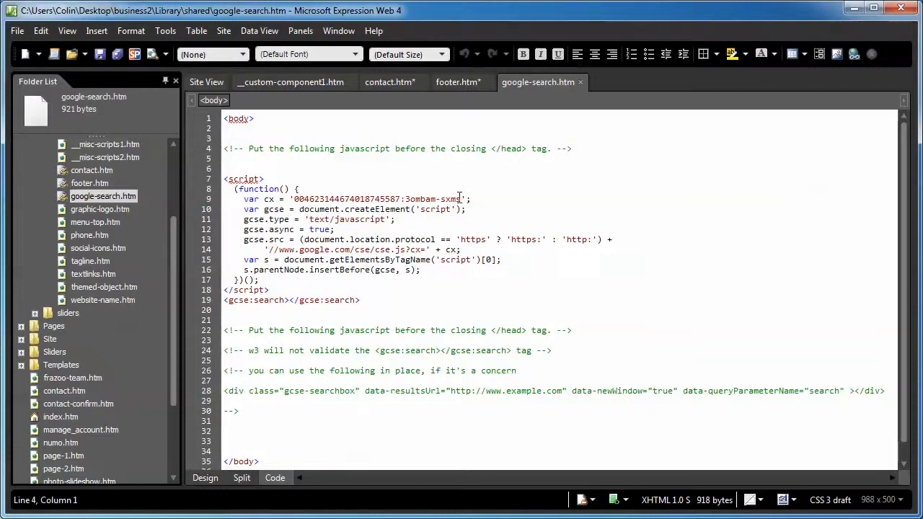
double_click(375, 199)
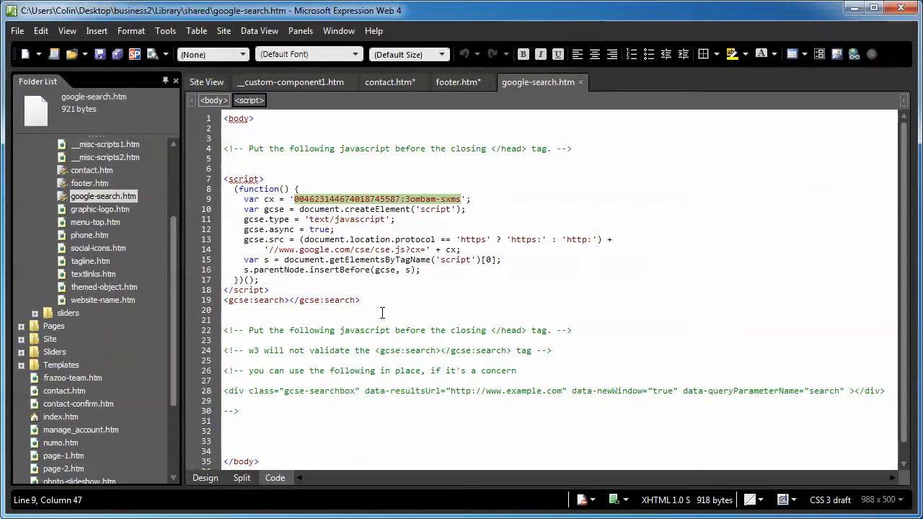
mouse_move(144, 265)
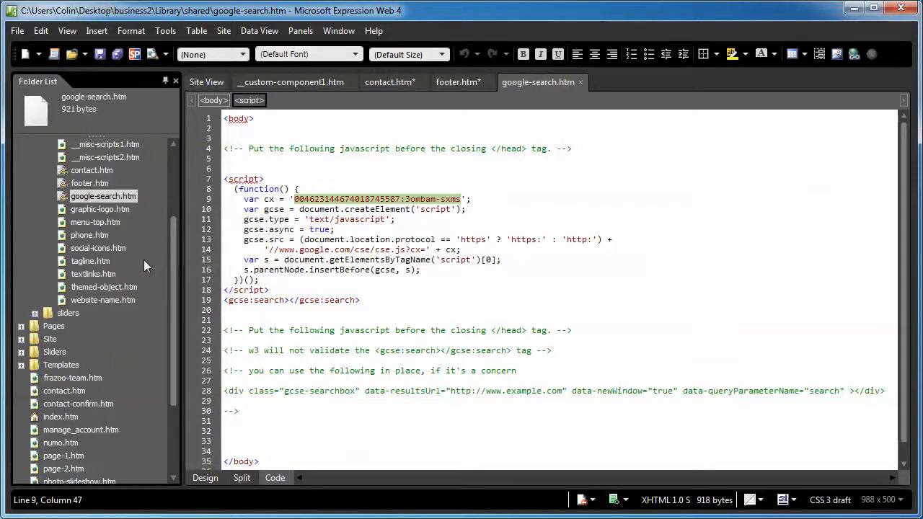
Show graphic-logo.htm in Design view and select the butterfly logo image.
left_click(101, 209)
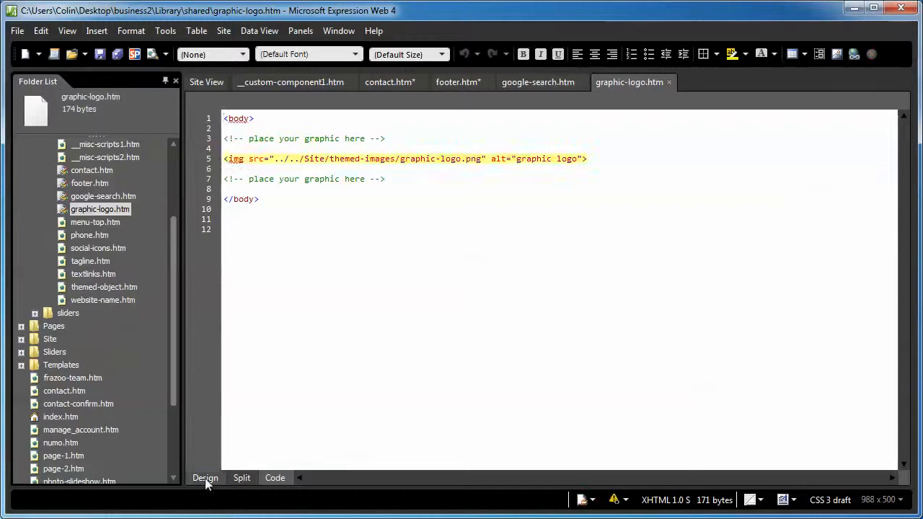
left_click(205, 477)
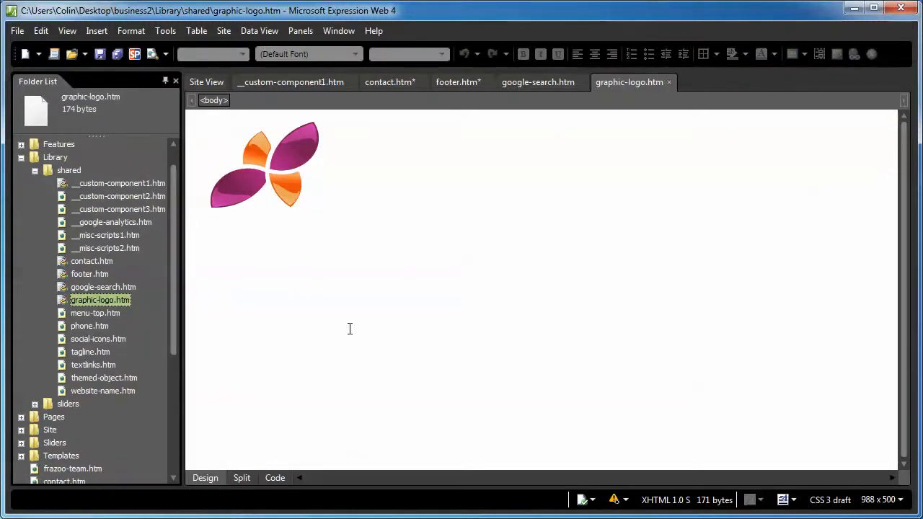
mouse_move(240, 304)
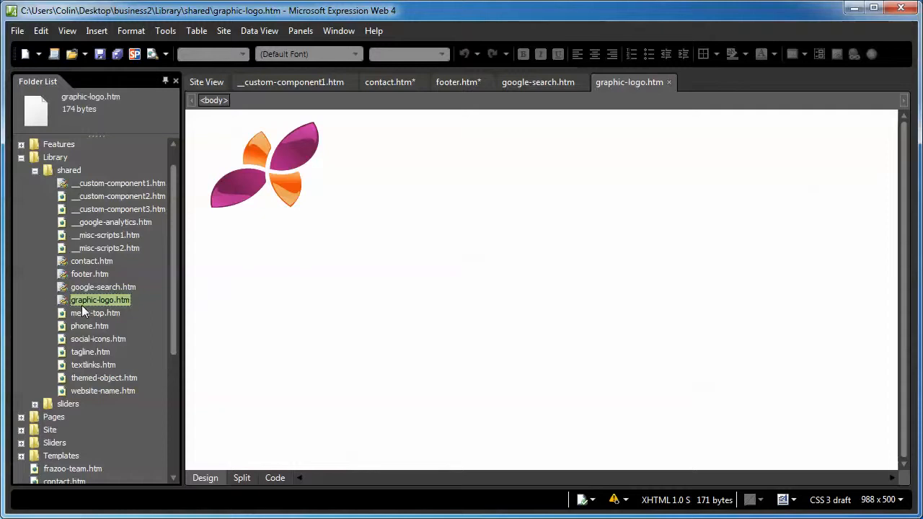
mouse_move(90, 331)
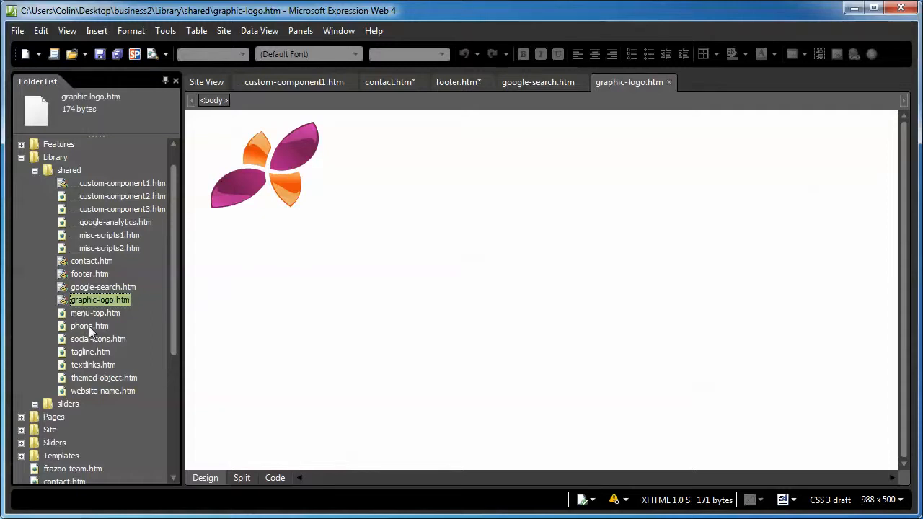
mouse_move(81, 410)
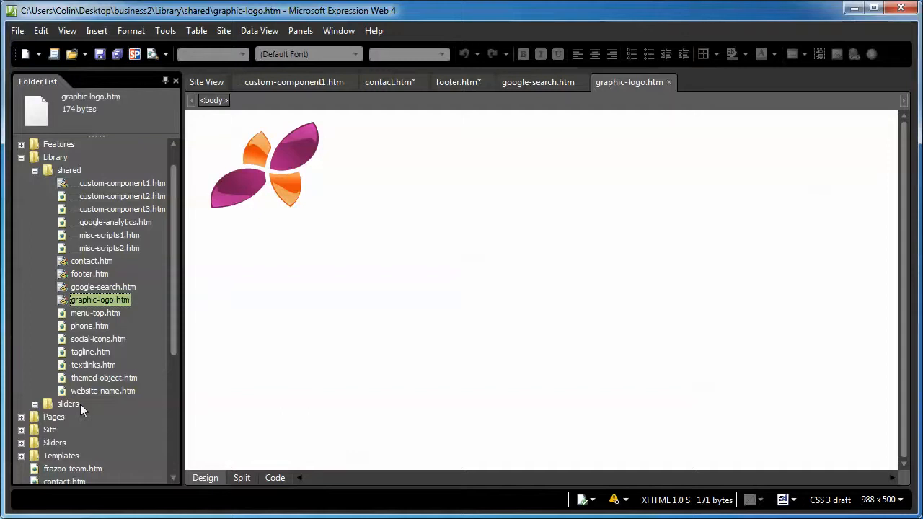
left_click(263, 166)
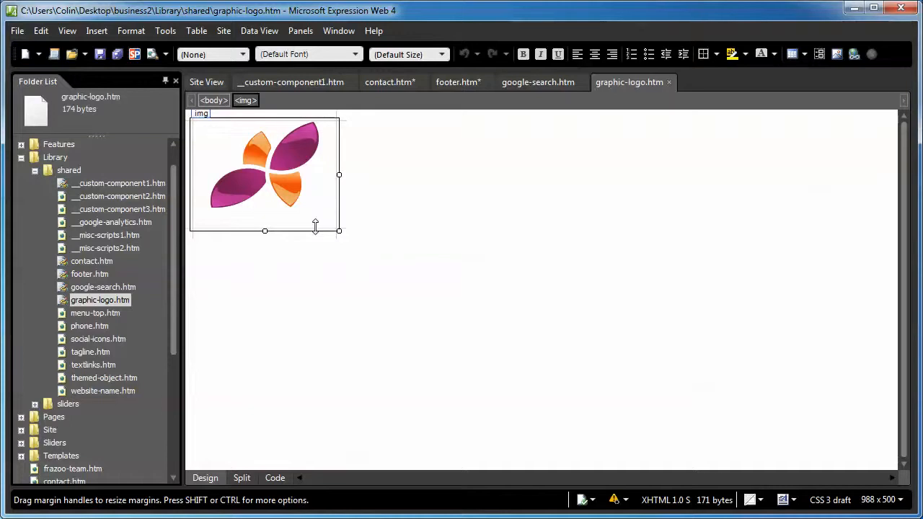
mouse_move(92, 332)
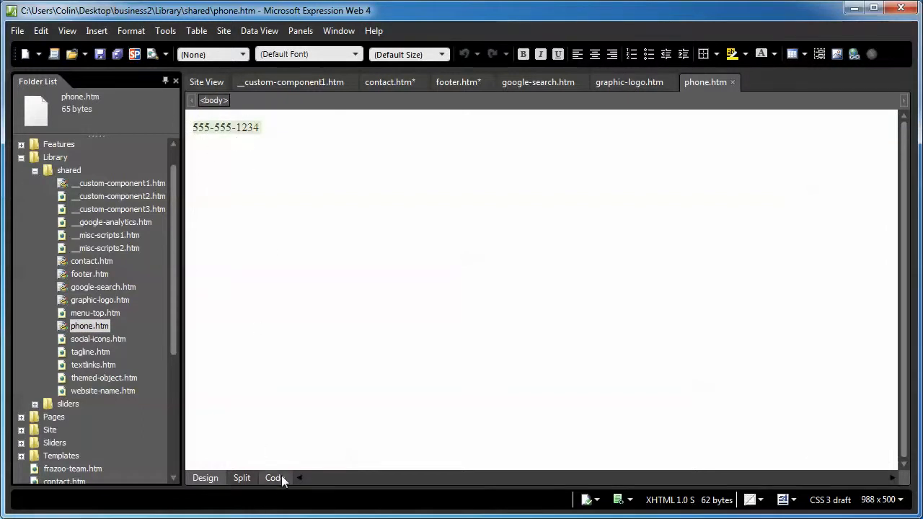
left_click(274, 478)
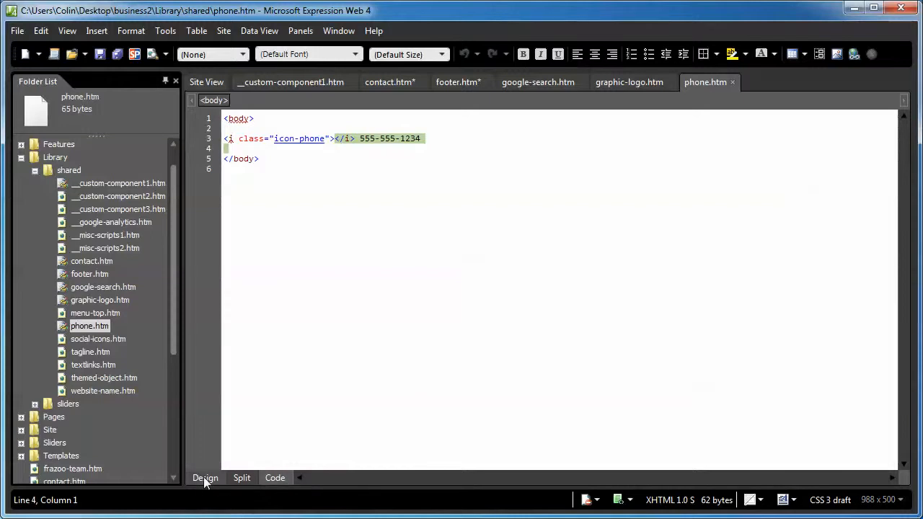
left_click(204, 477)
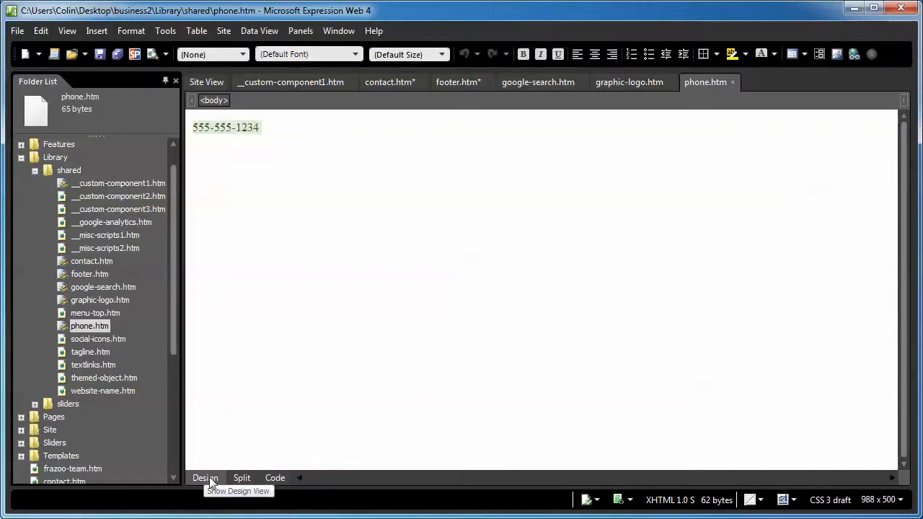
left_click(275, 477)
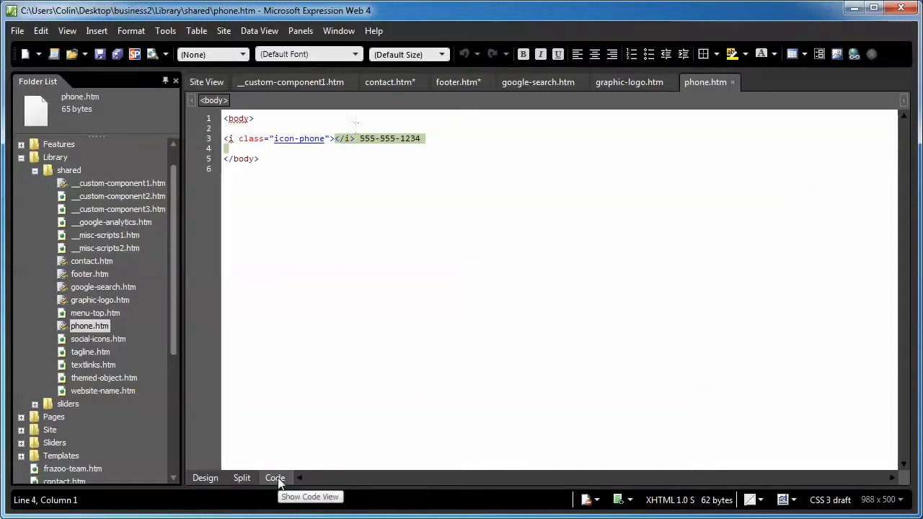
left_click(425, 139)
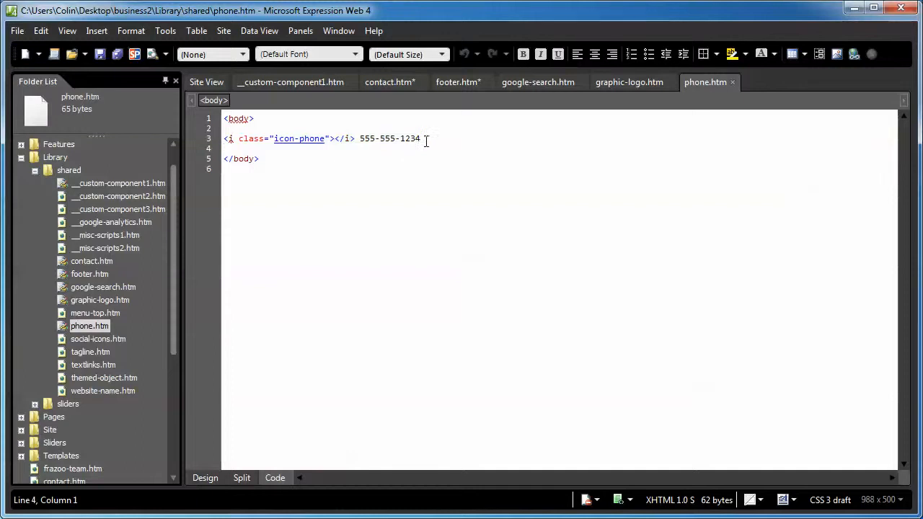
left_click_drag(360, 139, 420, 139)
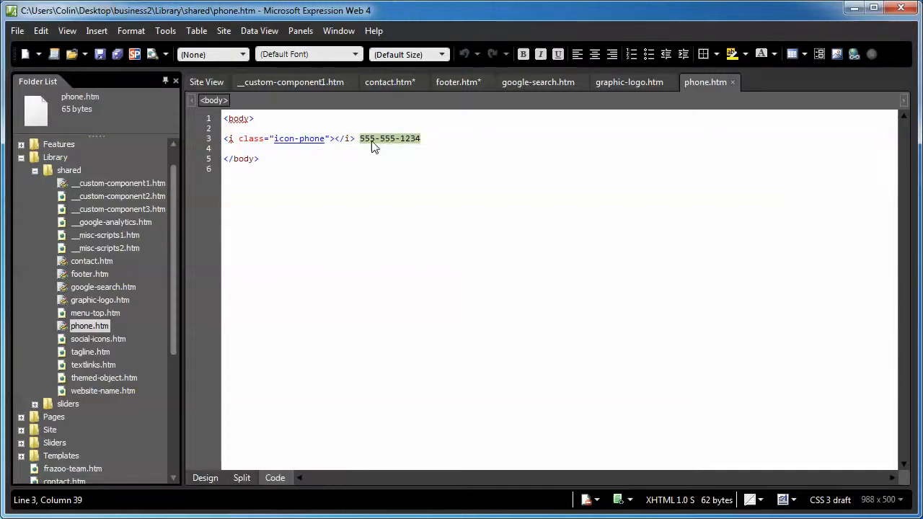
mouse_move(364, 144)
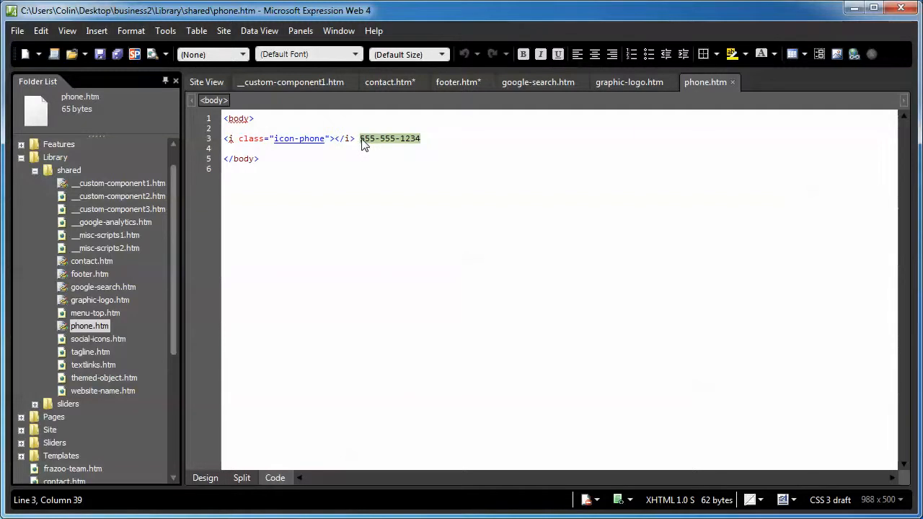
mouse_move(311, 138)
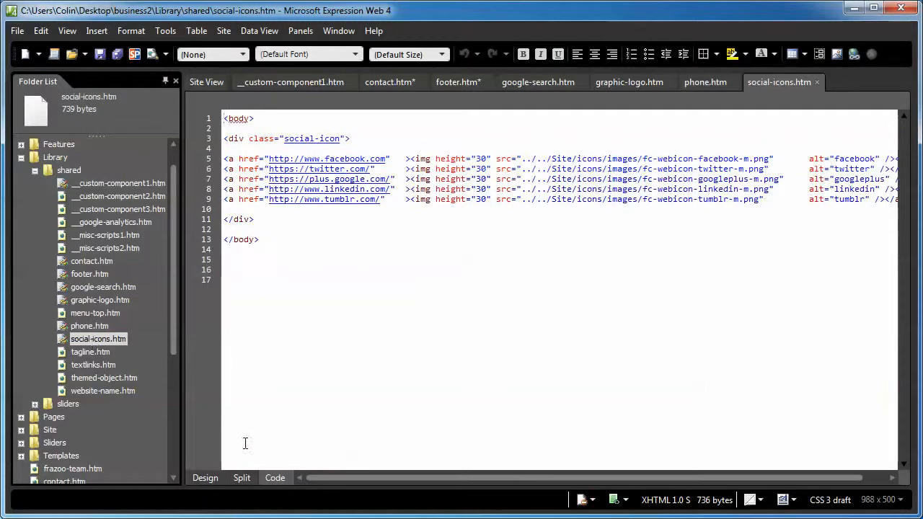
Inspect the Google+ icon's Picture Properties and link address in Design view.
left_click(205, 478)
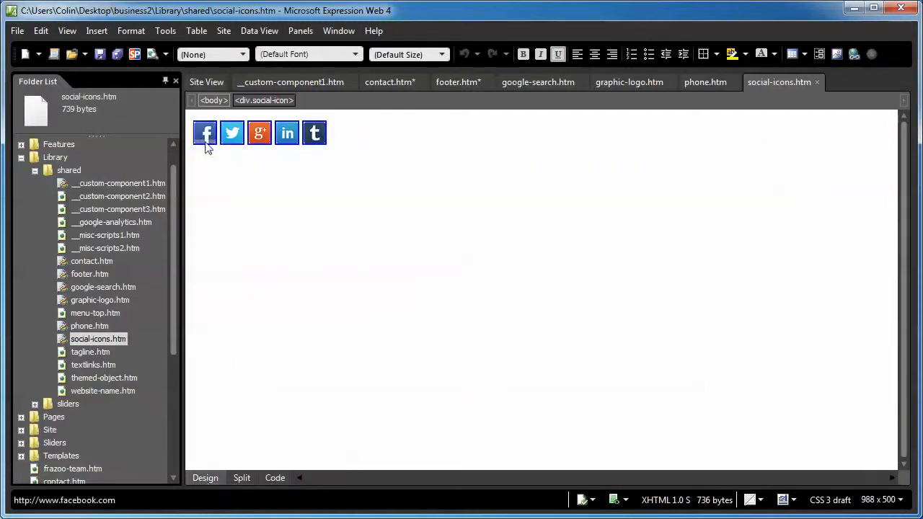
mouse_move(205, 134)
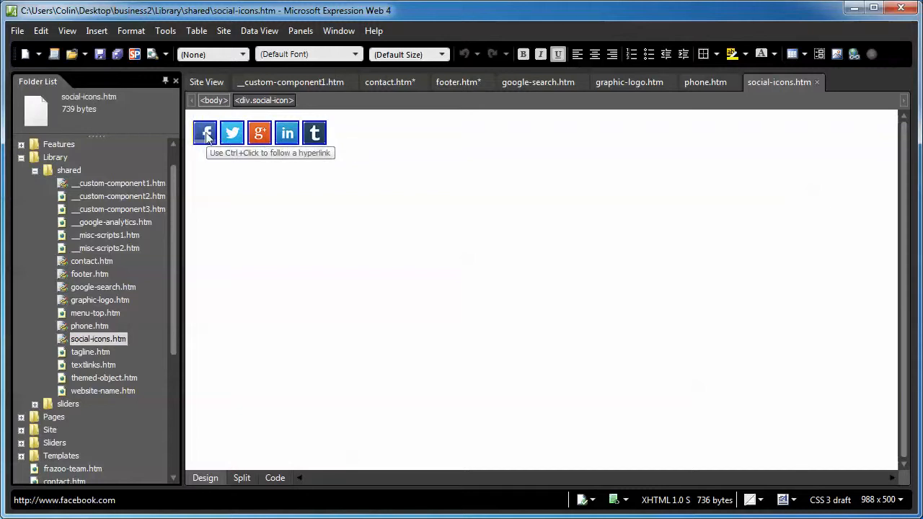
mouse_move(258, 133)
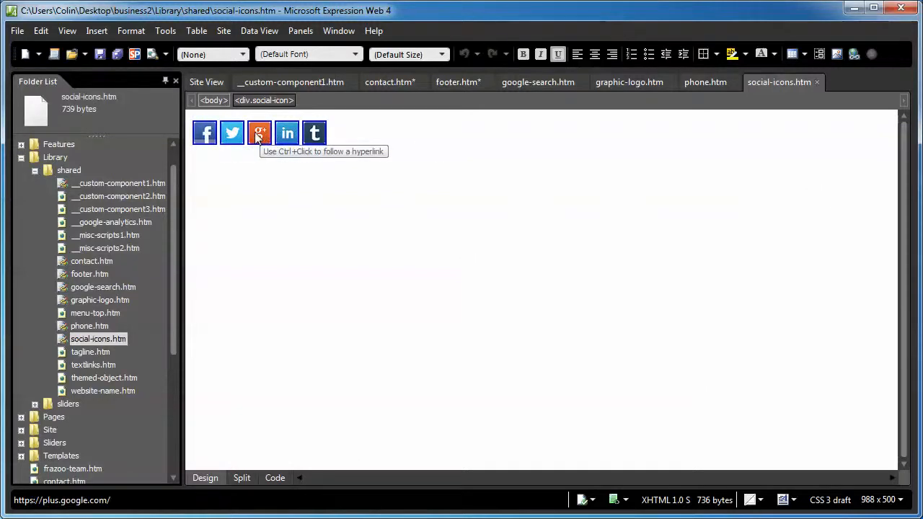
double_click(259, 133)
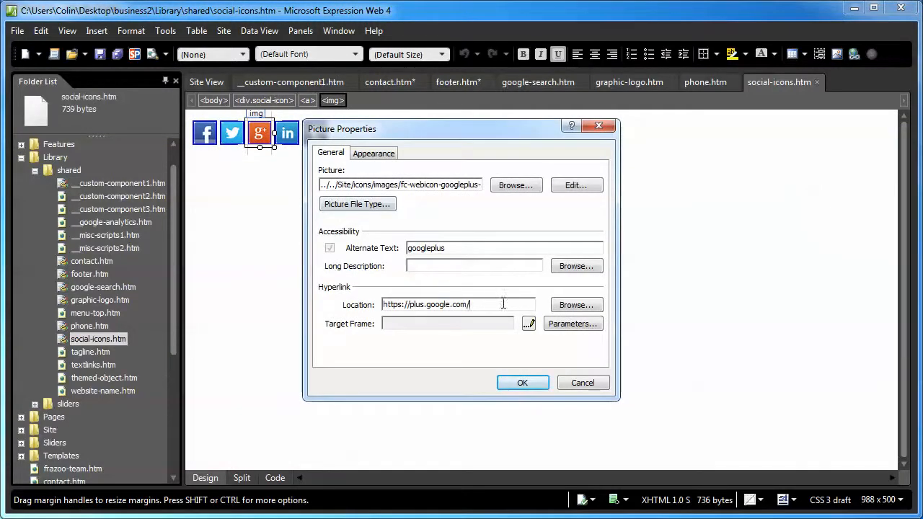
triple_click(459, 305)
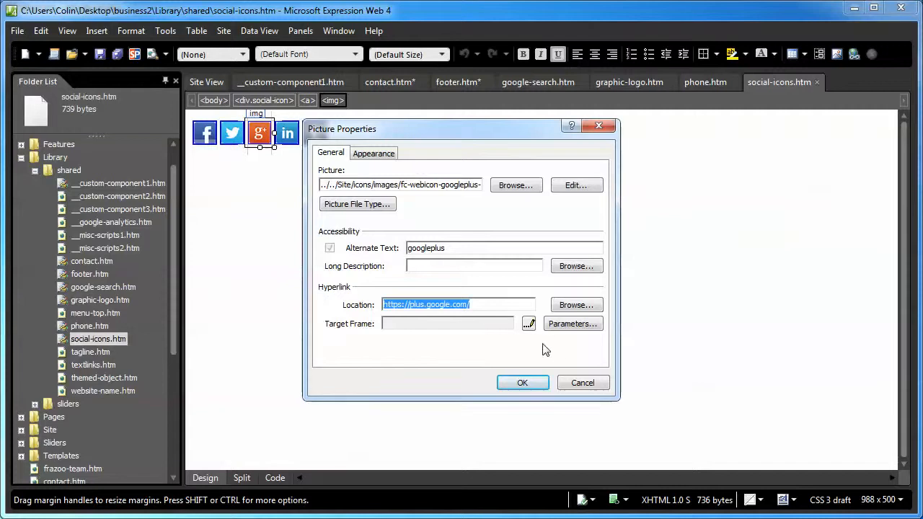
left_click(522, 382)
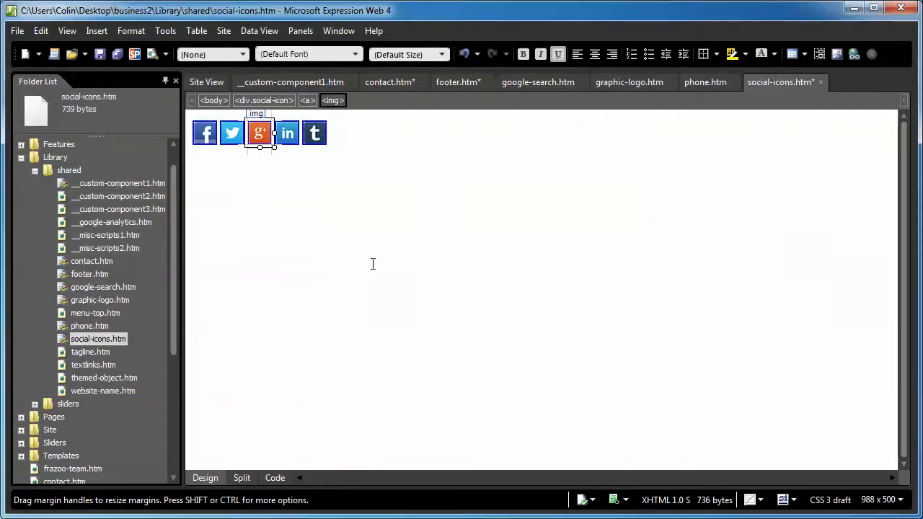
Delete the Tumblr icon image and open the tagline.htm component.
left_click(314, 133)
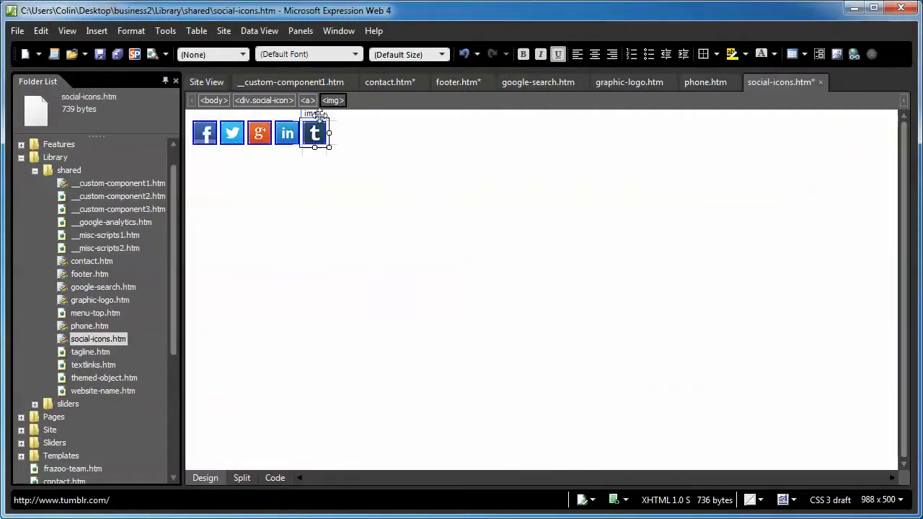
left_click(308, 100)
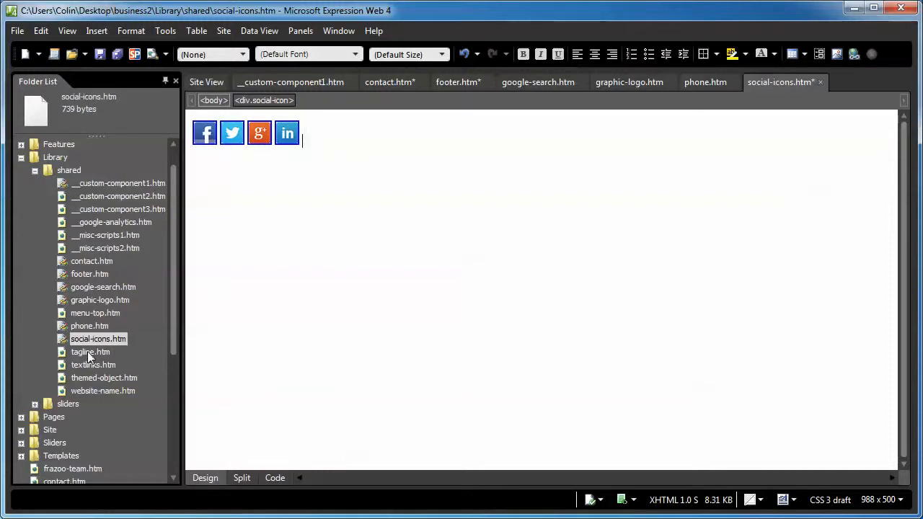
double_click(91, 352)
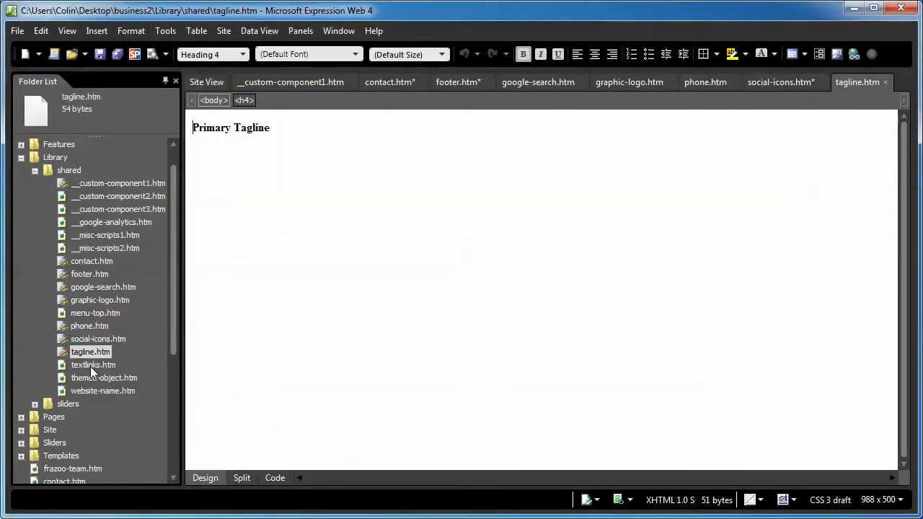
Open website-name.htm and replace its heading with 'Frazoo Golf'.
double_click(103, 391)
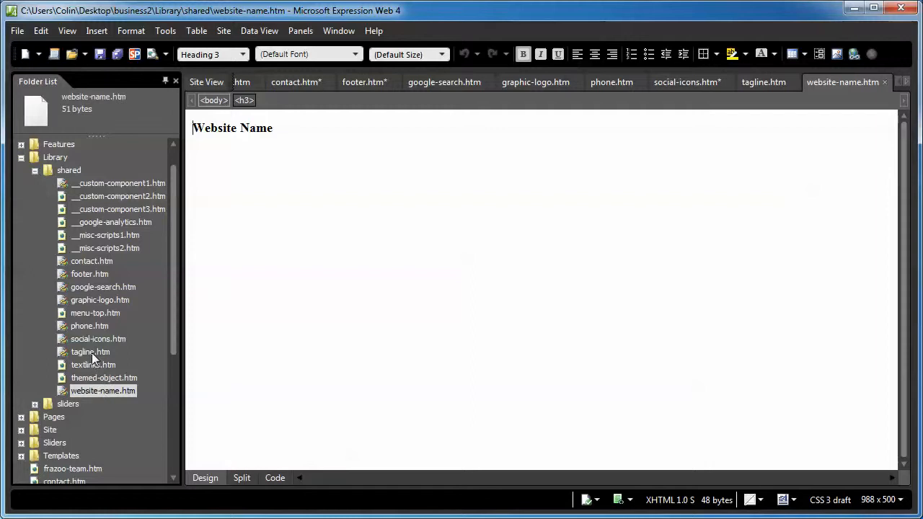
double_click(90, 352)
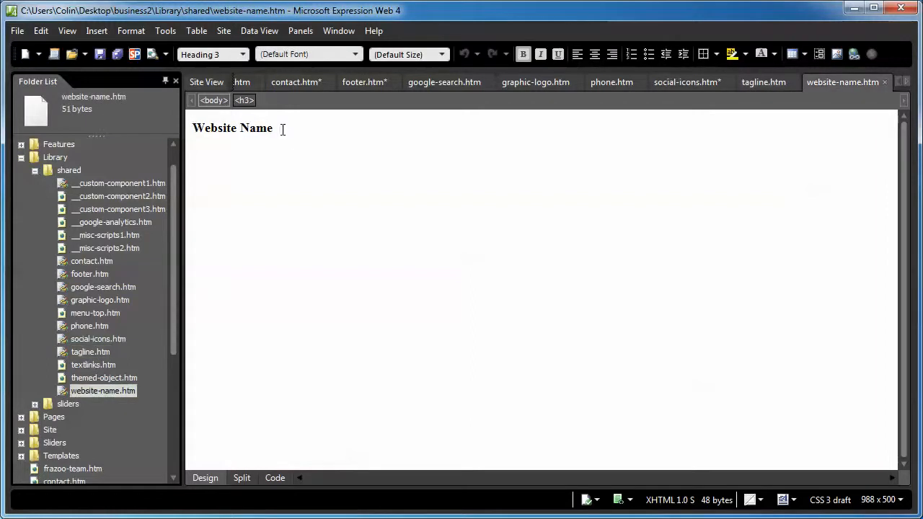
left_click(244, 100)
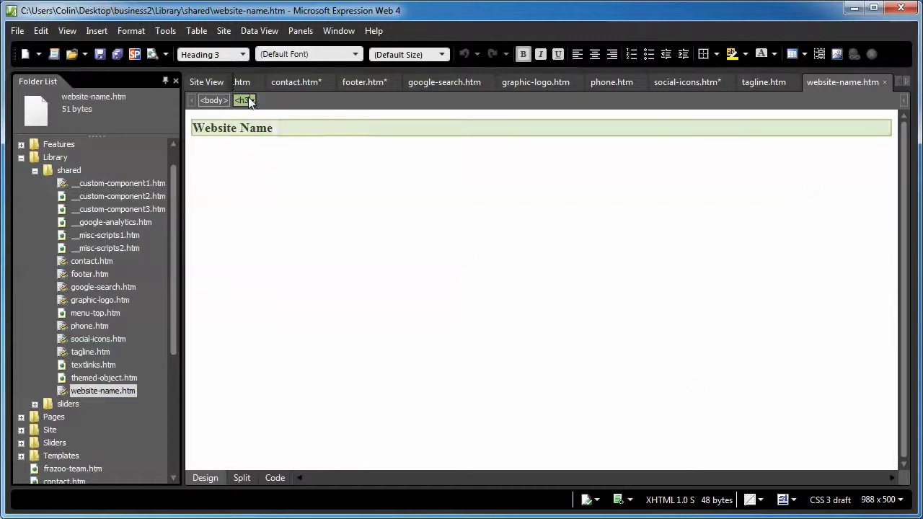
type("Frazoo Golf")
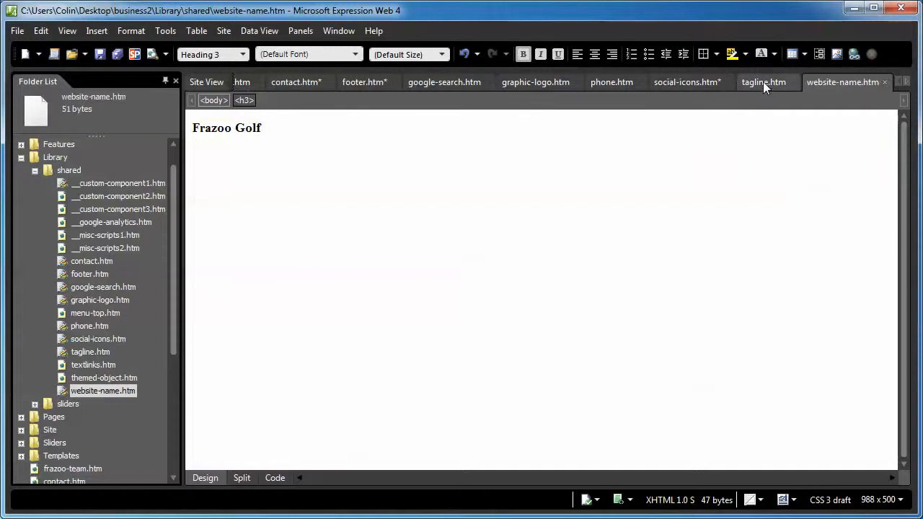
Change the tagline.htm heading to 'Golf for the guys'.
left_click(763, 82)
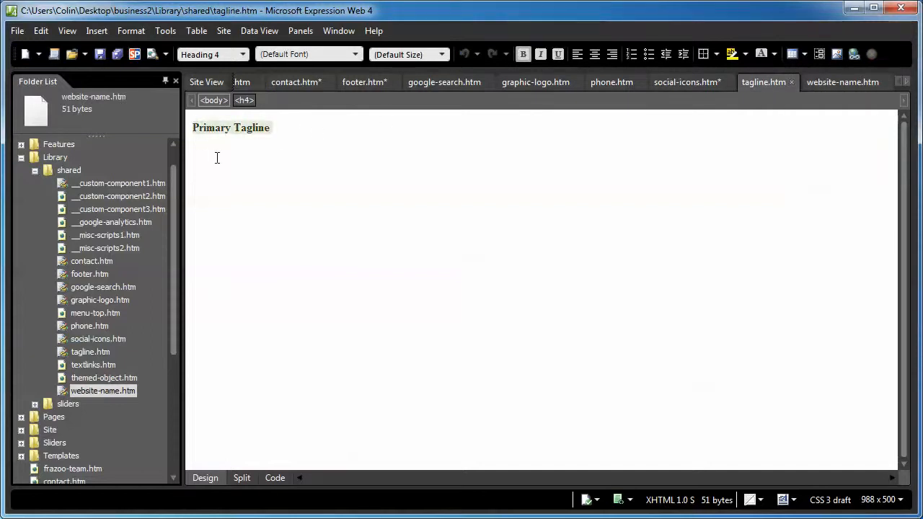
type("Golf for the")
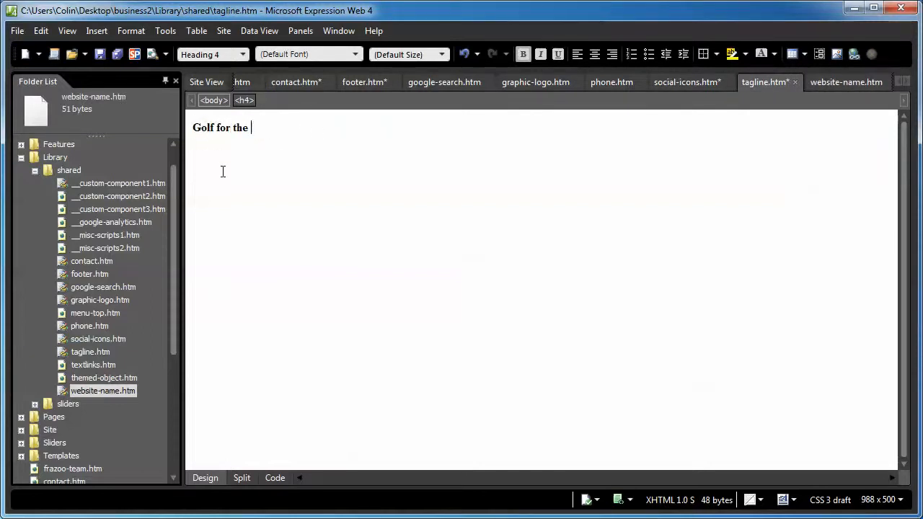
type("guys")
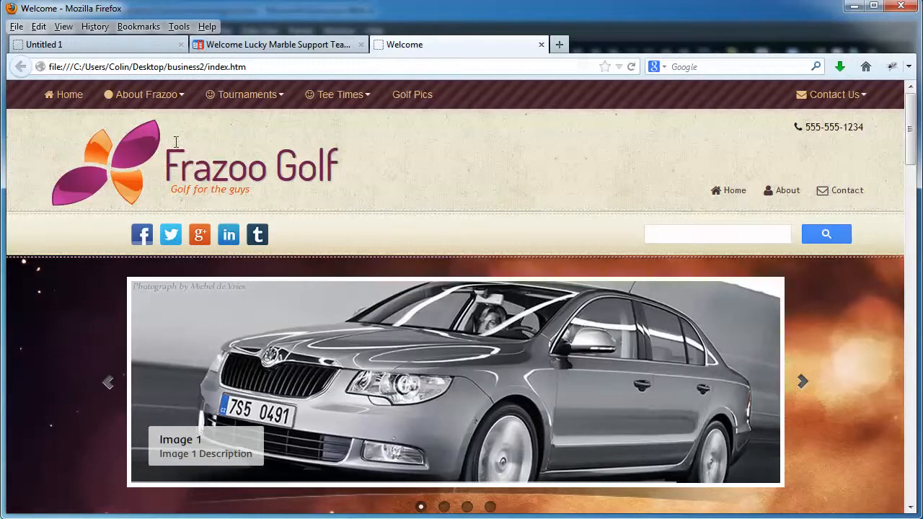
Reselect the 'Golf for the guys' tagline heading and open a Folder List file.
left_click(802, 381)
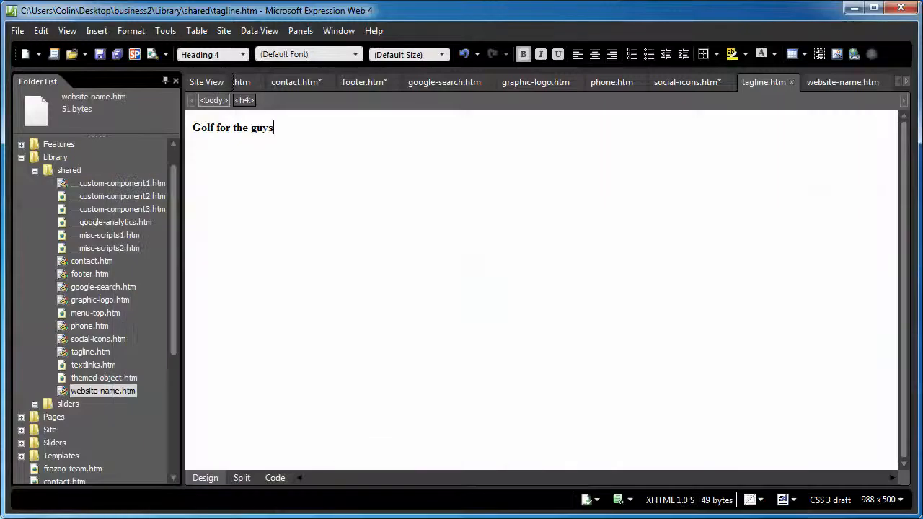
left_click(243, 100)
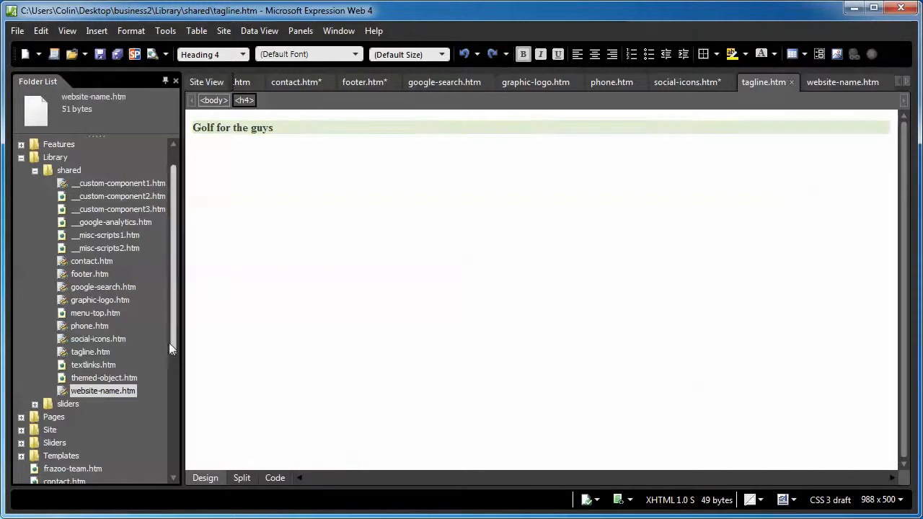
double_click(93, 364)
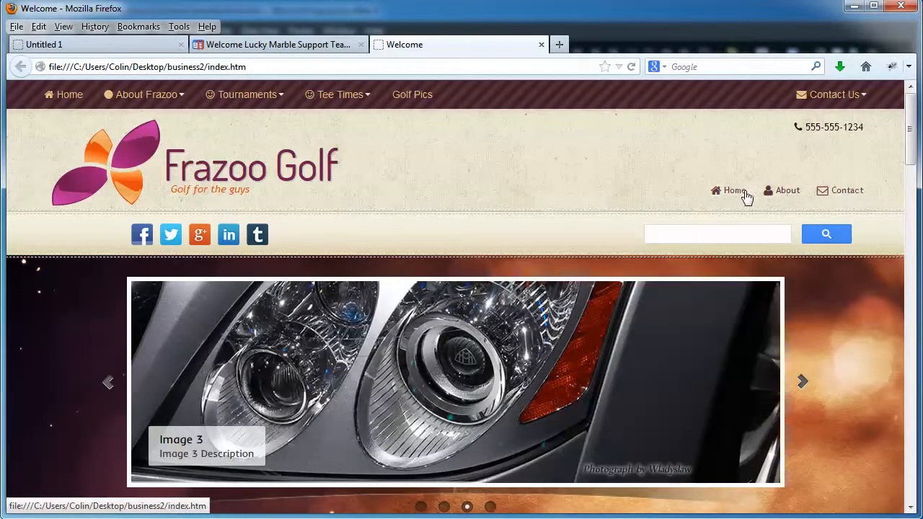
mouse_move(678, 220)
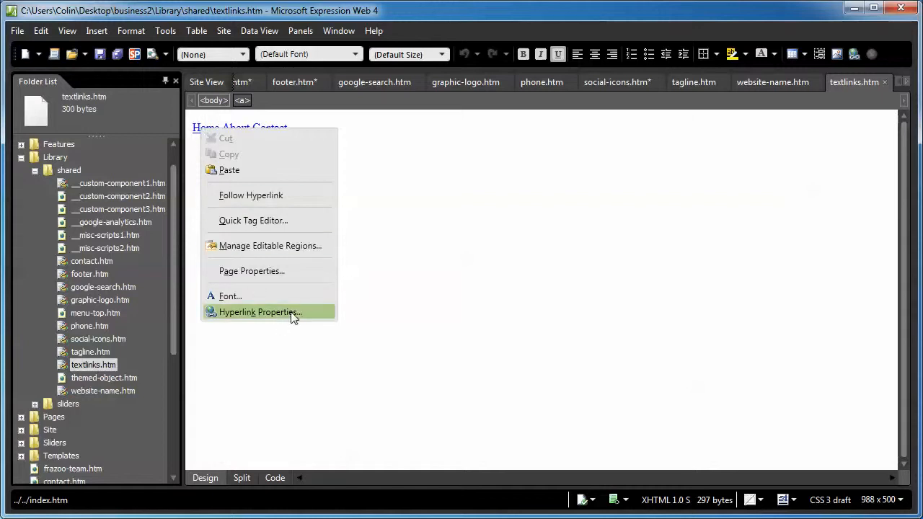
Relabel the Home link 'Frazoo Home', keeping index.htm as its target, and show the code.
left_click(260, 311)
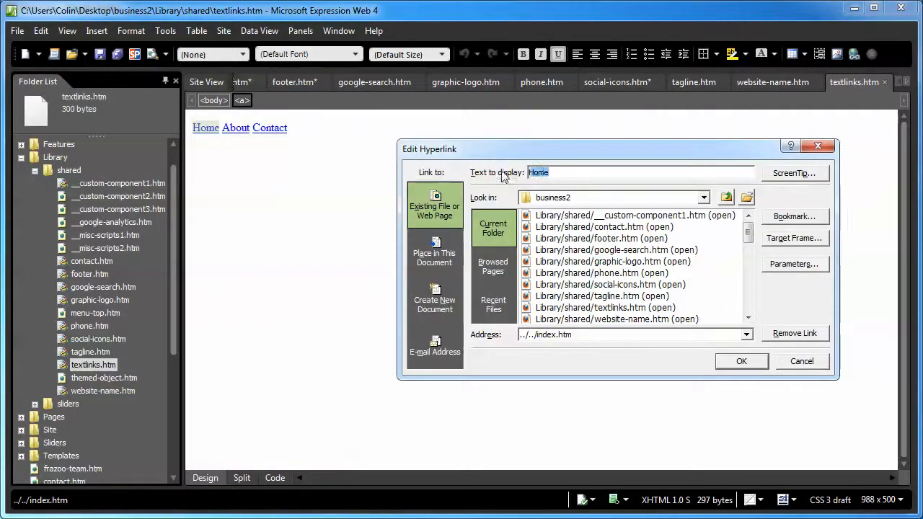
type("Frazoo")
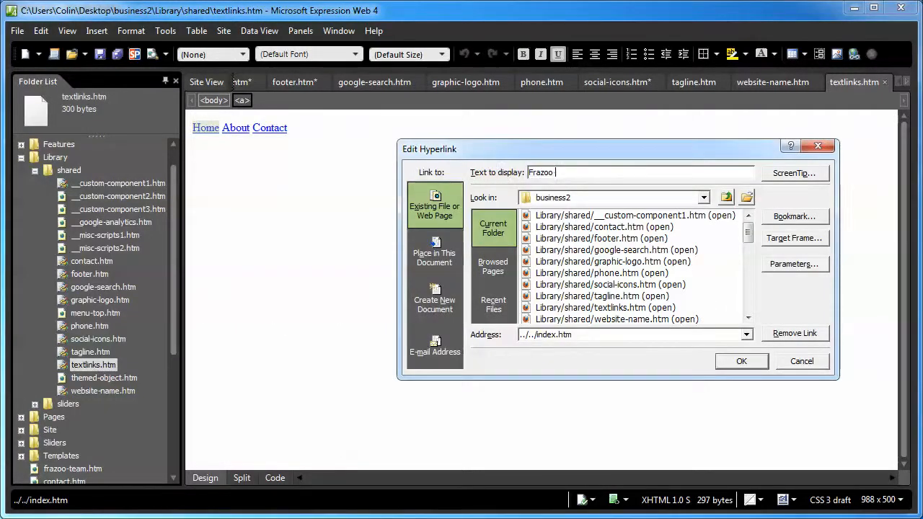
type("Home")
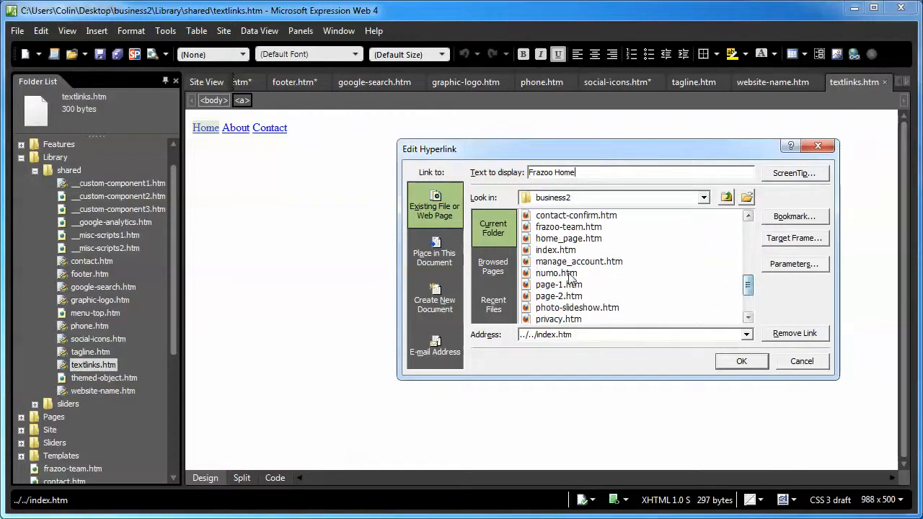
left_click(559, 284)
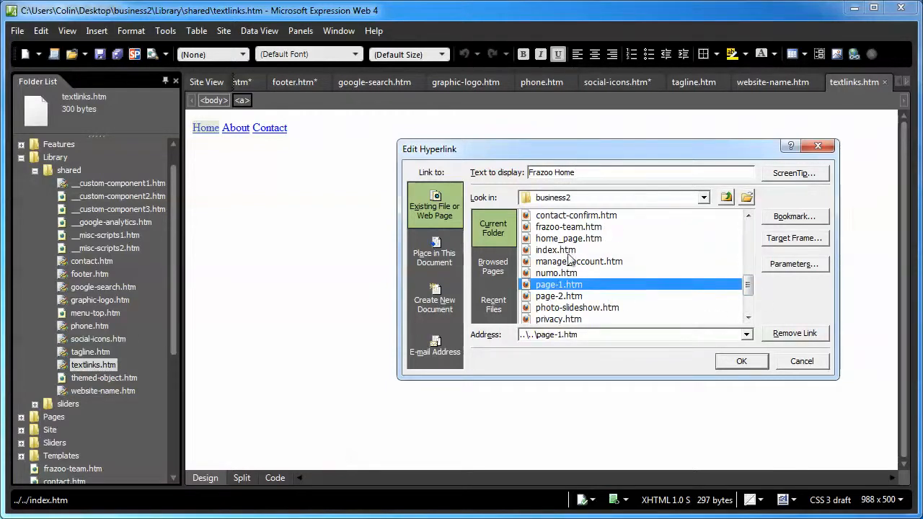
left_click(740, 360)
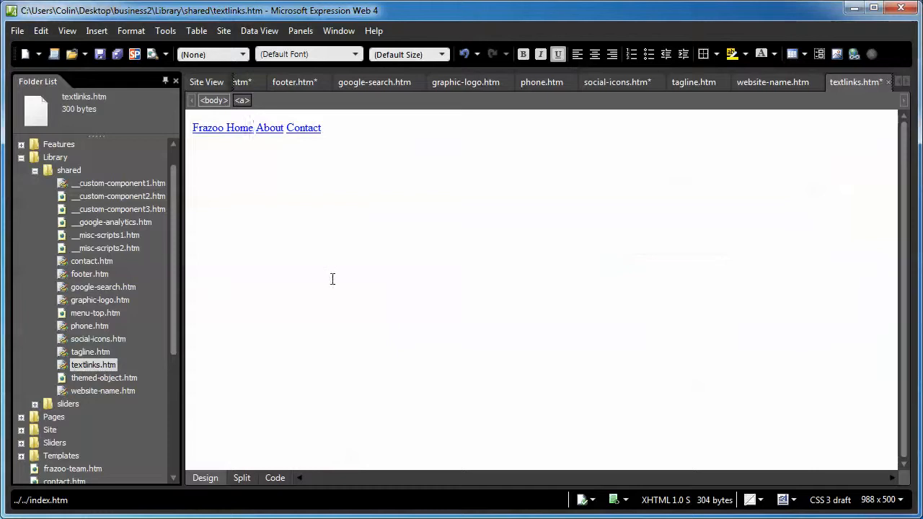
left_click(274, 477)
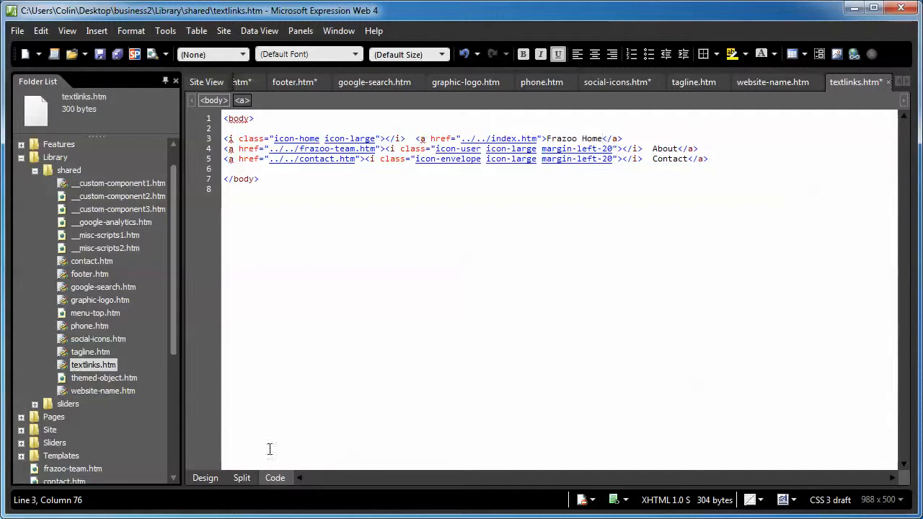
Move the <i class="icon-home icon-large"></i> tag inside the Frazoo Home link.
left_click(205, 477)
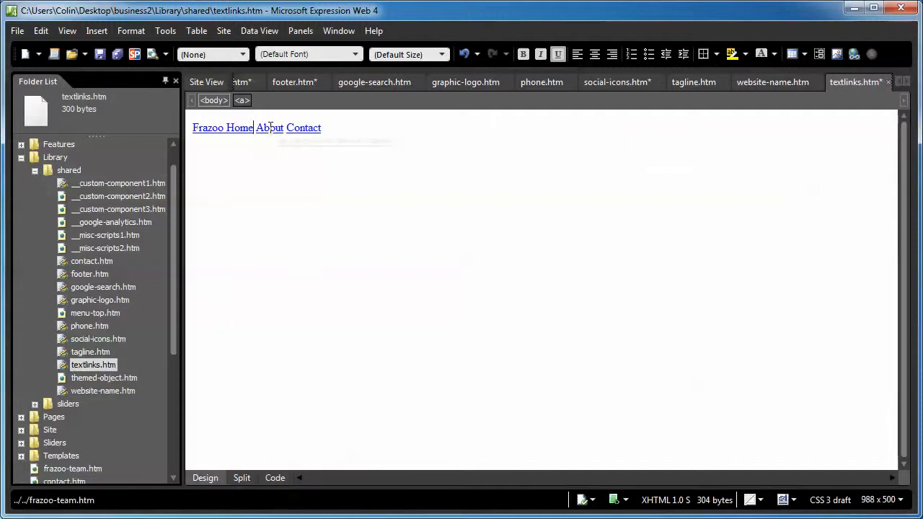
right_click(269, 128)
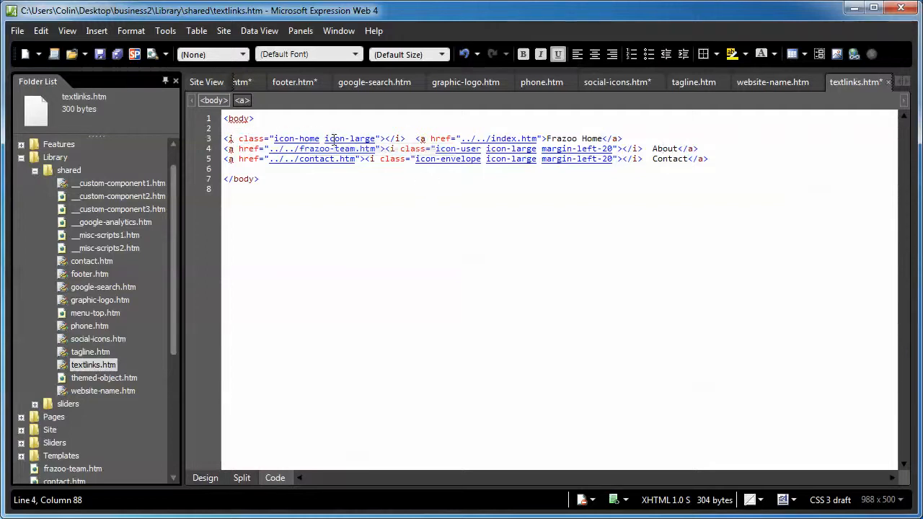
right_click(331, 139)
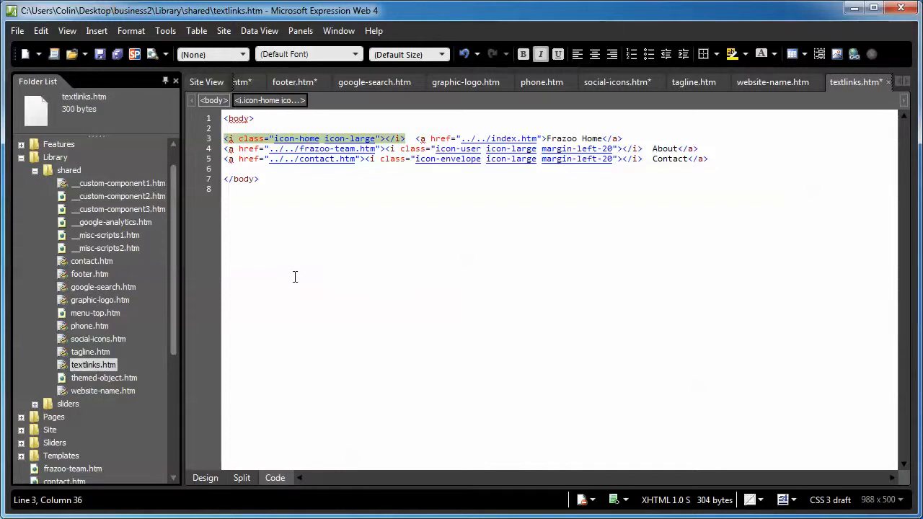
key("Delete")
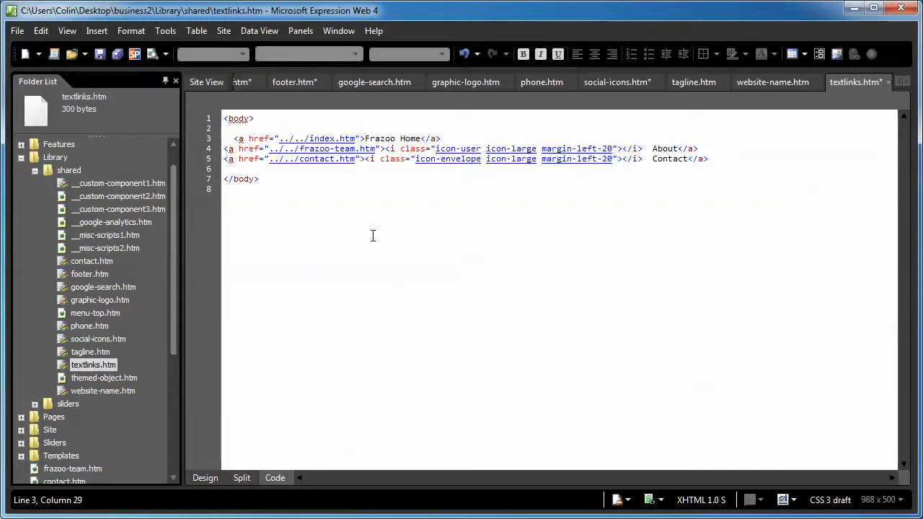
type("<i class=\"icon-home icon-large\"></i>")
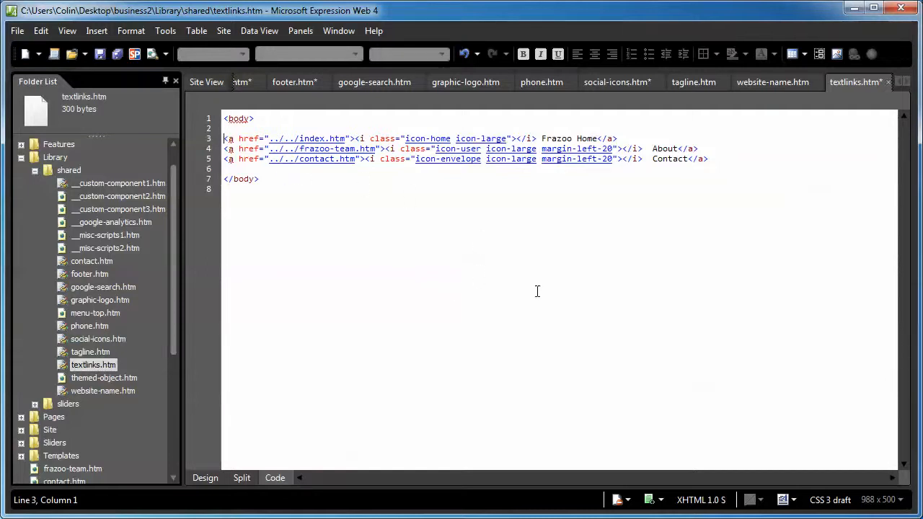
left_click(539, 138)
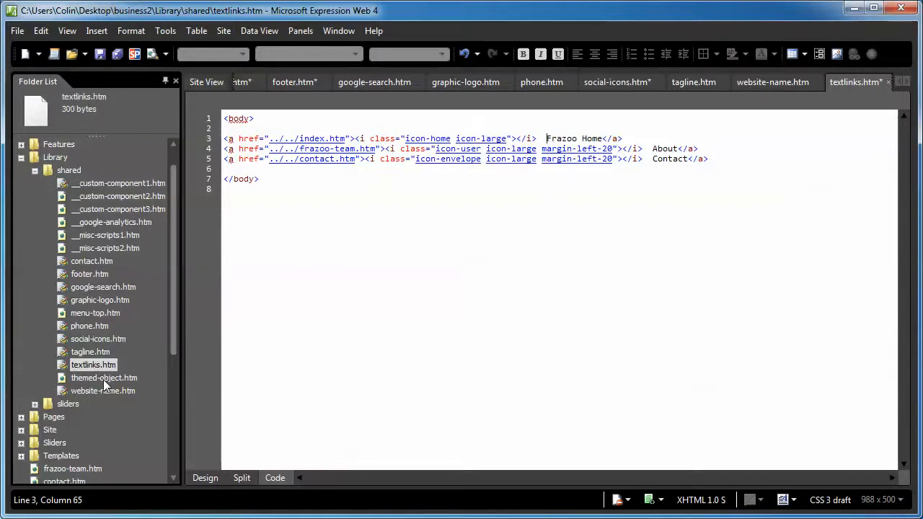
Open themed-object.htm and check it in Design and Code views.
double_click(103, 378)
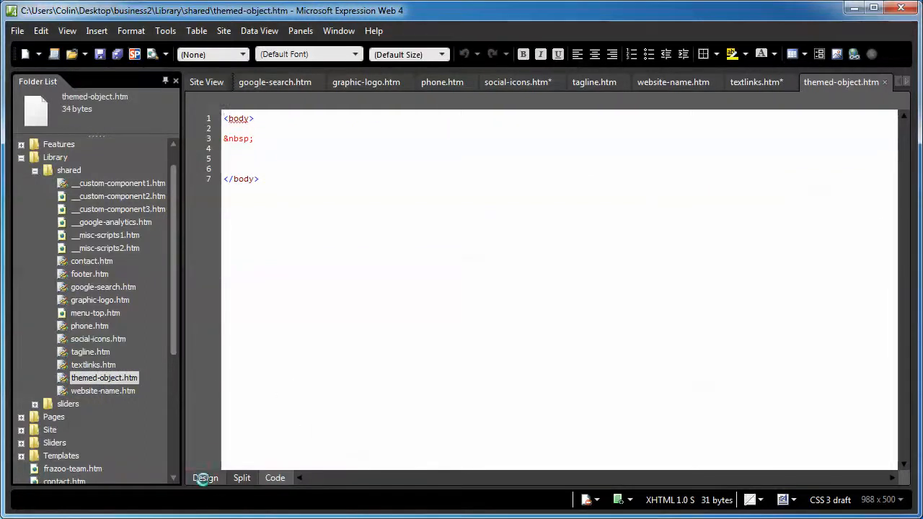
left_click(205, 477)
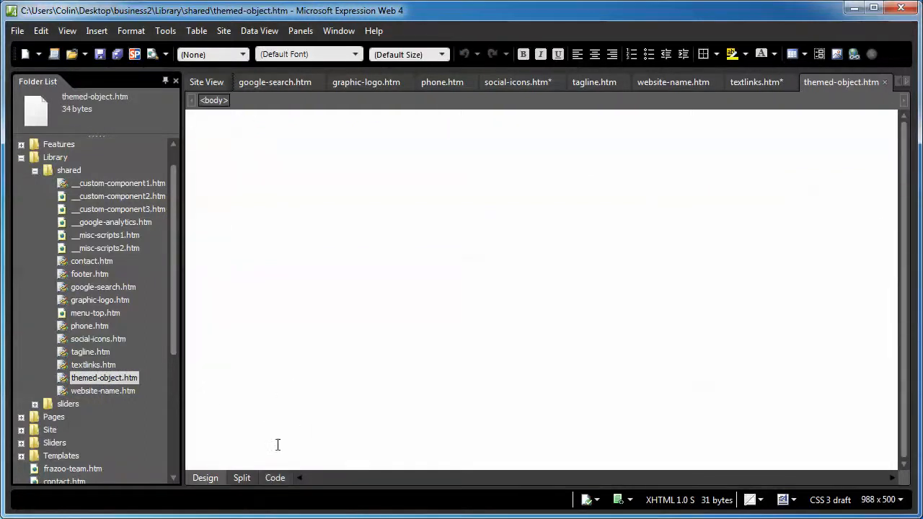
left_click(275, 477)
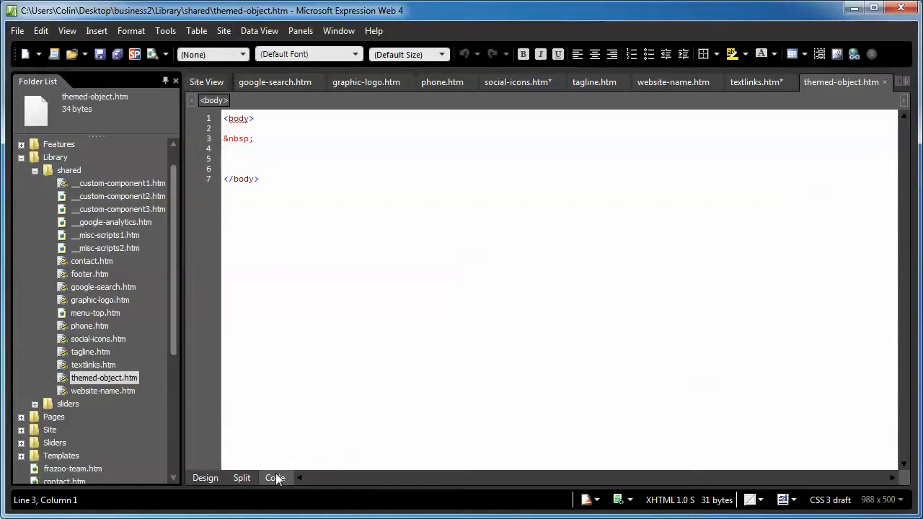
left_click(205, 477)
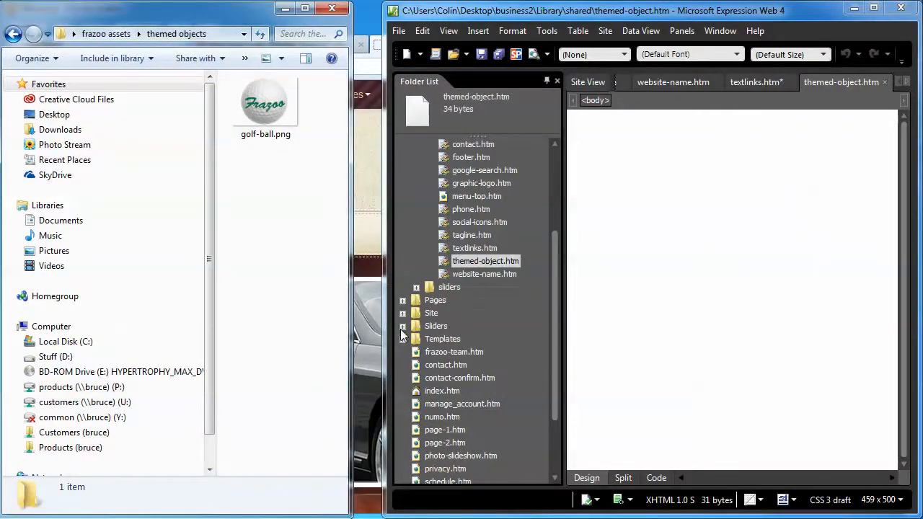
Drag golf-ball.png from Site > themed-images onto the themed-object page.
left_click(402, 313)
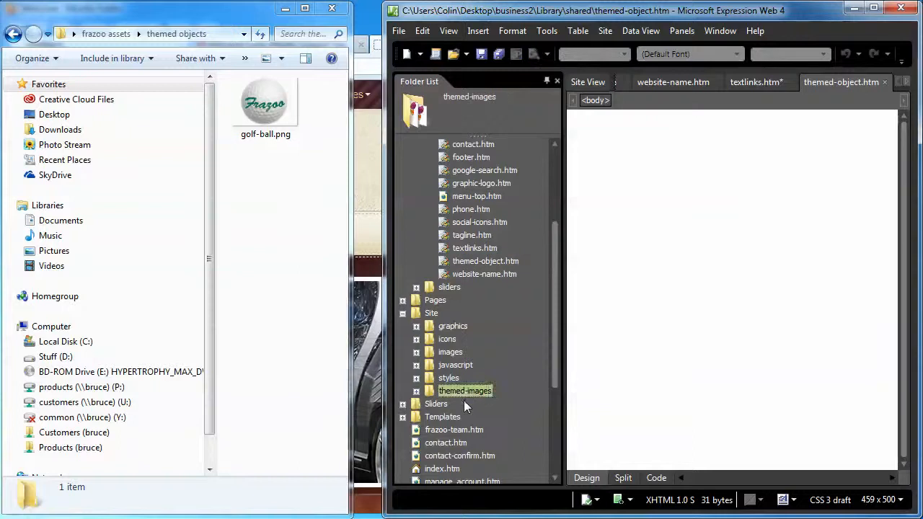
left_click(266, 104)
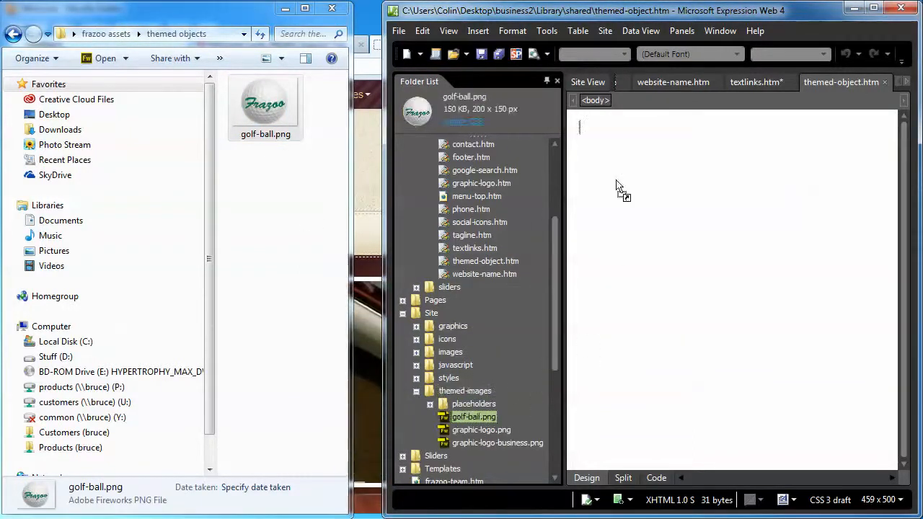
left_click_drag(473, 416, 645, 202)
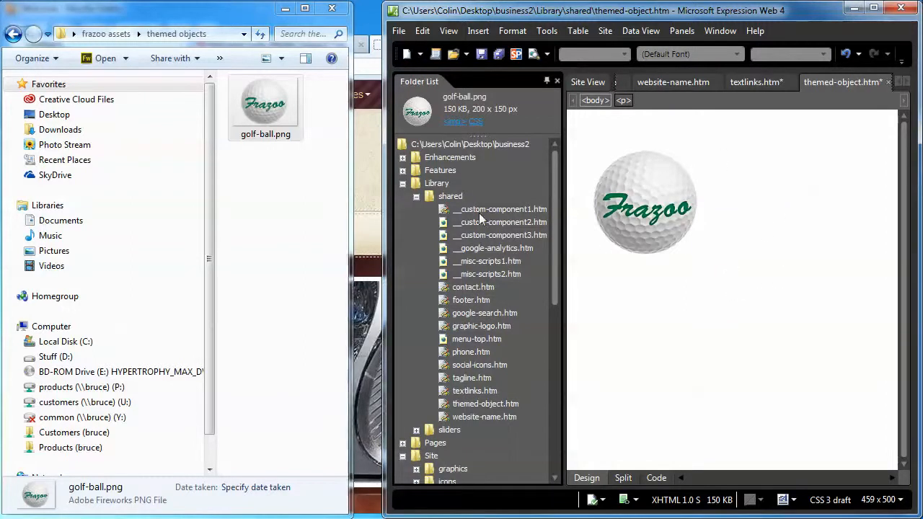
left_click(471, 300)
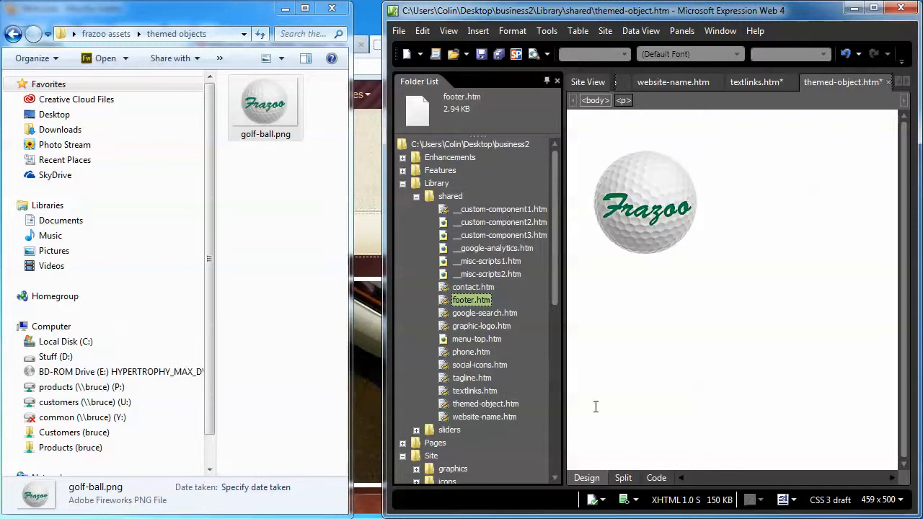
mouse_move(614, 374)
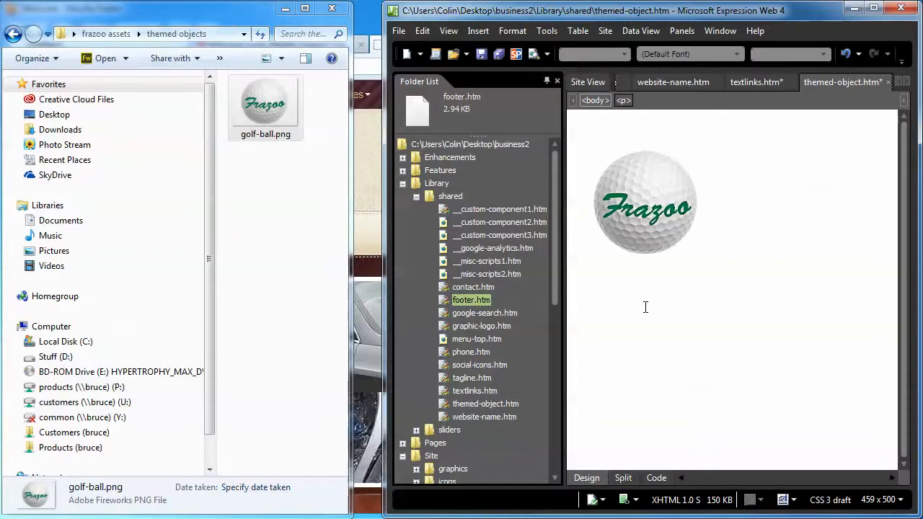
mouse_move(454, 283)
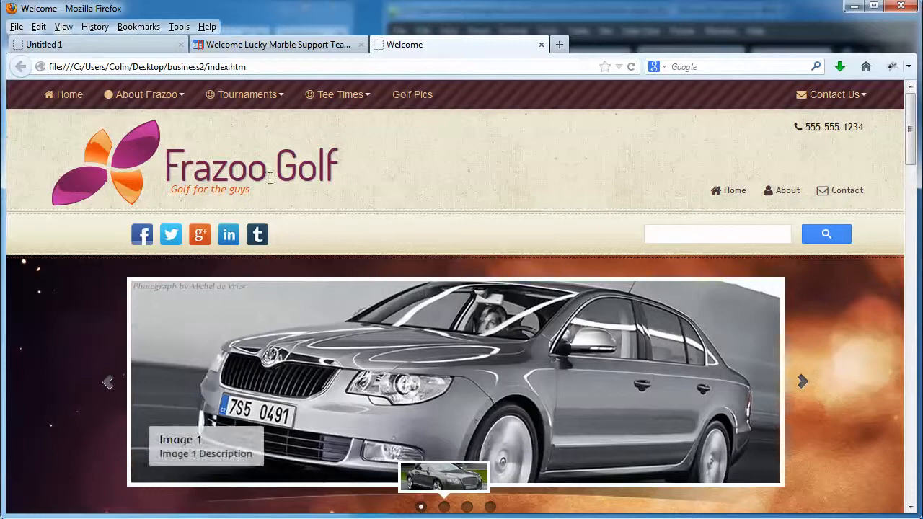
scroll("down", 3)
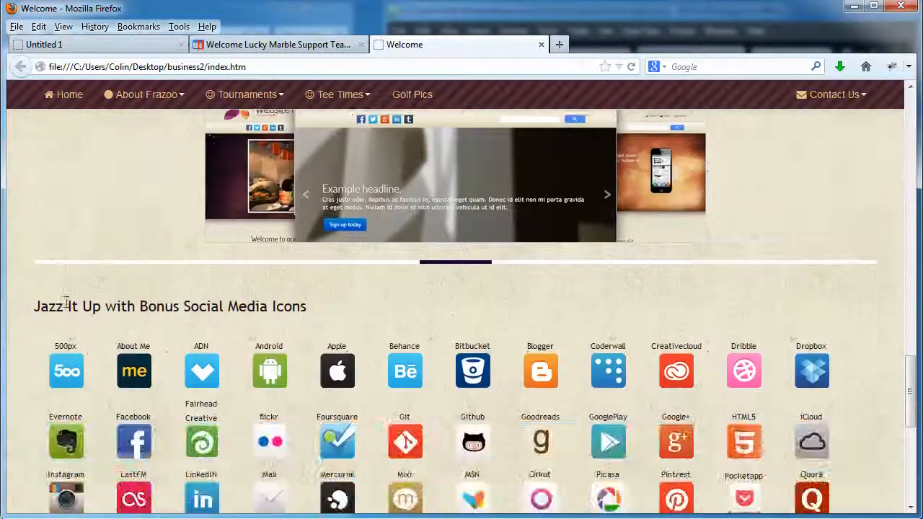
scroll("down", 3)
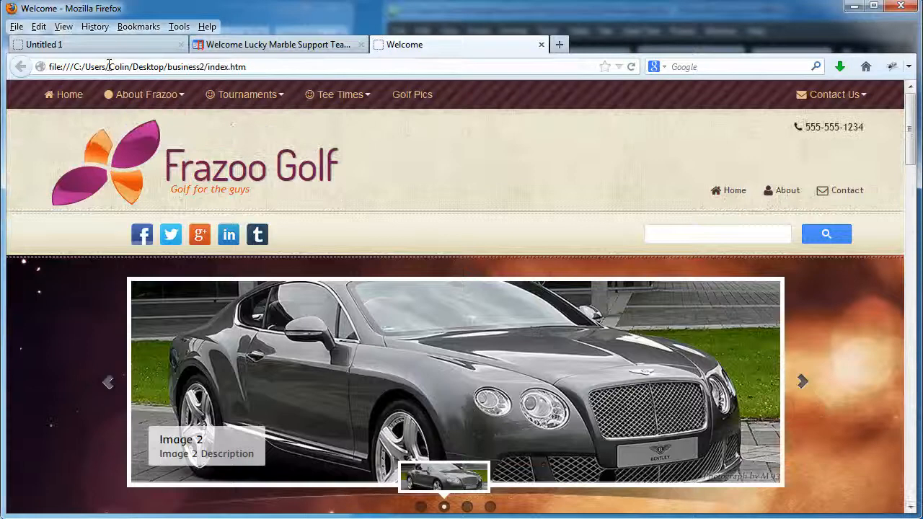
left_click(802, 380)
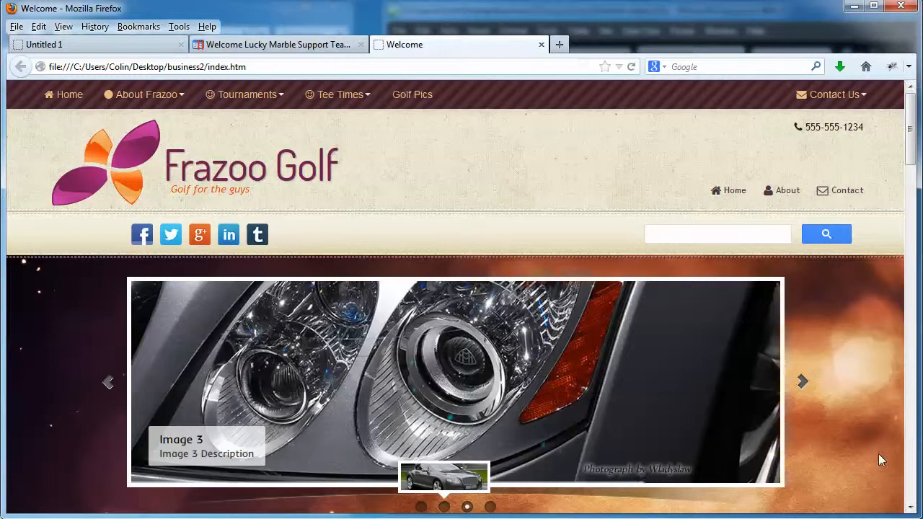
scroll("down", 3)
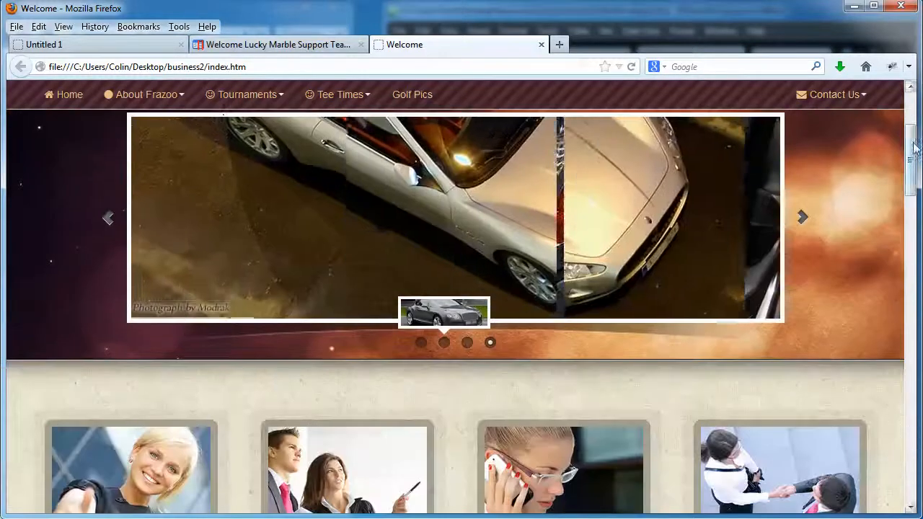